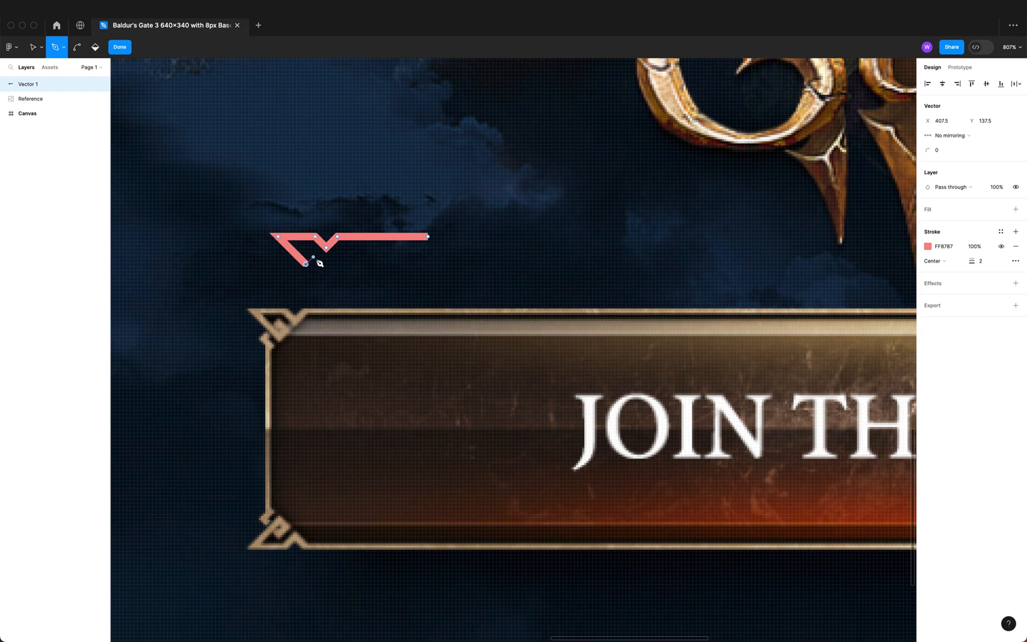
# Pen-draw the diamond knot's points, then end the vertical arm at the button frame
pyautogui.moveTo(306, 264); pyautogui.dragTo(278, 237)
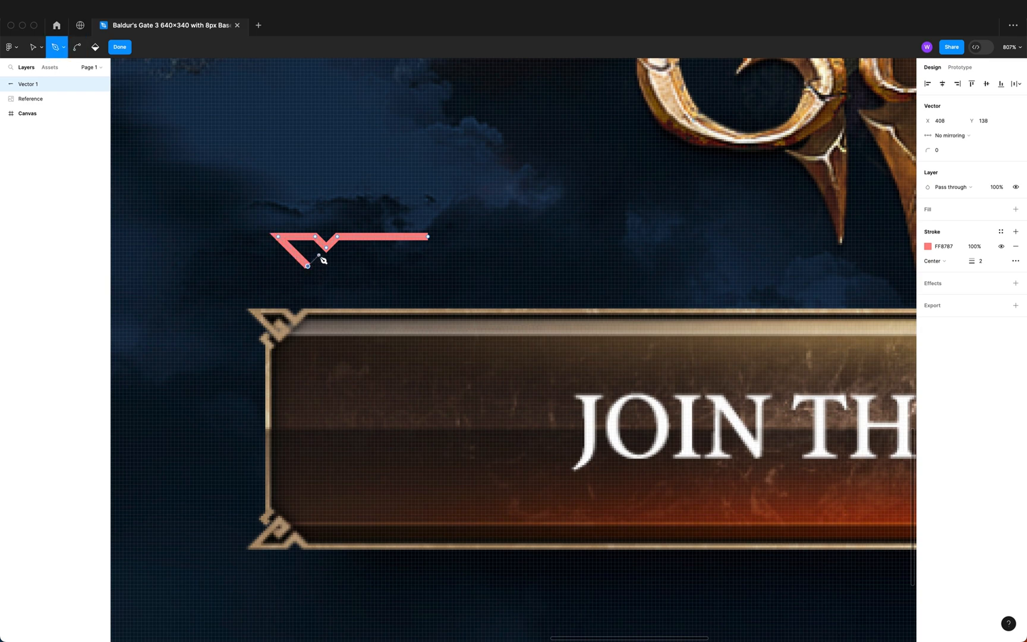
pyautogui.moveTo(308, 266); pyautogui.dragTo(310, 264)
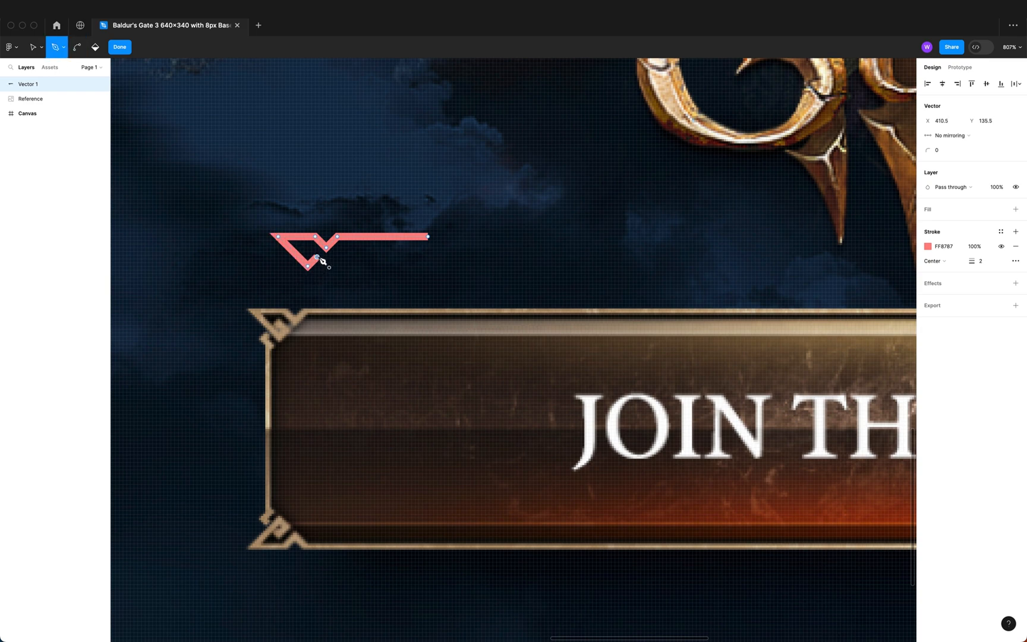
pyautogui.moveTo(319, 257); pyautogui.dragTo(319, 265)
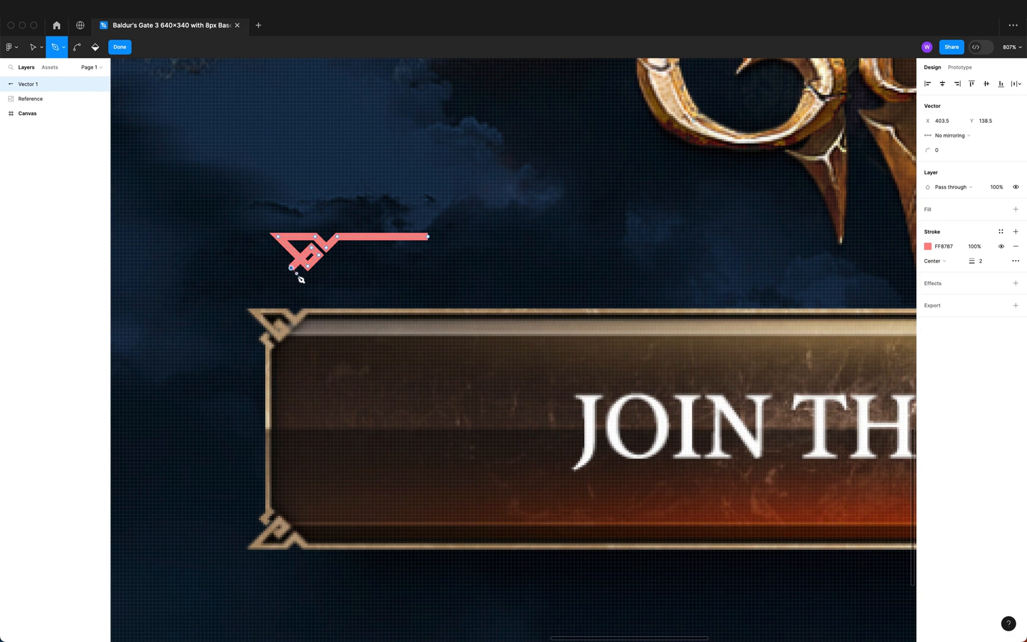
pyautogui.moveTo(295, 268); pyautogui.dragTo(302, 275)
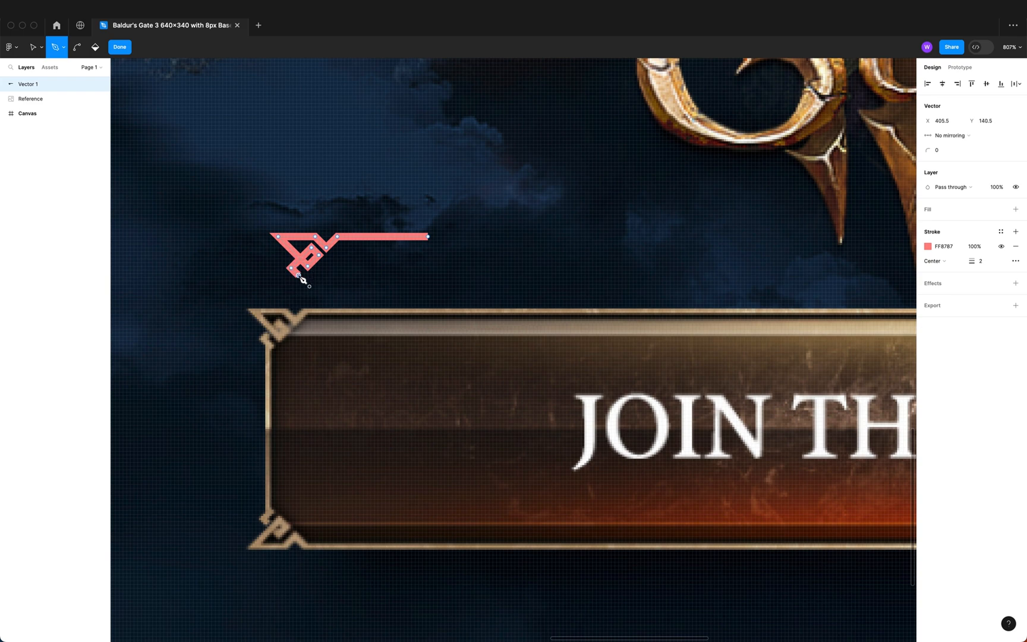
pyautogui.moveTo(308, 276); pyautogui.dragTo(301, 267)
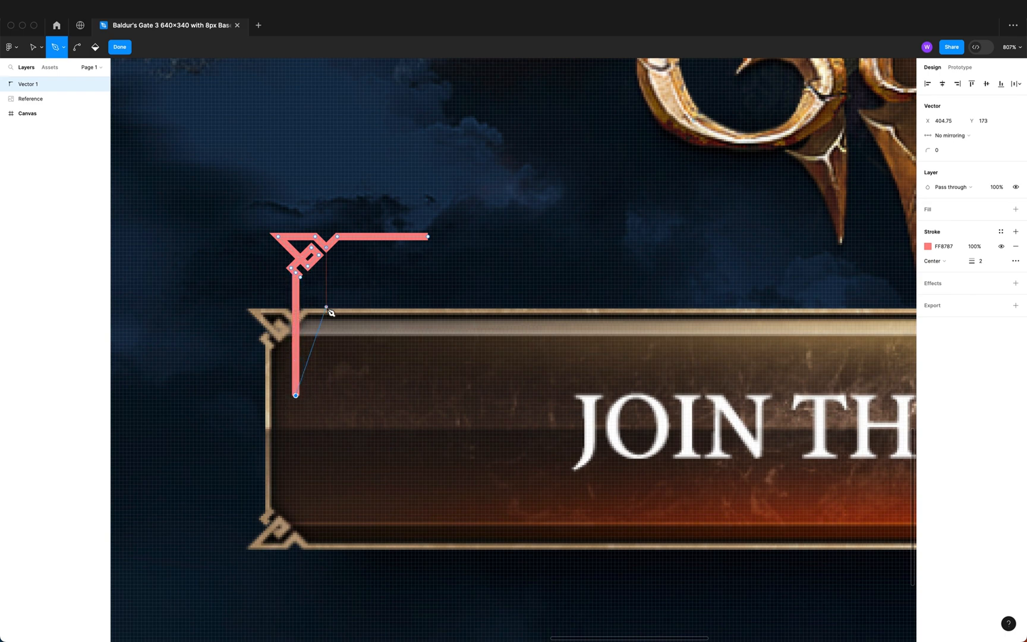
pyautogui.click(33, 46)
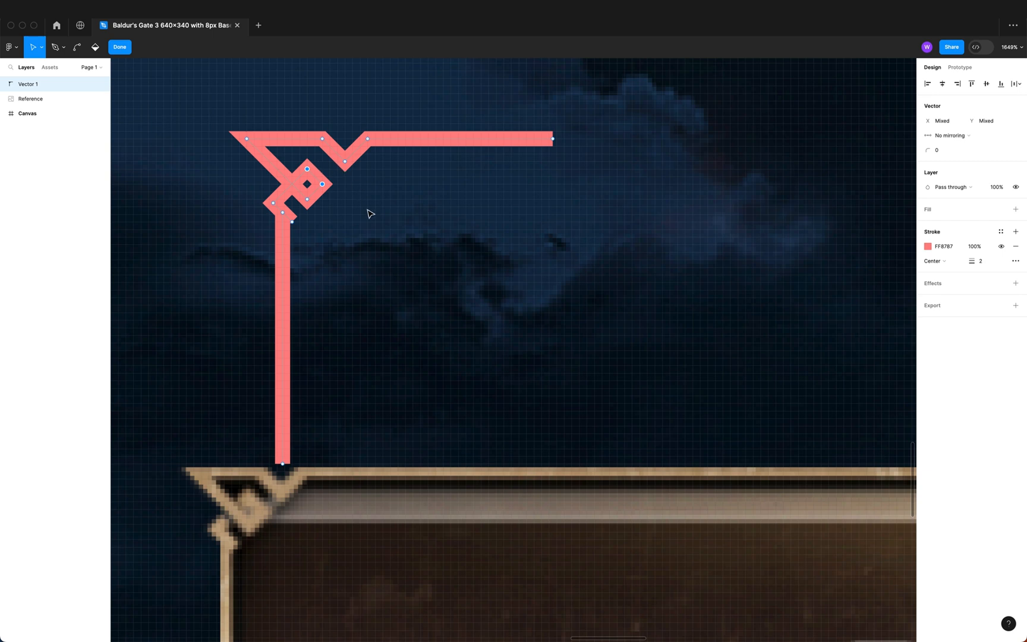
# Drag the top arm's endpoint further right to lengthen the corner ornament
pyautogui.scroll(-3)
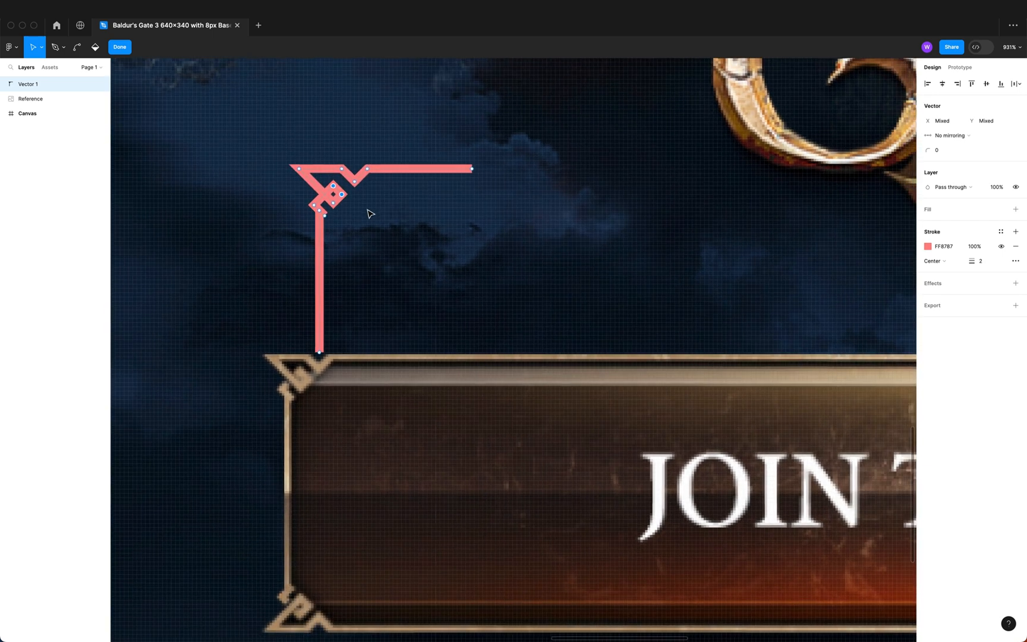
pyautogui.click(472, 168)
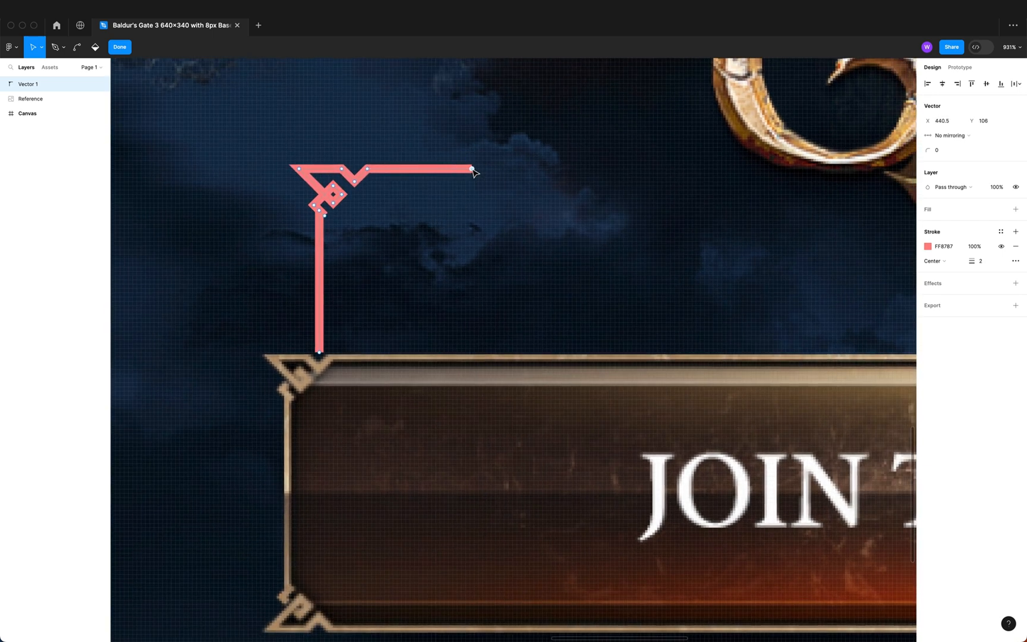
pyautogui.moveTo(471, 172); pyautogui.dragTo(612, 168)
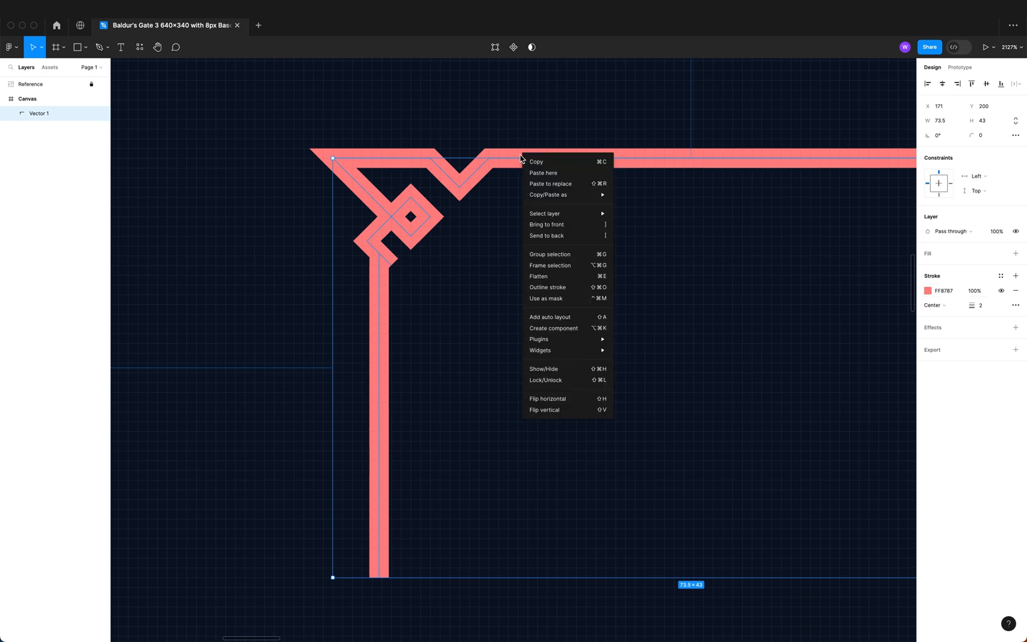
# Outline the corner's stroke and place a thin rotated bar along the knot's diagonal
pyautogui.click(547, 287)
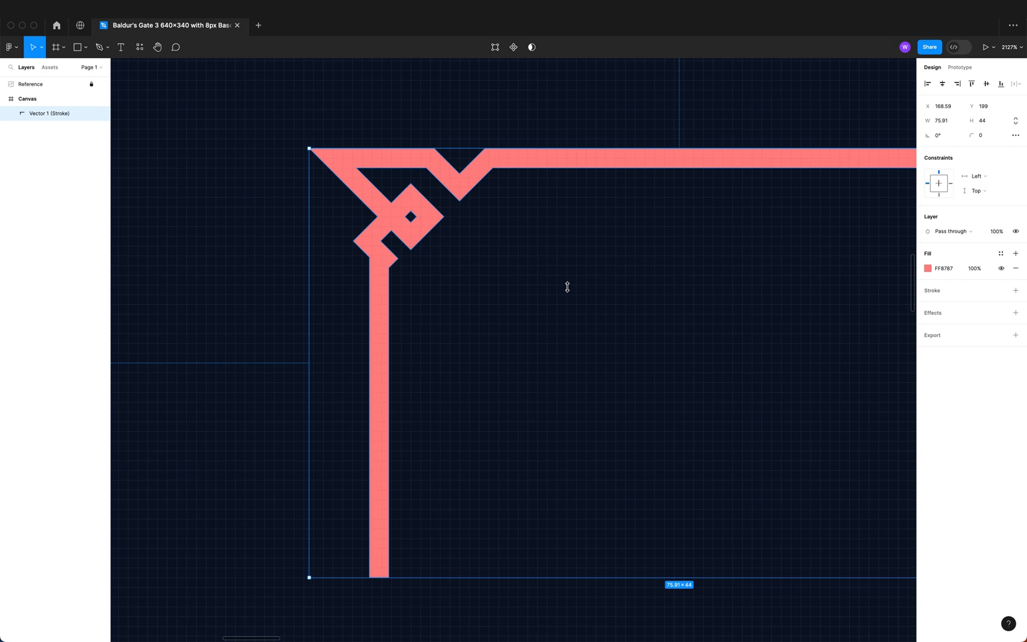
pyautogui.click(77, 46)
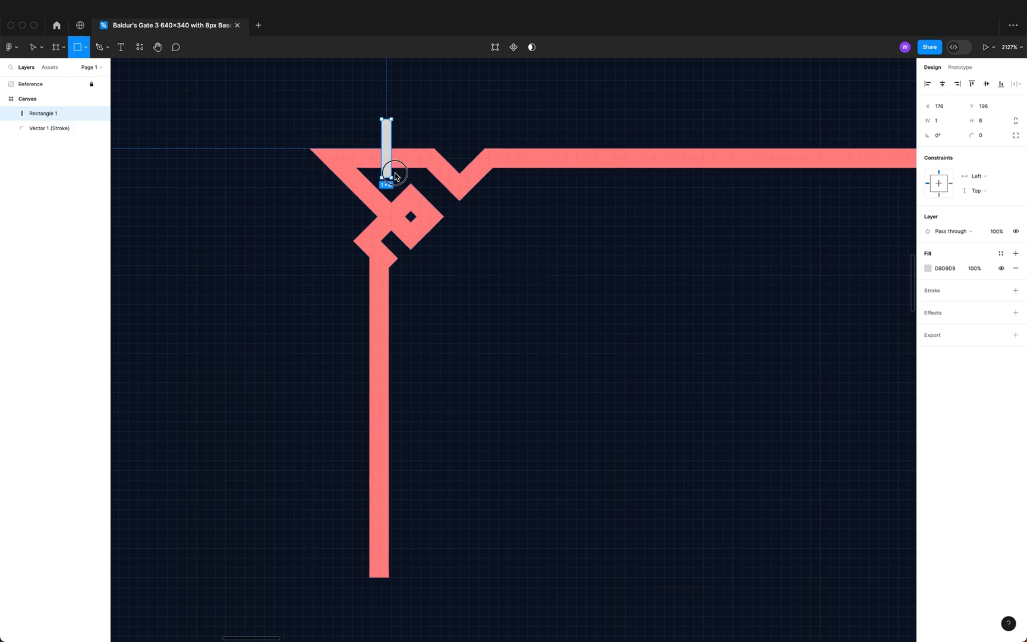
pyautogui.moveTo(386, 120); pyautogui.dragTo(360, 131)
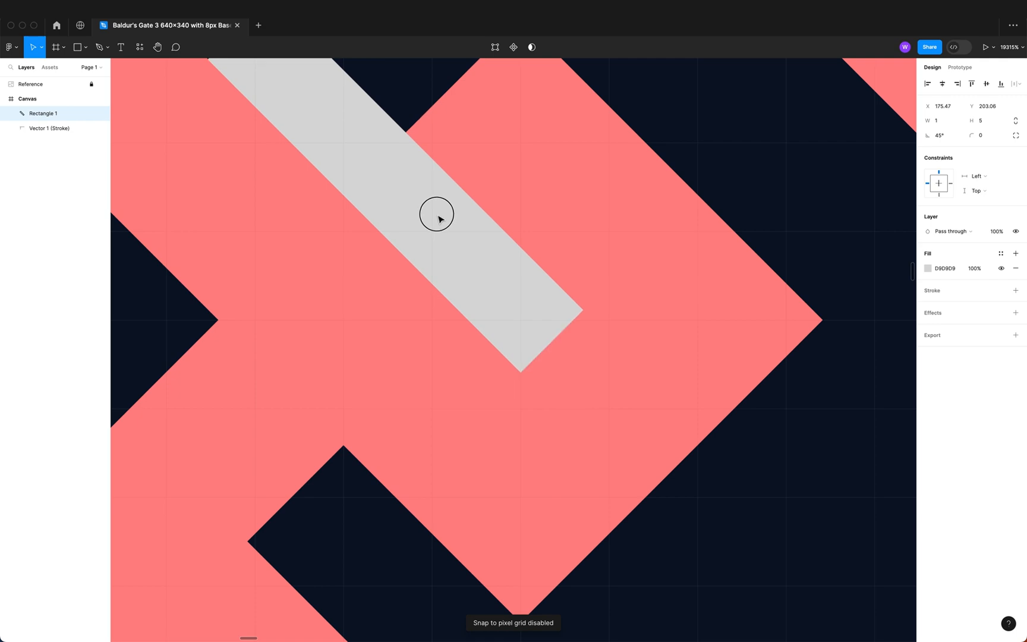
pyautogui.moveTo(439, 218); pyautogui.dragTo(416, 166)
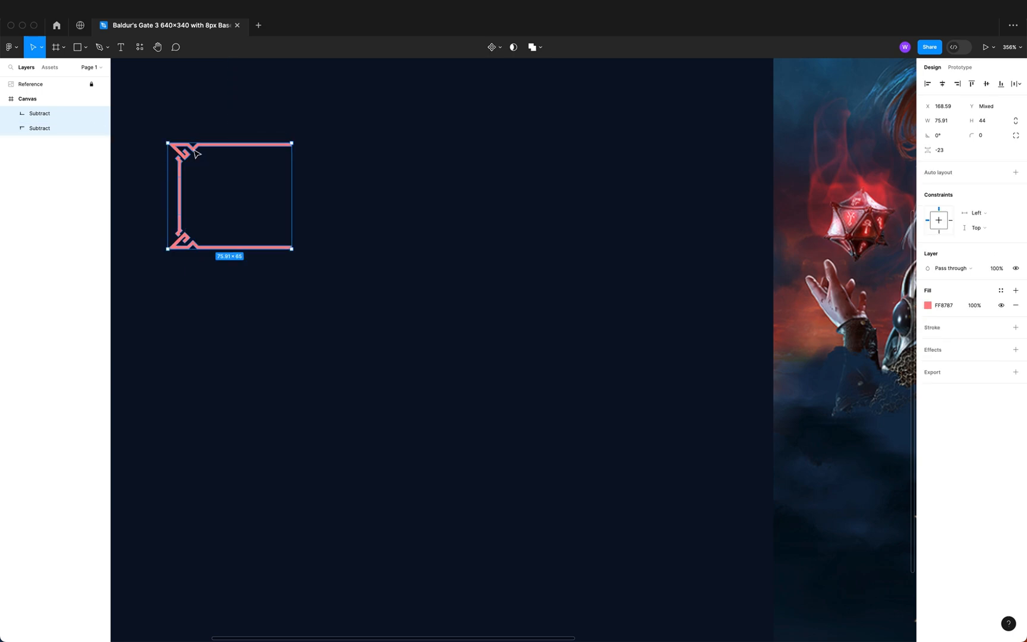
# Flip a copy horizontally, union each side's pieces, then union both halves
pyautogui.rightClick(197, 150)
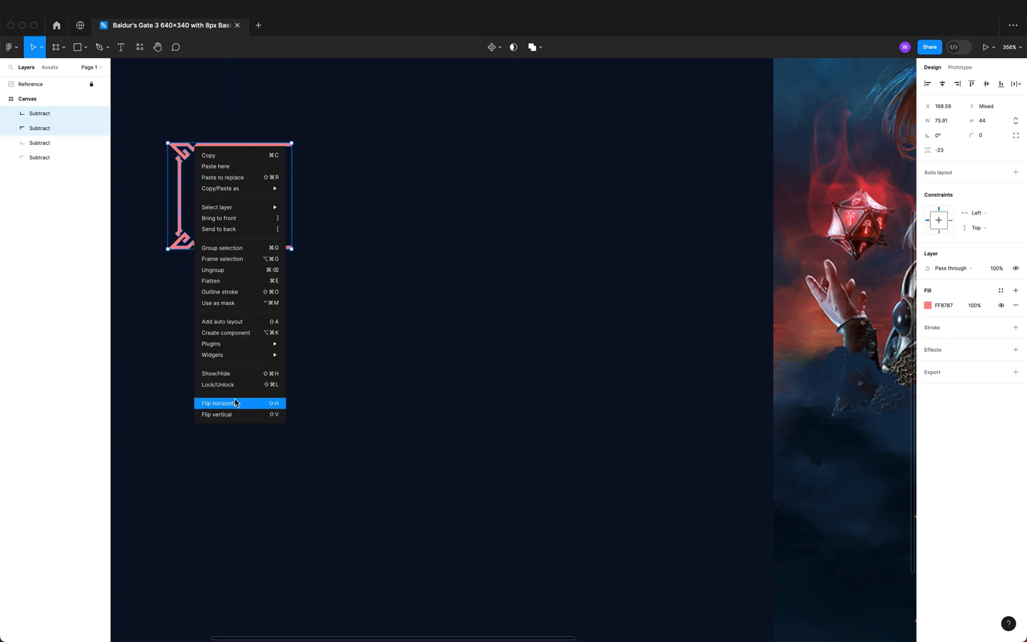
pyautogui.click(217, 402)
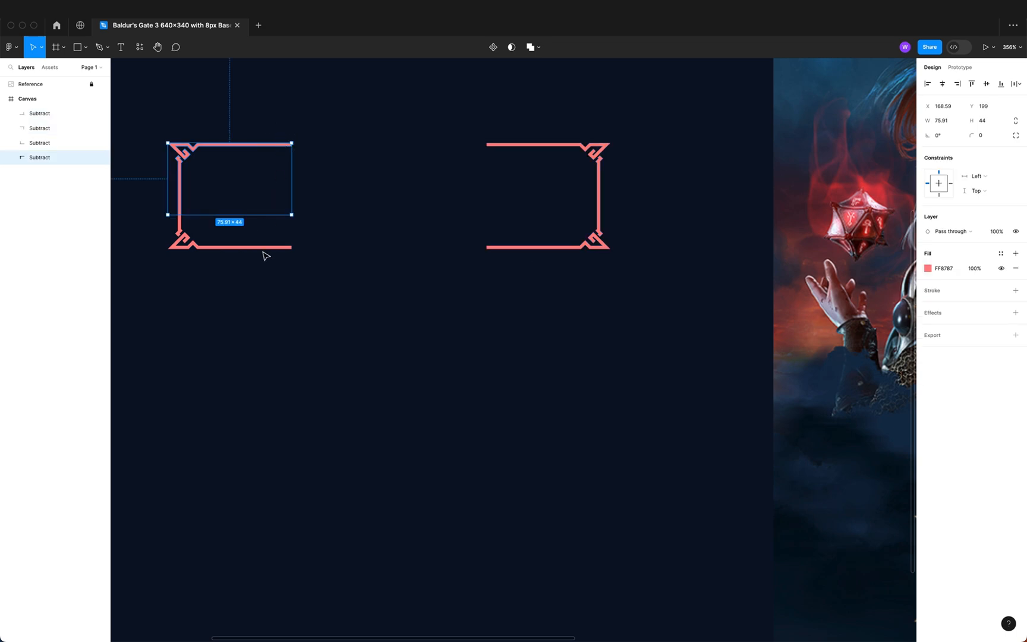
pyautogui.click(531, 47)
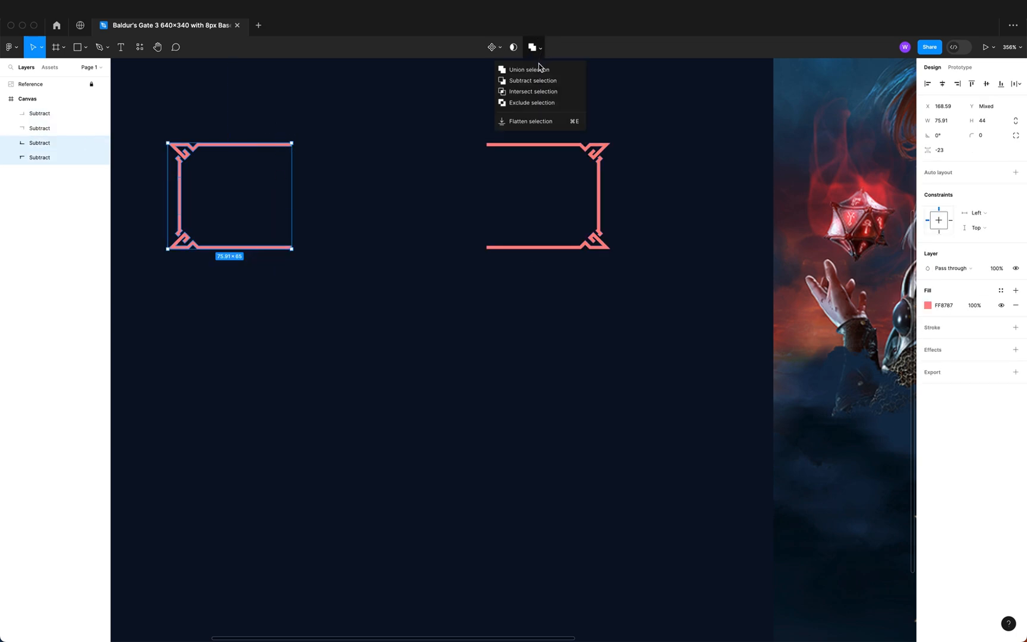
pyautogui.click(529, 70)
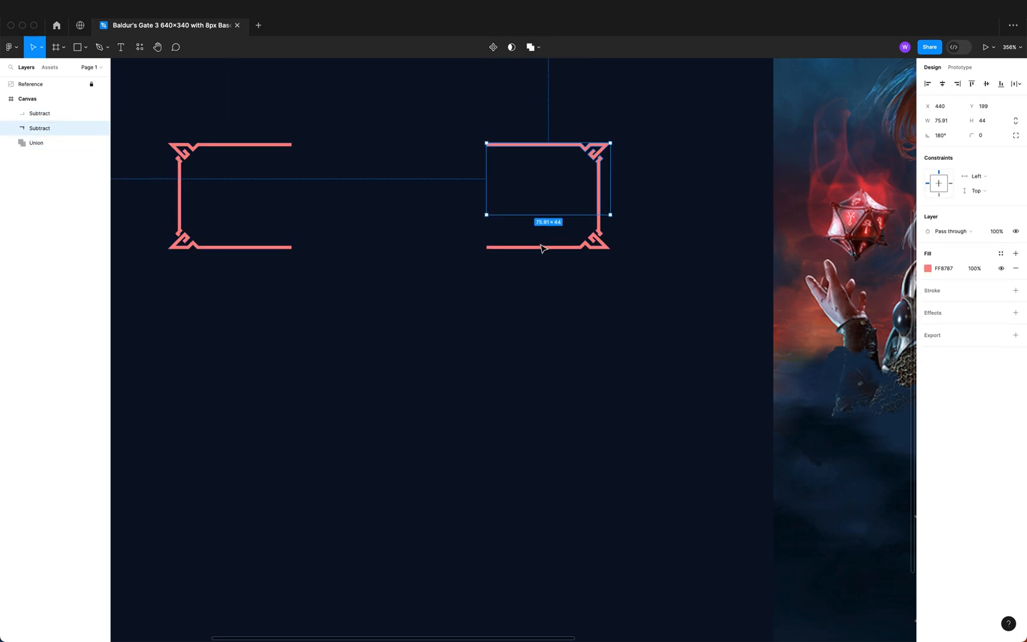
pyautogui.click(532, 47)
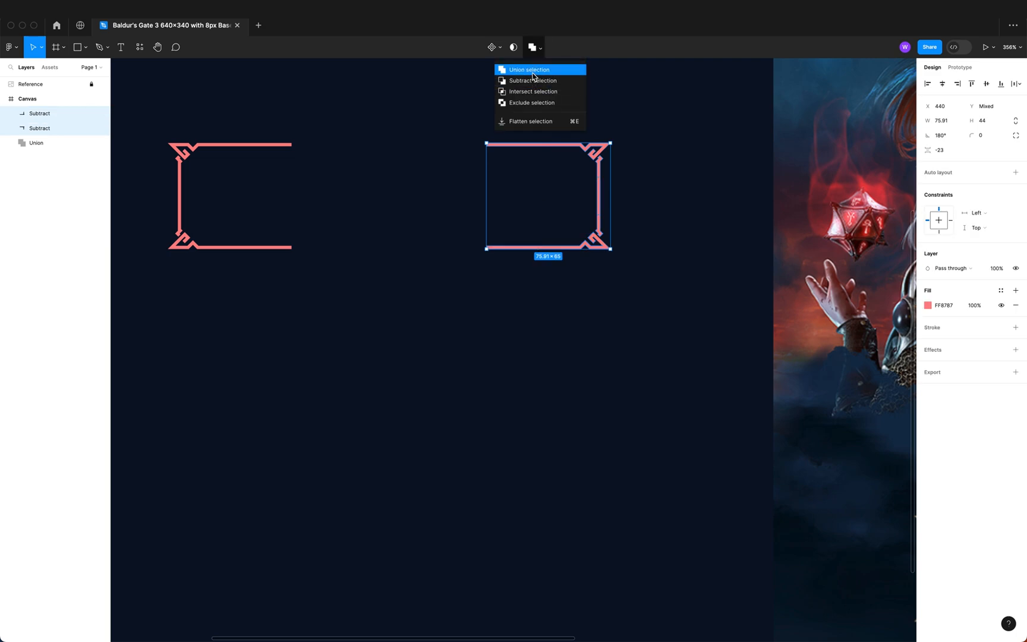
pyautogui.click(528, 69)
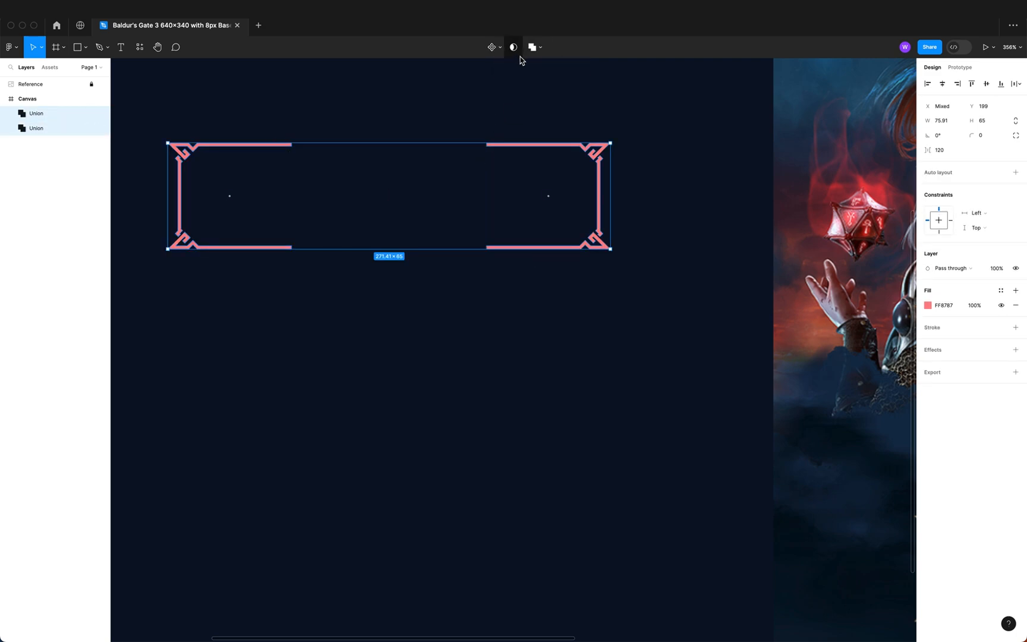
pyautogui.click(20, 113)
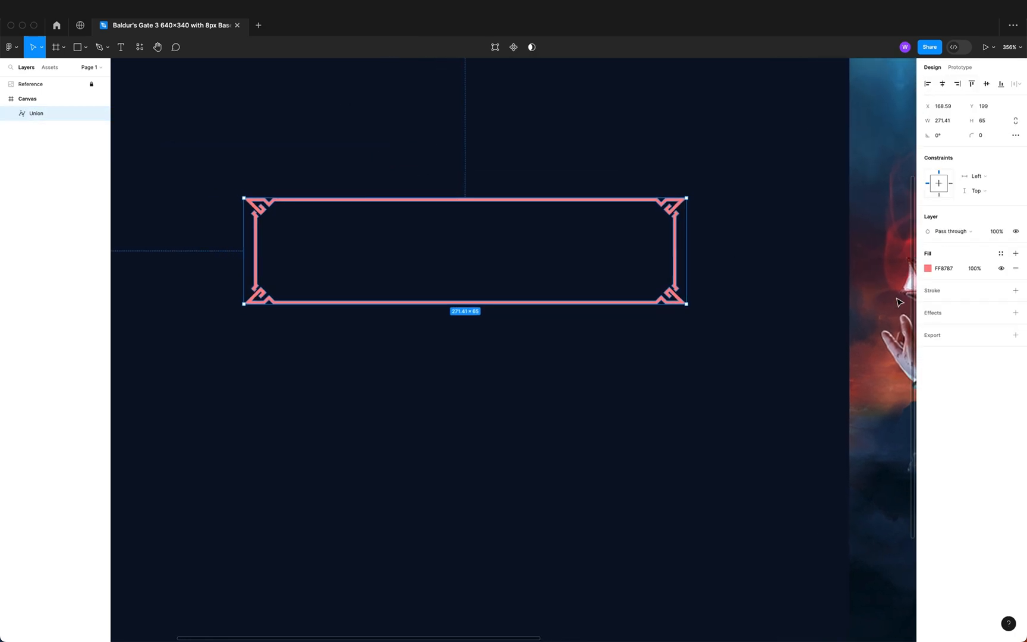
# Draw Rectangle 1 inside the frame and open its fill to set 181818
pyautogui.click(77, 47)
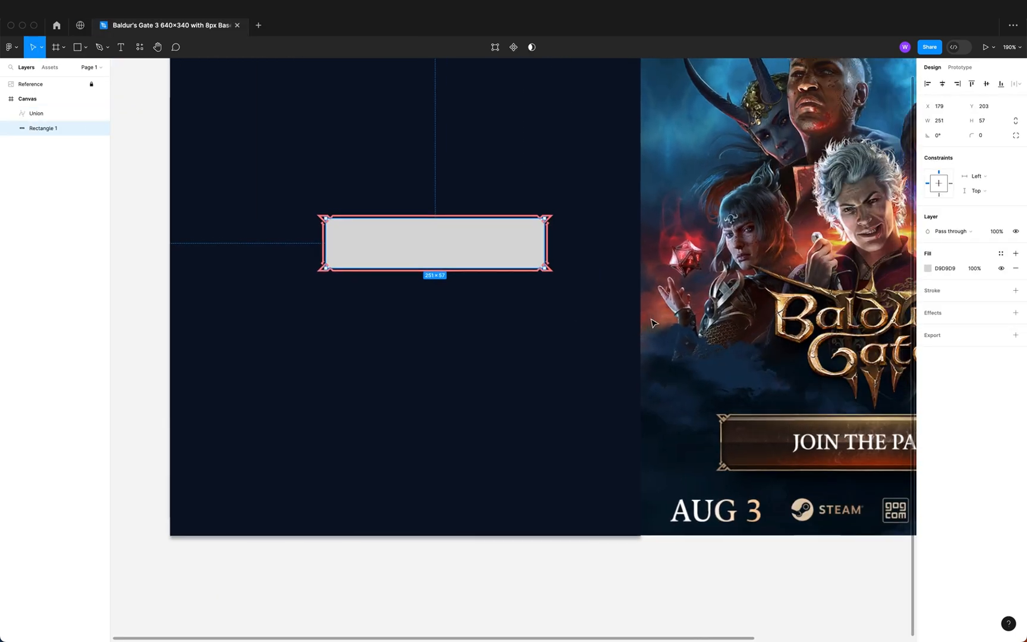
pyautogui.click(928, 268)
pyautogui.write('181818')
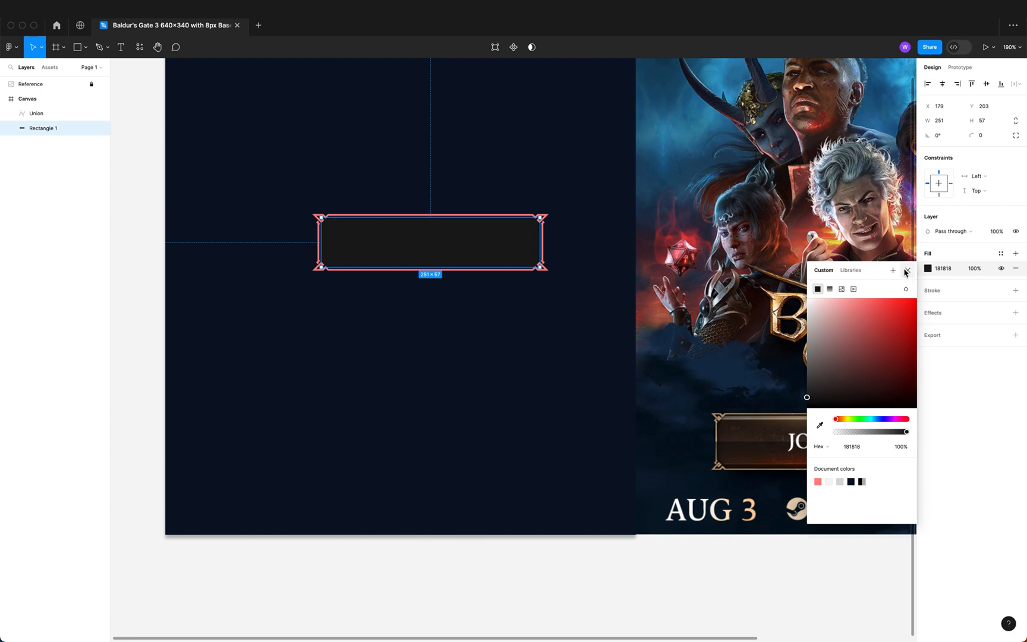
# Add an inner shadow effect to the dark center rectangle
pyautogui.click(906, 270)
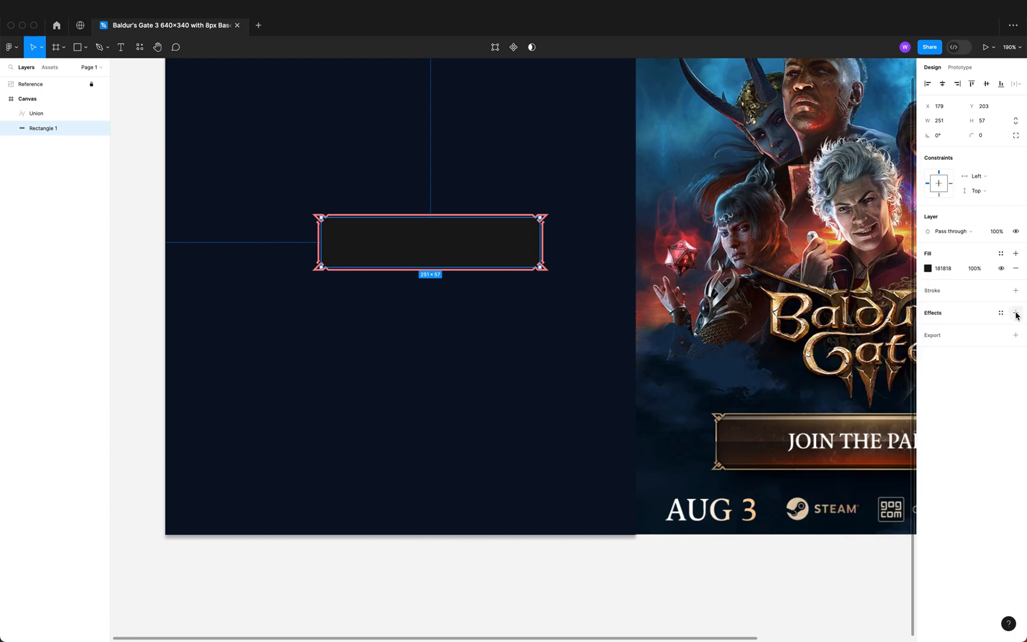
pyautogui.click(1015, 313)
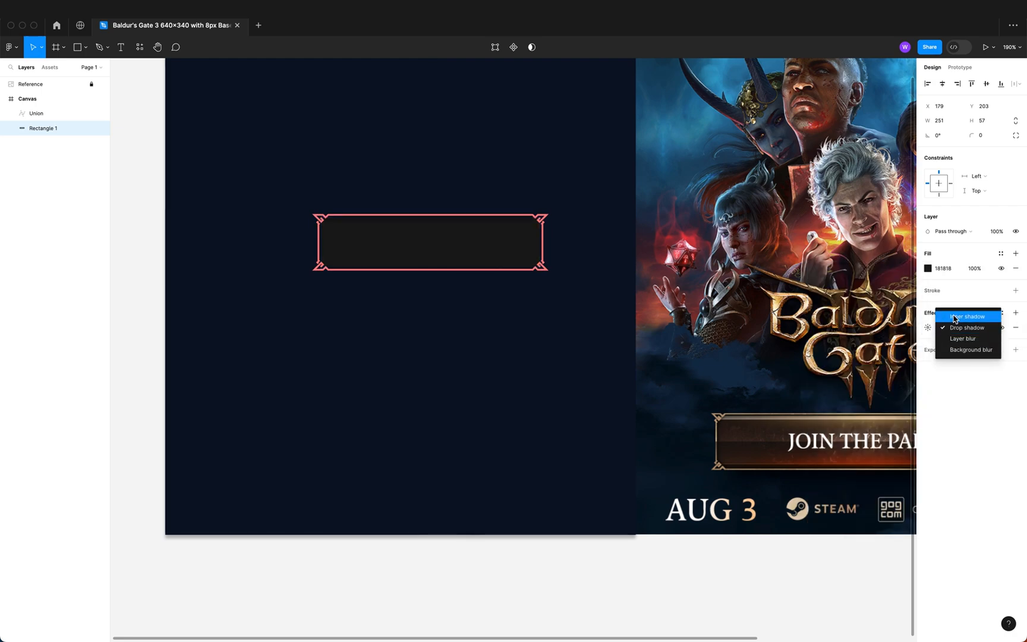
pyautogui.click(967, 316)
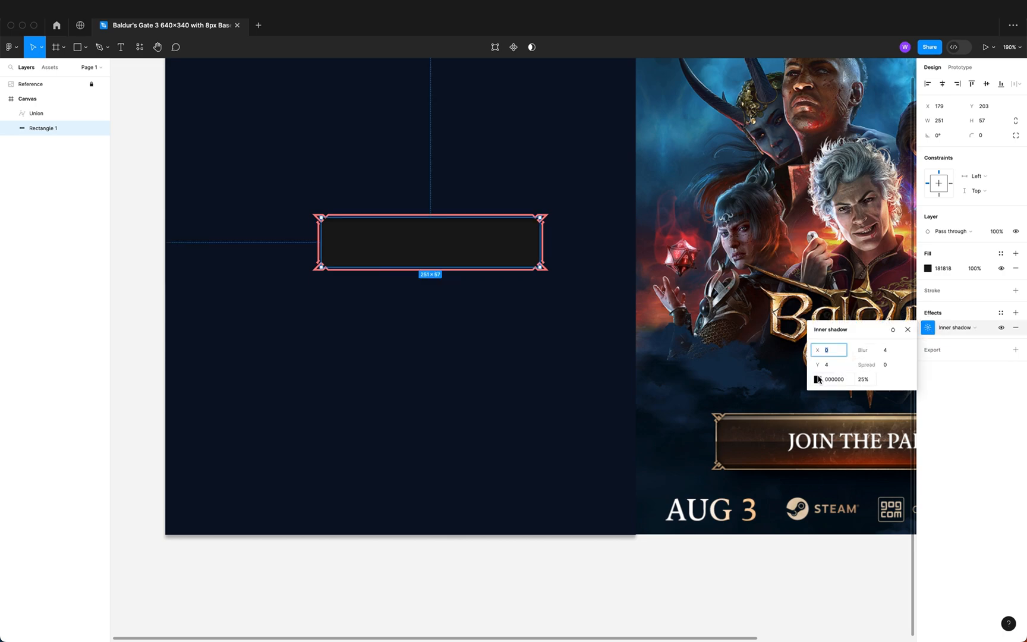
pyautogui.click(817, 379)
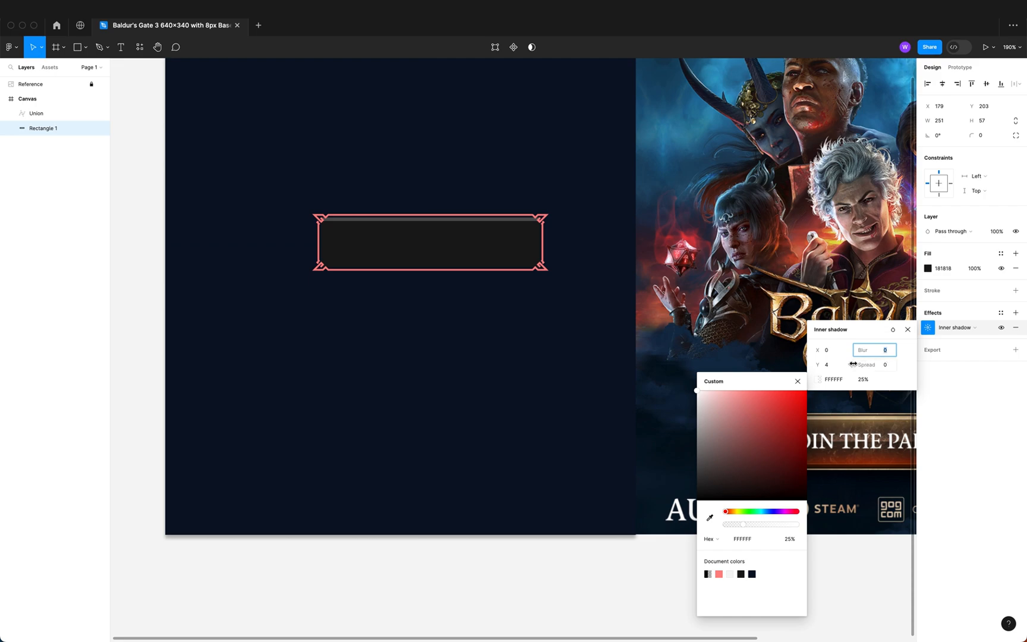
pyautogui.click(828, 364)
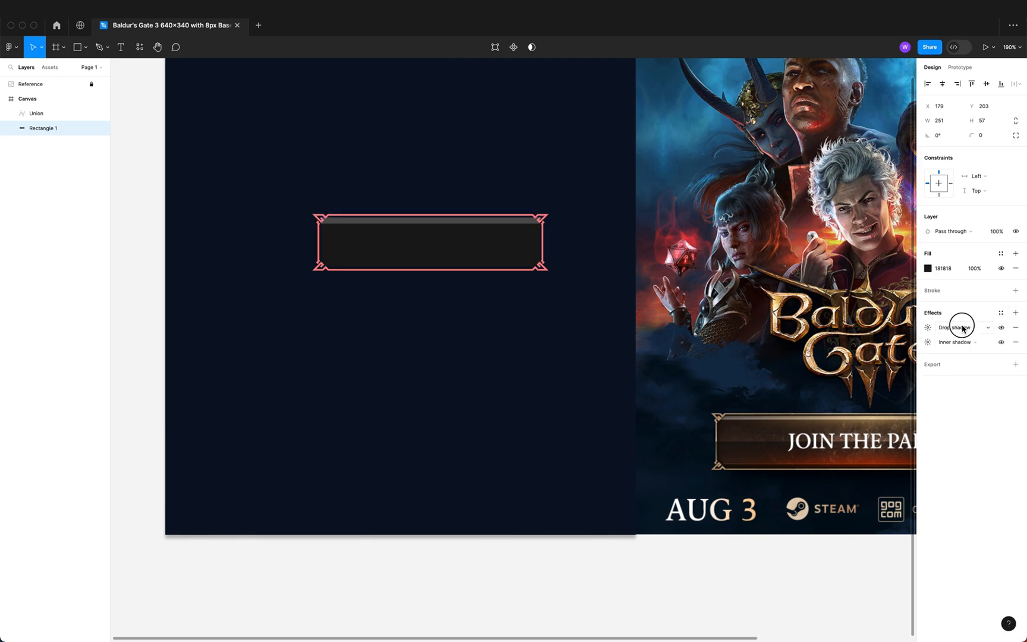
# Set the inner shadow to X 0, Y -6, blur 0, white FFFFFF at 25%
pyautogui.click(959, 327)
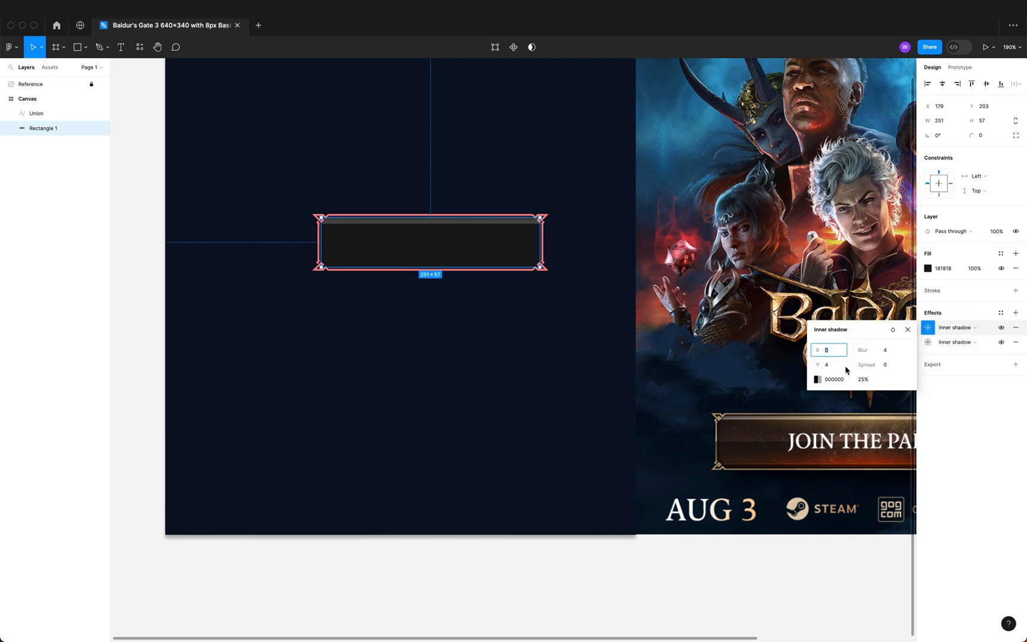
pyautogui.click(831, 364)
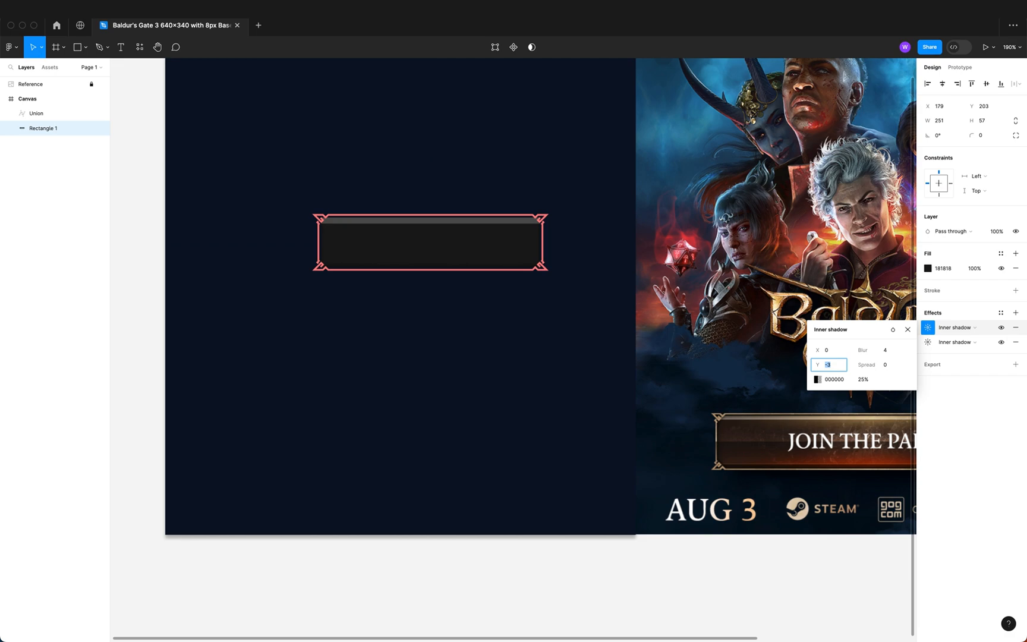
pyautogui.write('9')
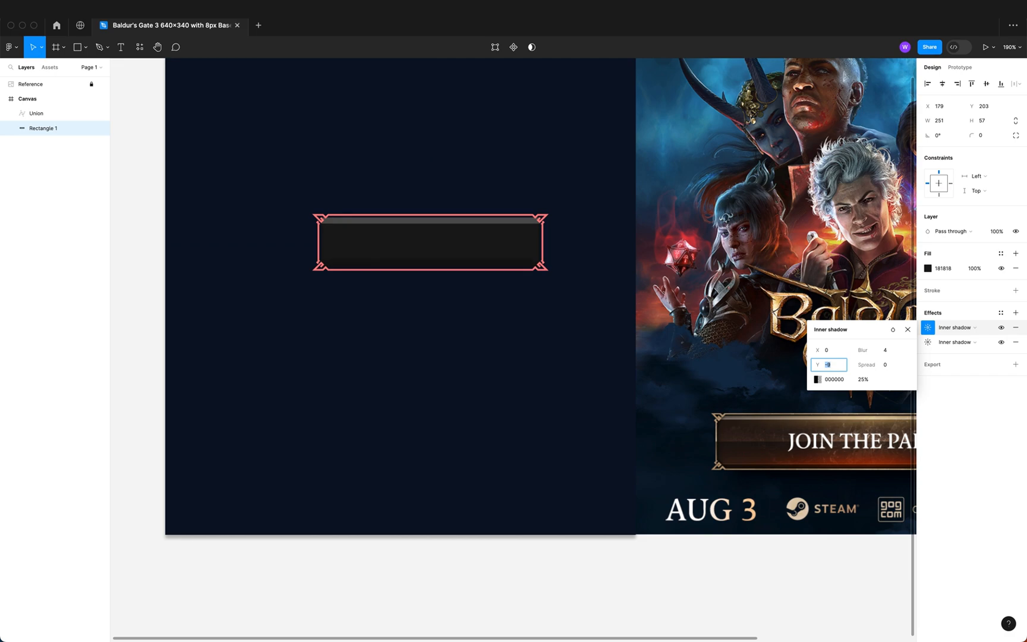
pyautogui.click(817, 379)
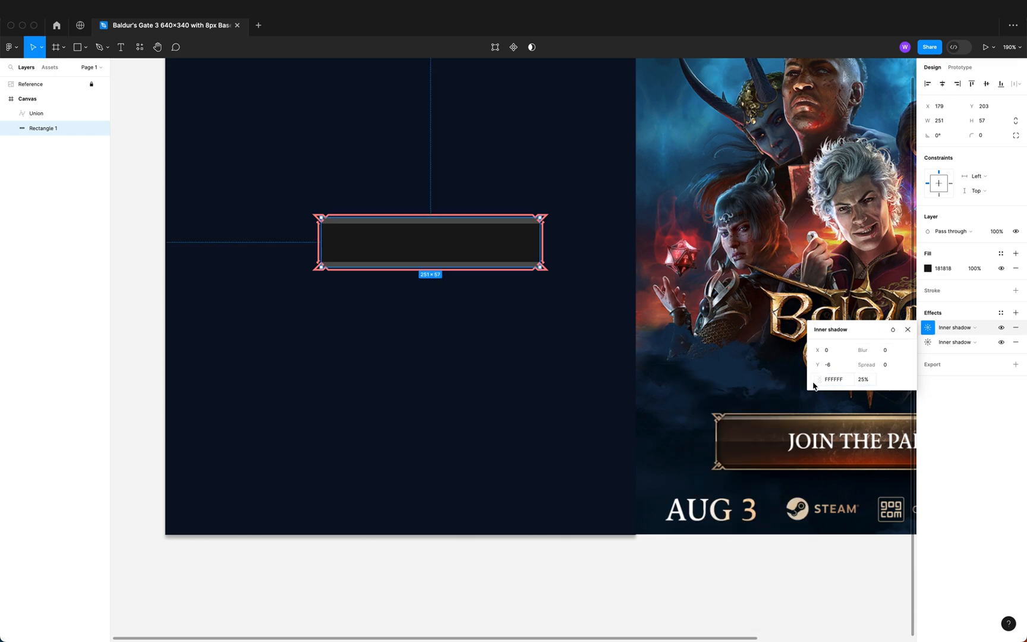
pyautogui.click(820, 380)
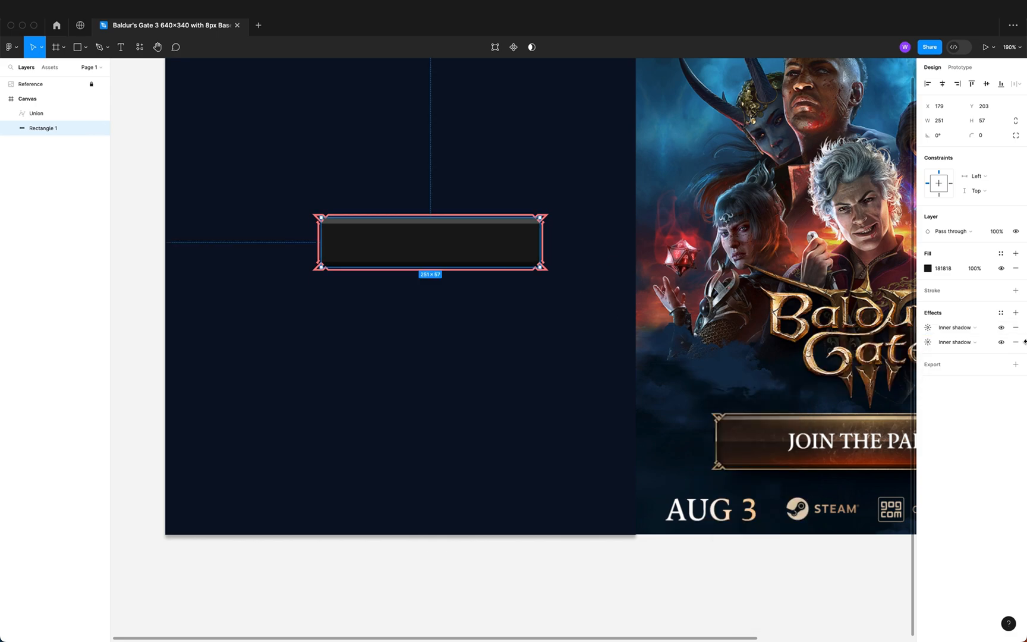
# Add a second fill as a linear gradient with a middle stop
pyautogui.click(1015, 253)
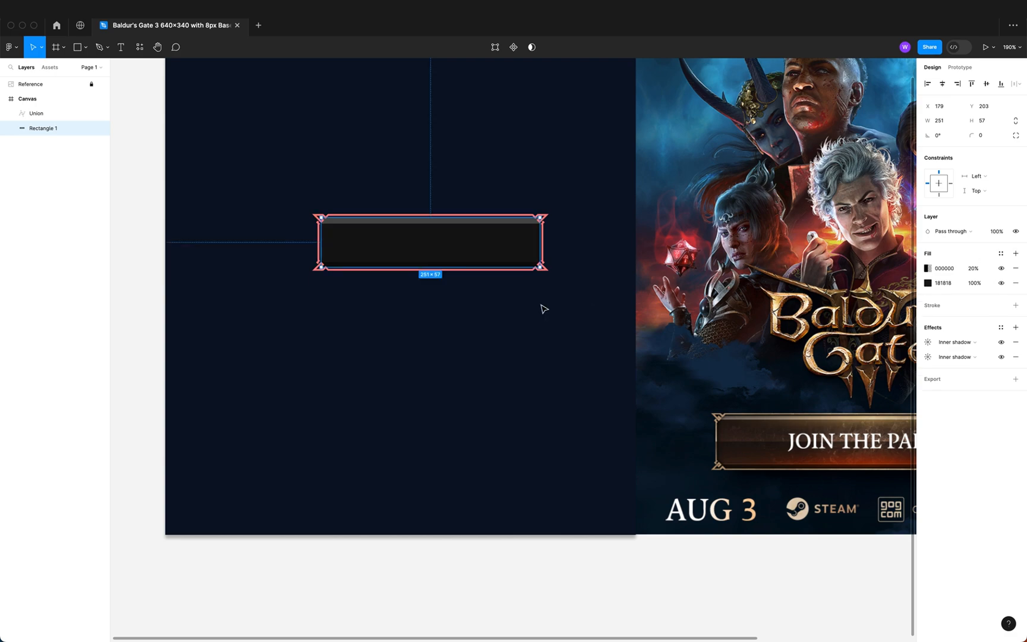
pyautogui.click(974, 268)
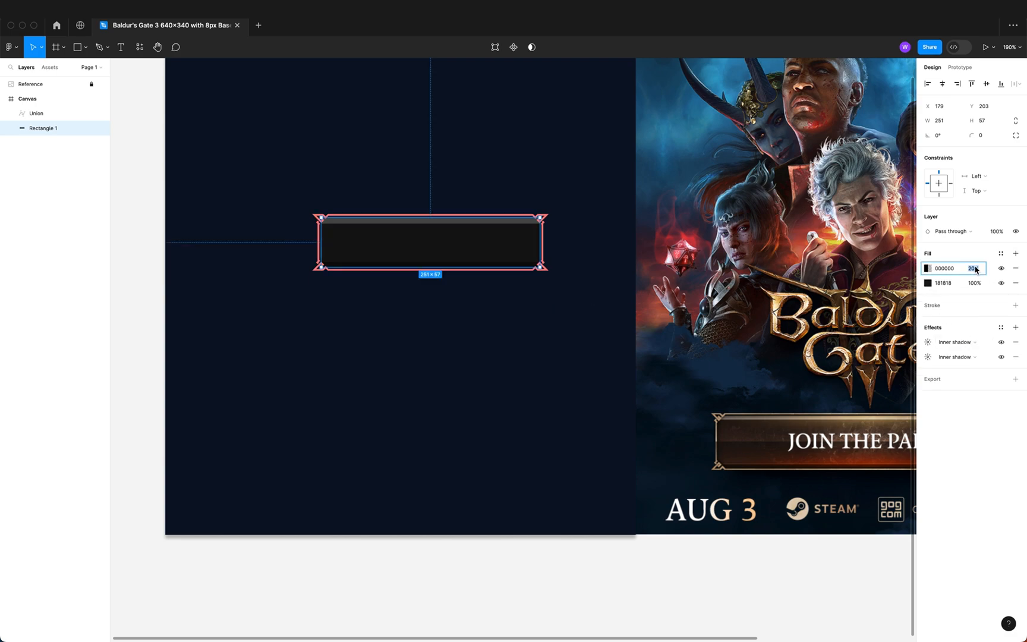
pyautogui.click(928, 268)
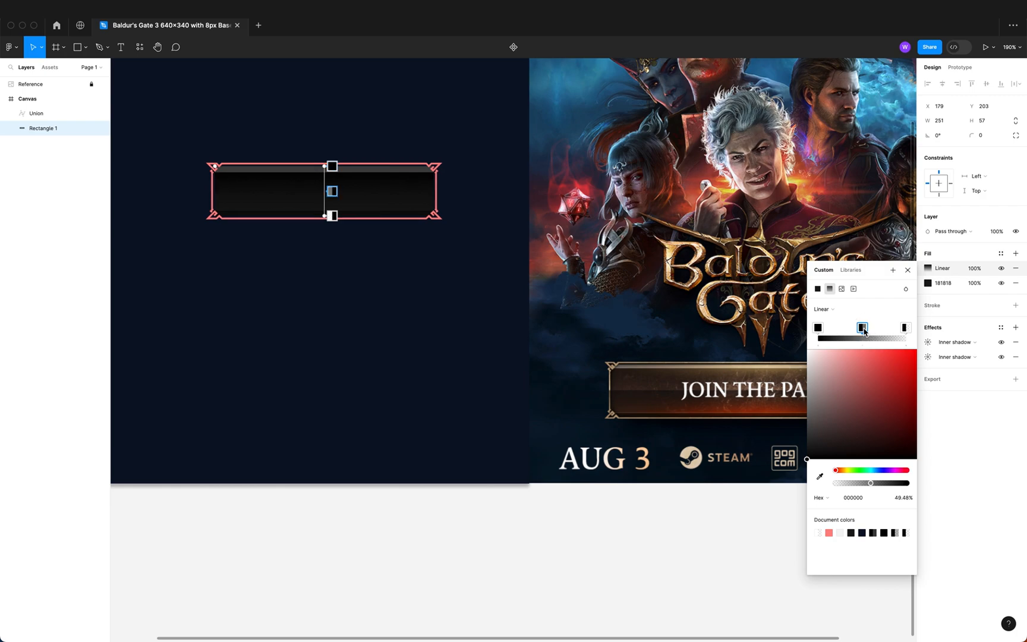
pyautogui.click(861, 327)
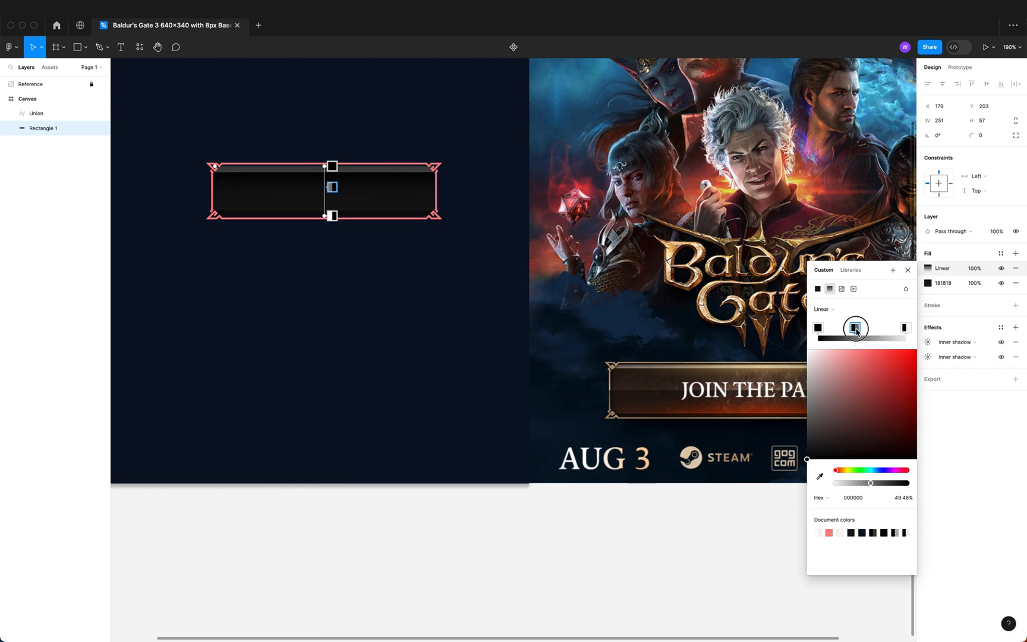
pyautogui.moveTo(855, 328); pyautogui.dragTo(864, 329)
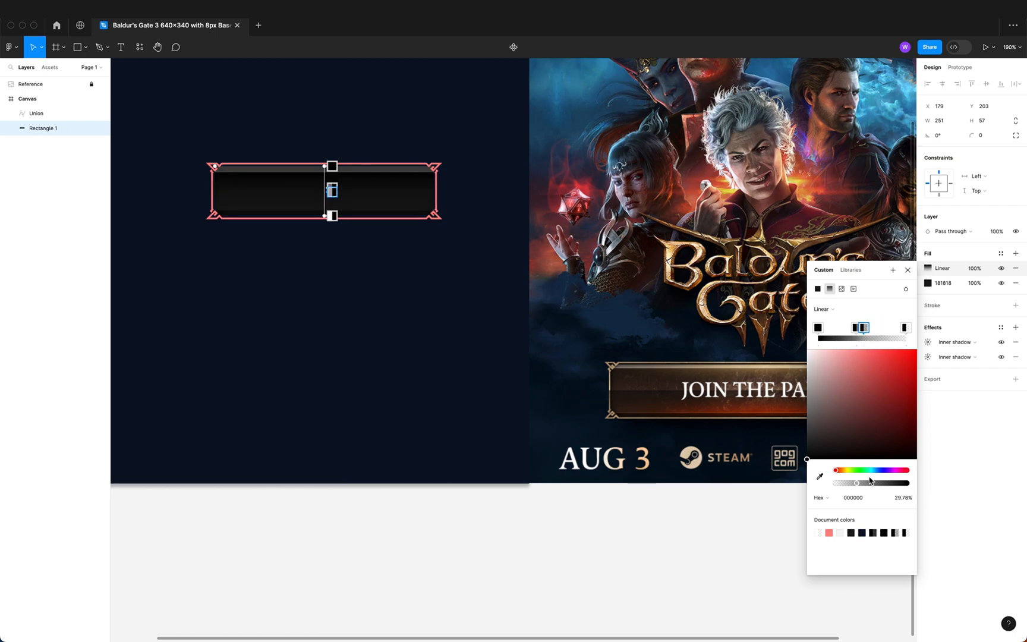
# Set the gradient stops to greys such as 575757, 3F3F3F and 1C1C1C
pyautogui.moveTo(855, 482); pyautogui.dragTo(907, 482)
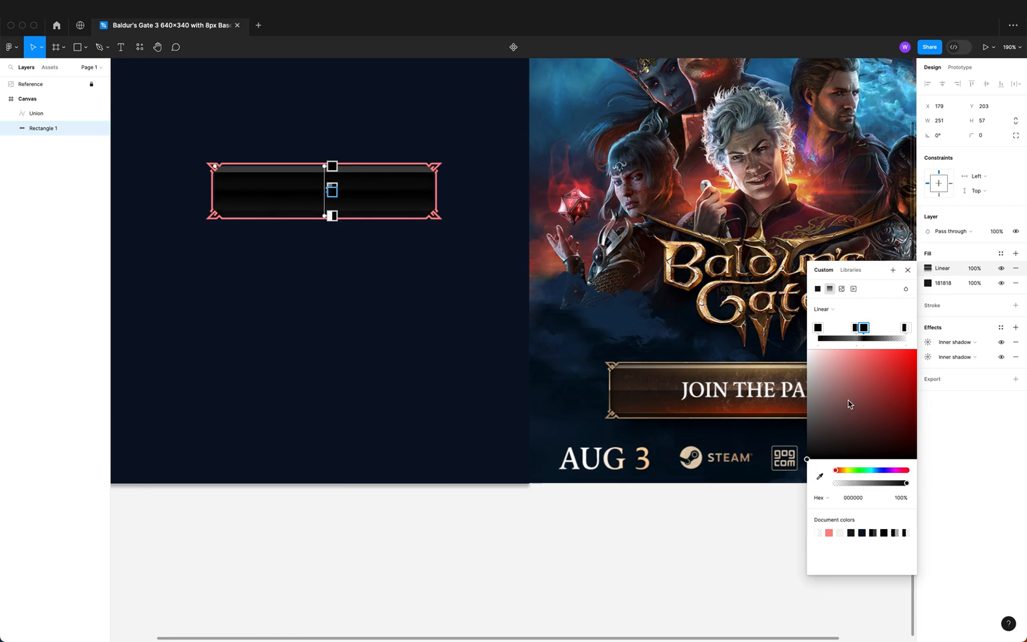
pyautogui.moveTo(905, 483); pyautogui.dragTo(871, 483)
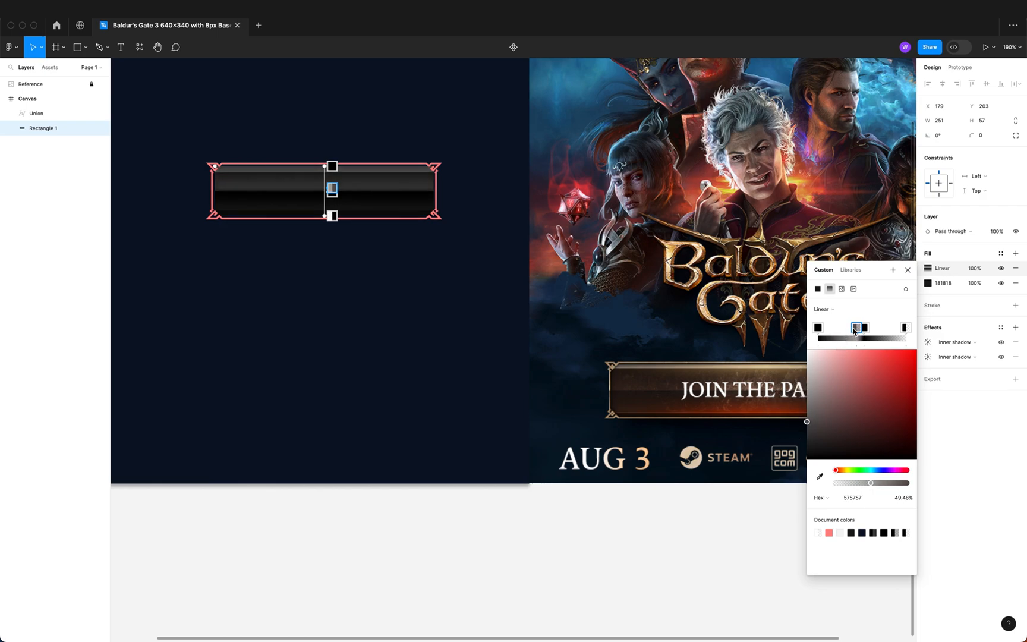
pyautogui.click(861, 328)
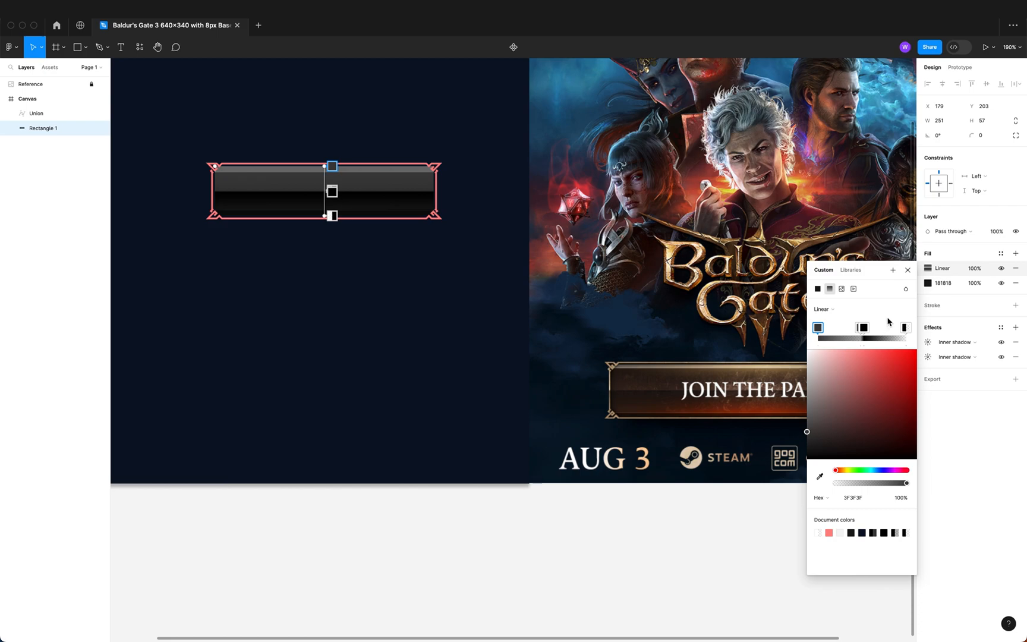
pyautogui.click(905, 327)
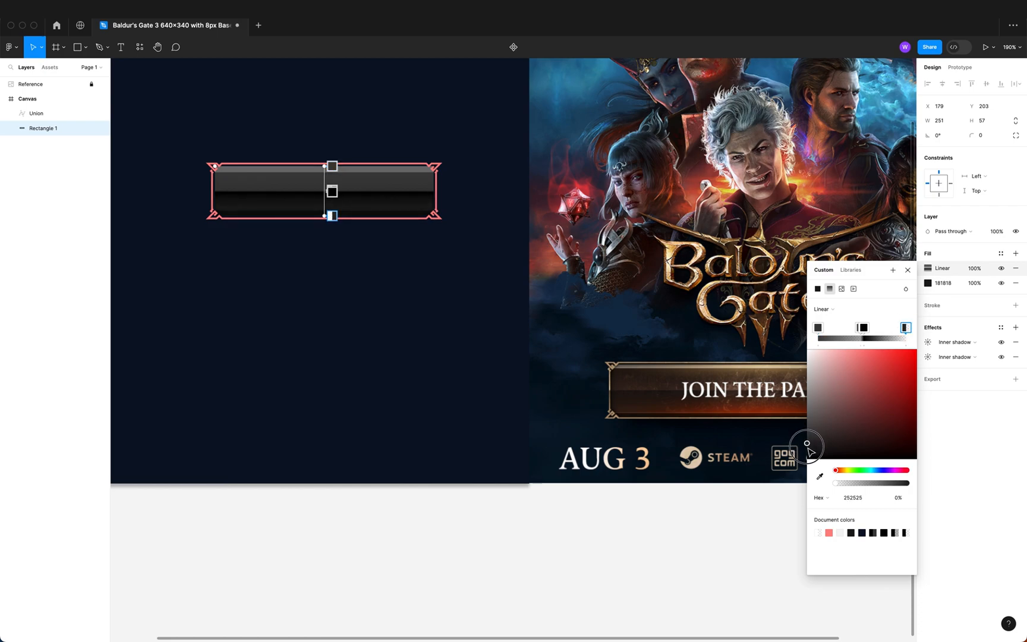
pyautogui.click(816, 327)
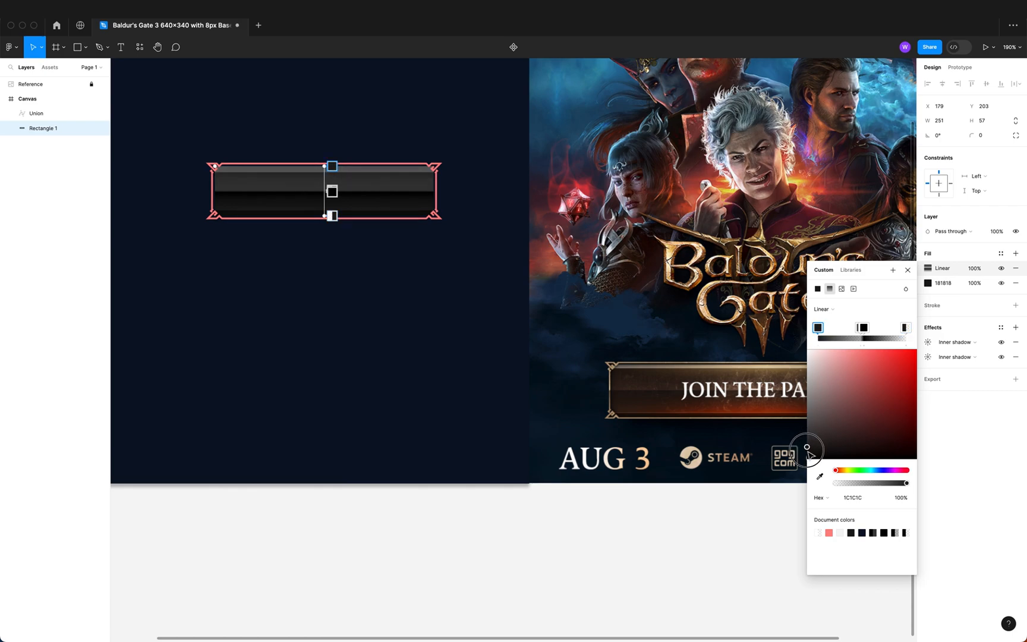
pyautogui.click(906, 269)
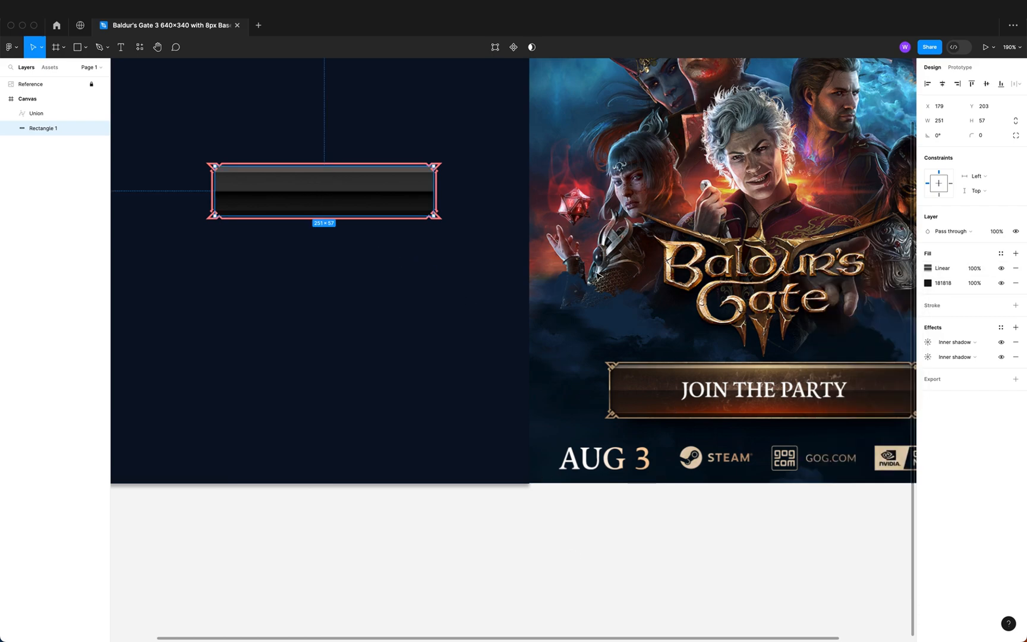
pyautogui.moveTo(915, 387)
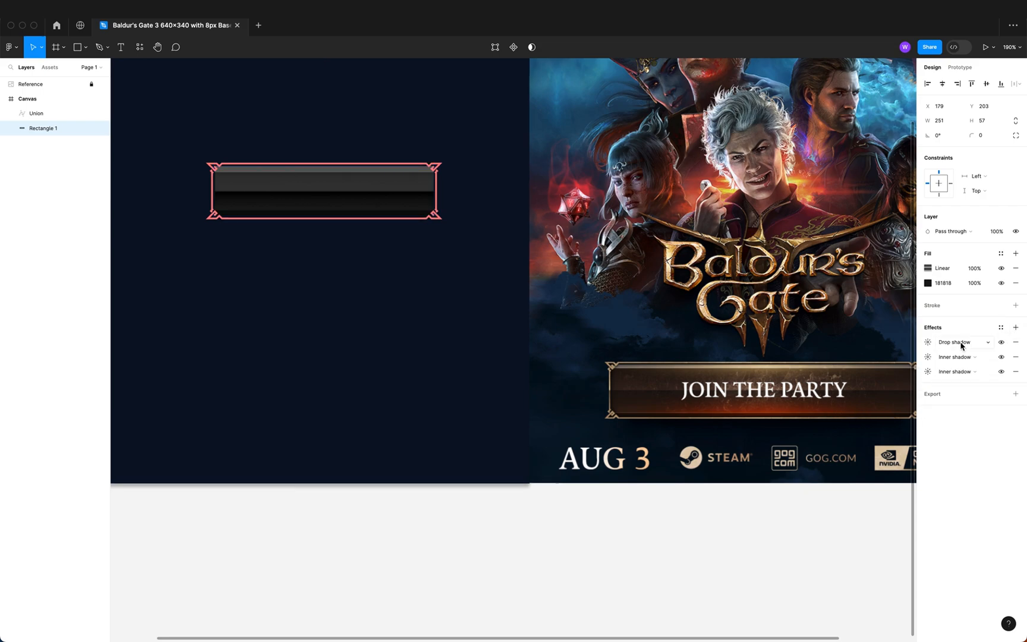
# Make the new effect a white inner shadow with Y -7 and blur 3
pyautogui.click(958, 341)
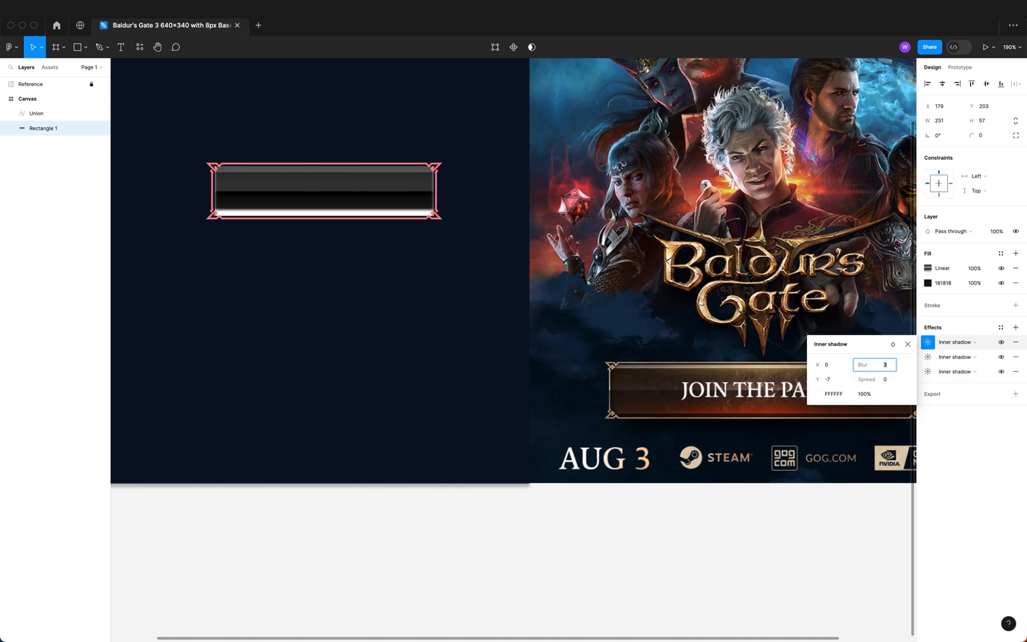
pyautogui.click(907, 344)
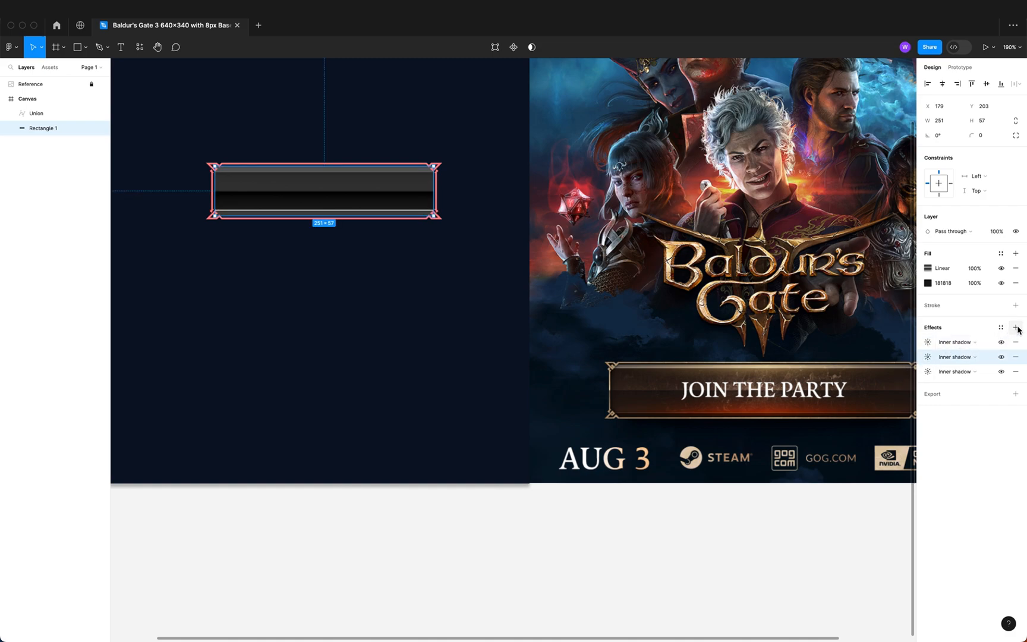
pyautogui.click(928, 356)
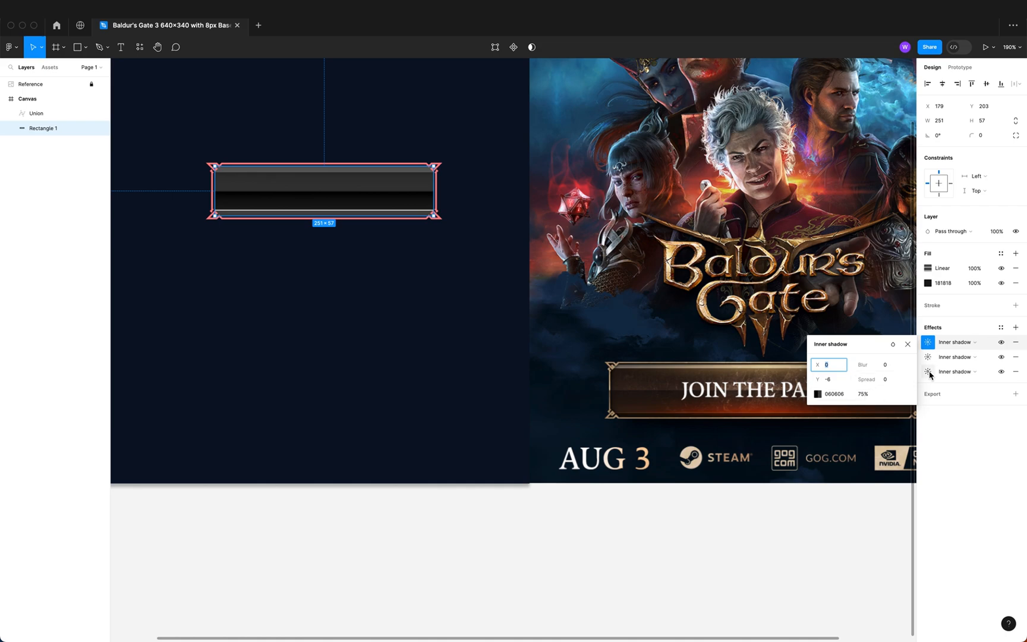
pyautogui.click(956, 371)
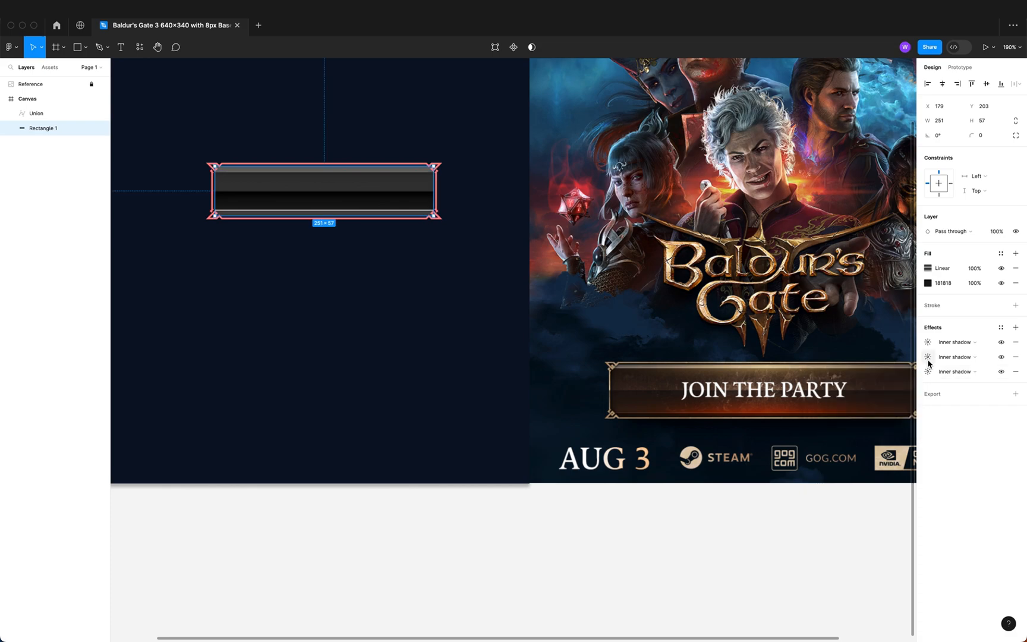
# Lower the second inner shadow's opacity to 20%
pyautogui.click(928, 356)
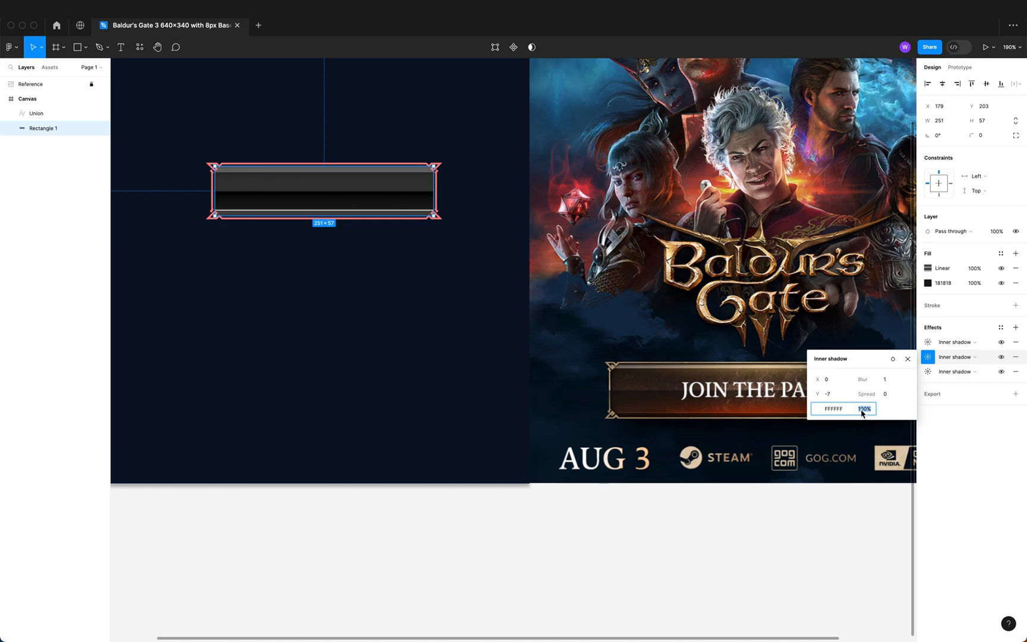
pyautogui.write('40')
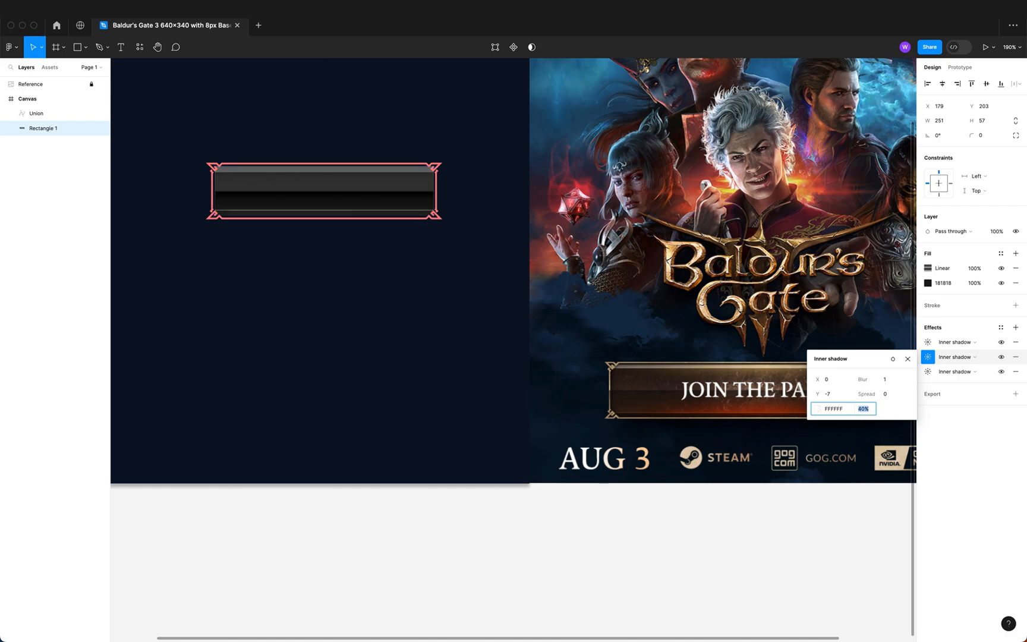
pyautogui.write('20')
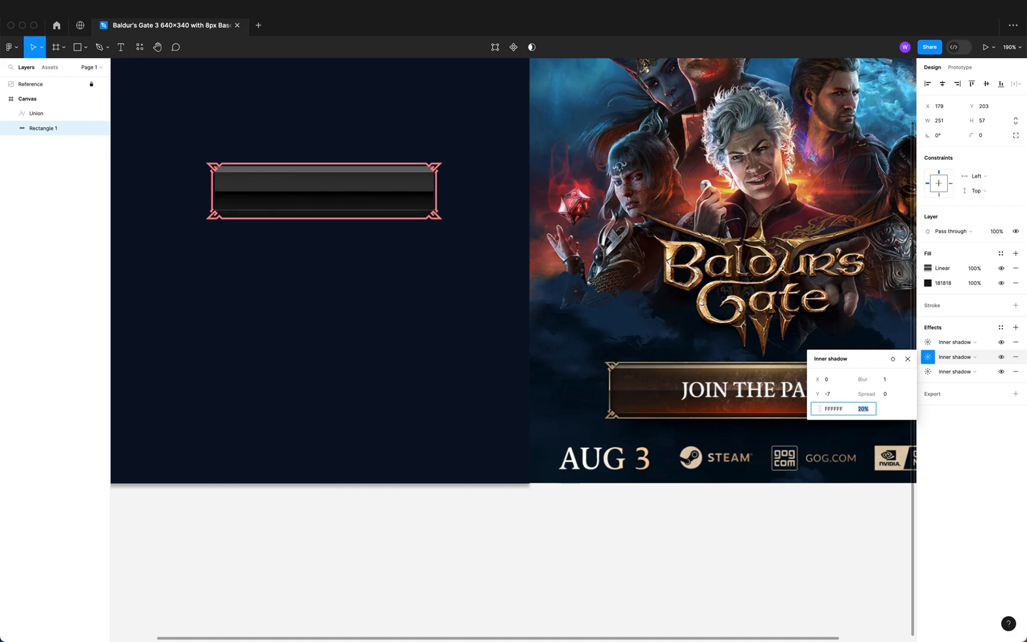
pyautogui.click(907, 358)
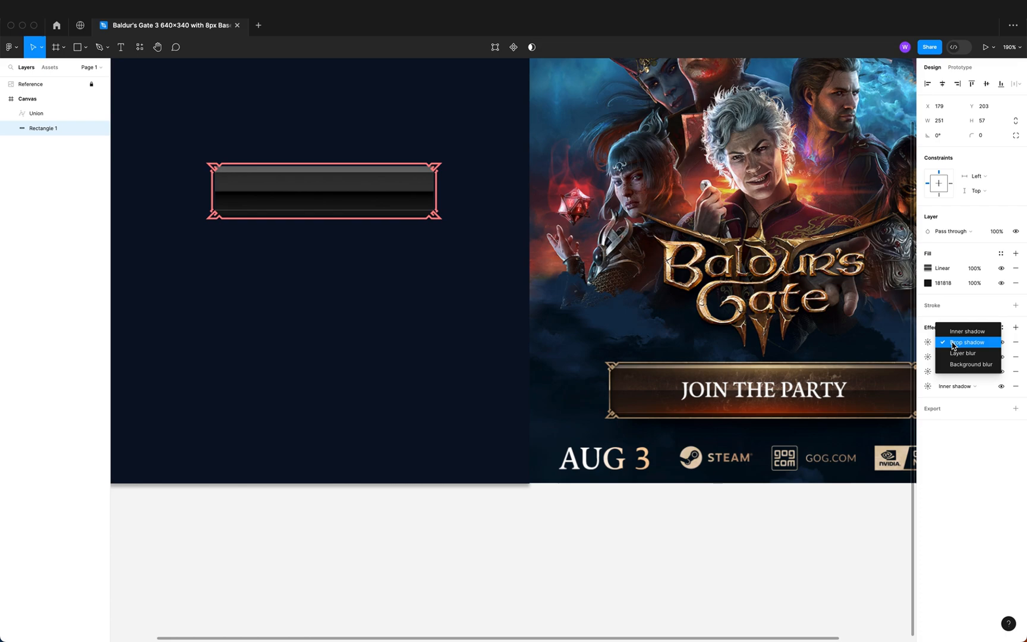
# Turn the fourth effect into an inner shadow offset upward
pyautogui.click(967, 331)
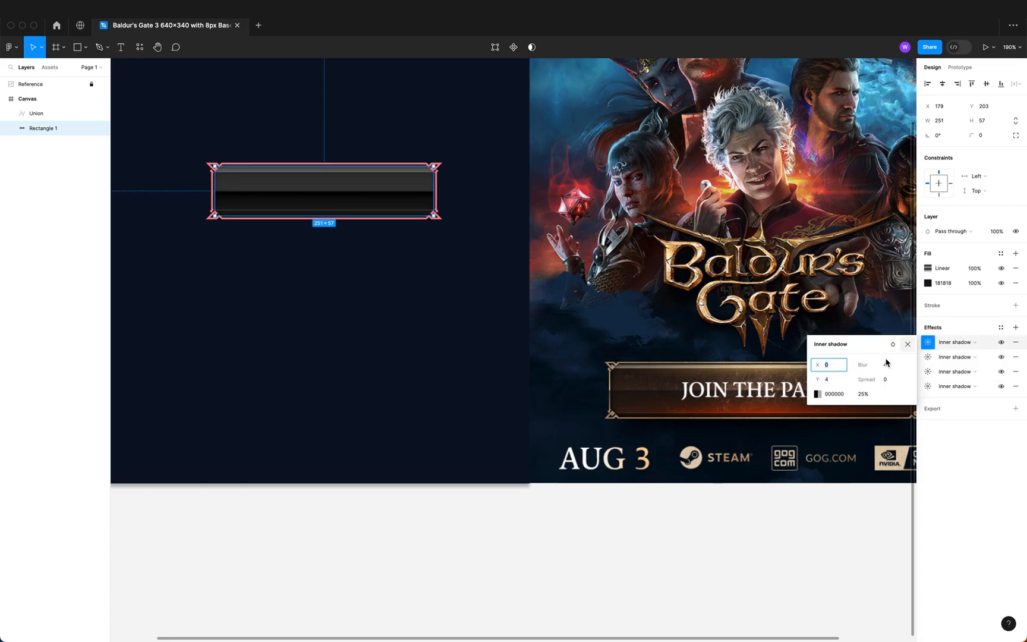
pyautogui.click(874, 364)
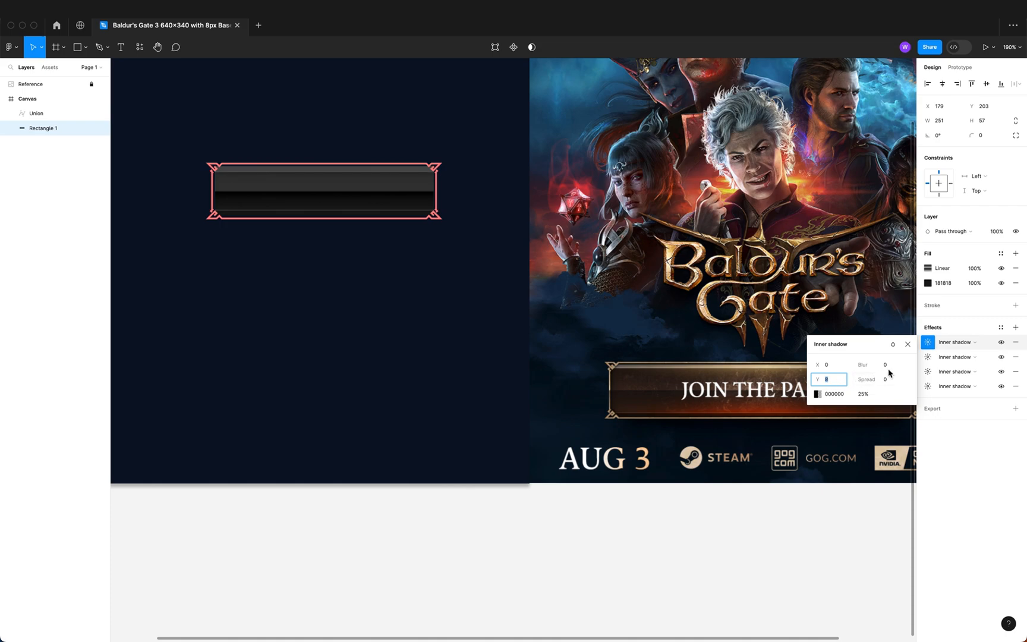
pyautogui.click(818, 394)
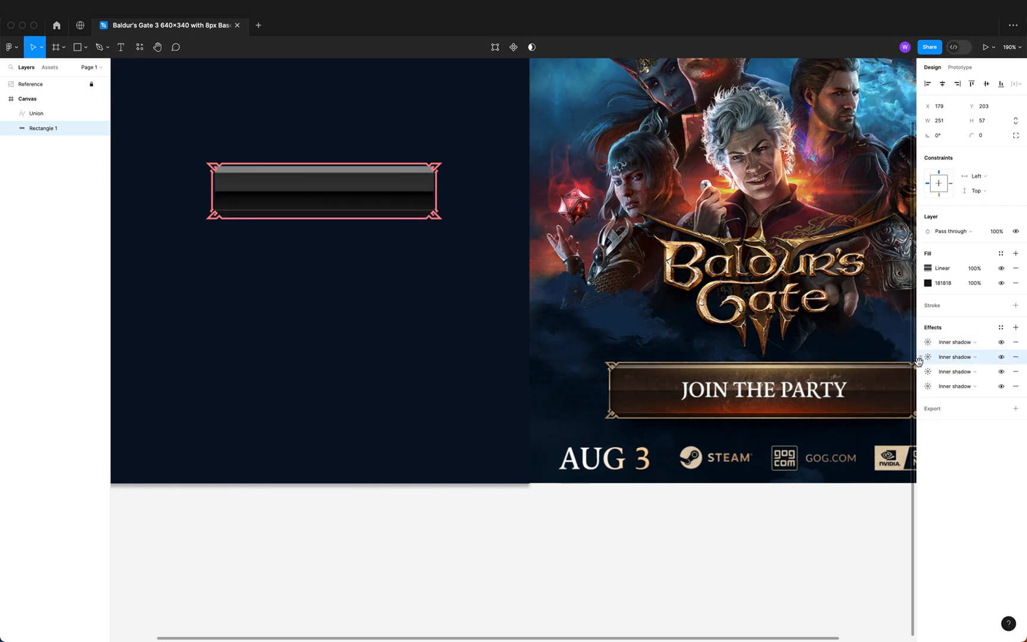
# Set the top inner shadow's colour to black 000000 at 75%
pyautogui.click(927, 342)
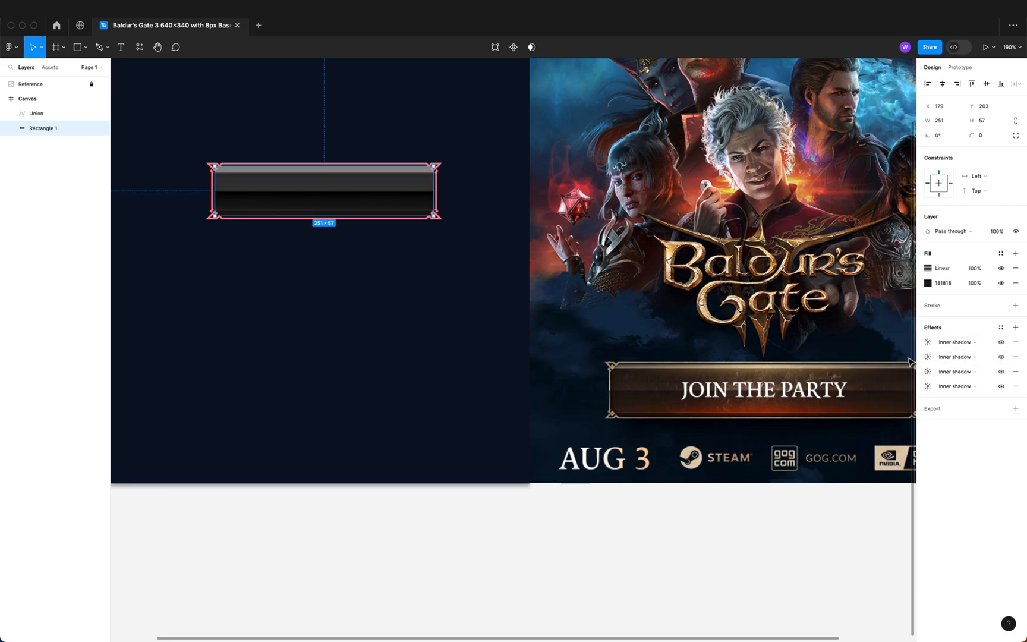
pyautogui.click(927, 342)
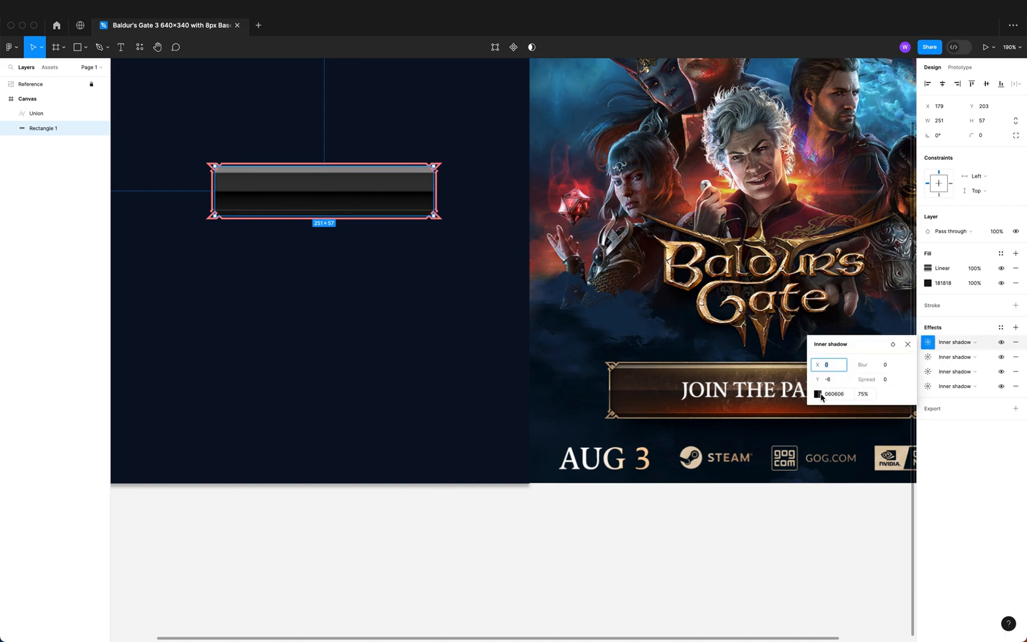
pyautogui.click(817, 394)
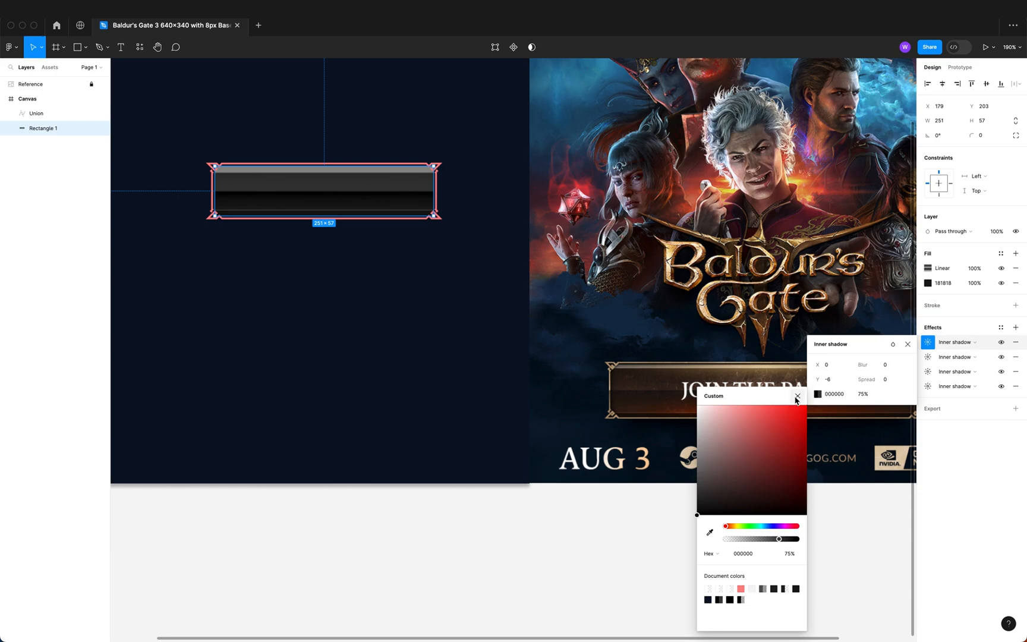
pyautogui.click(796, 396)
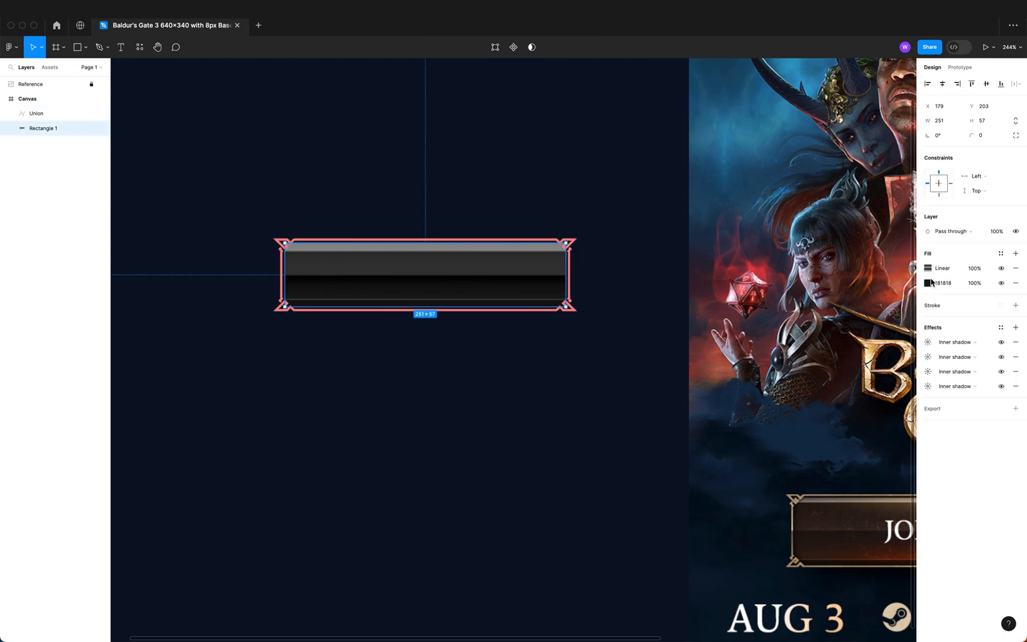
# Recolour the gradient stops to browns 3A281C and 1E1713, eyedropping the last stop
pyautogui.click(928, 268)
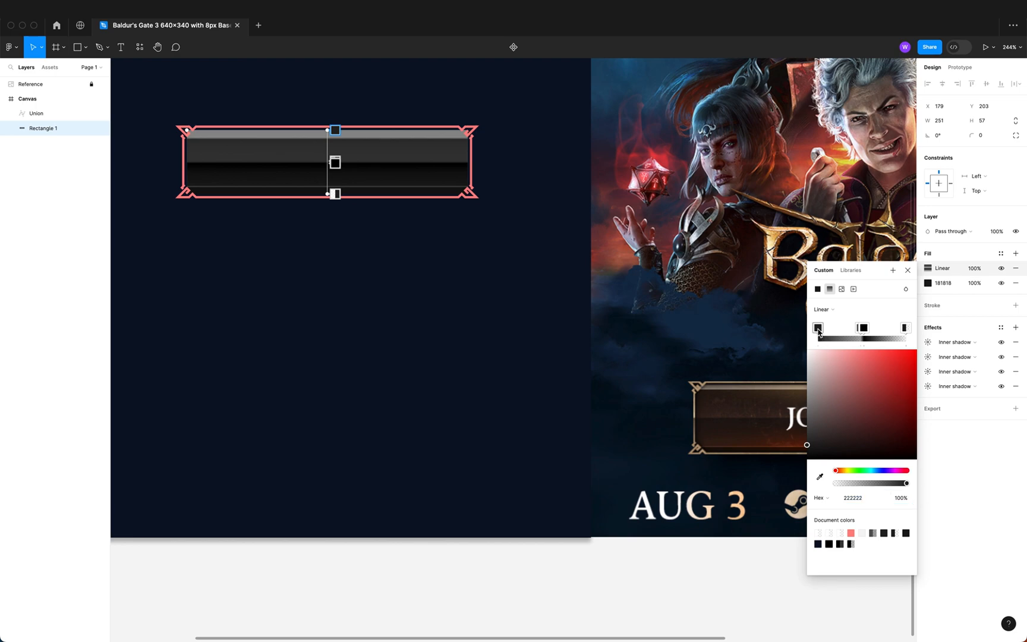
pyautogui.click(819, 476)
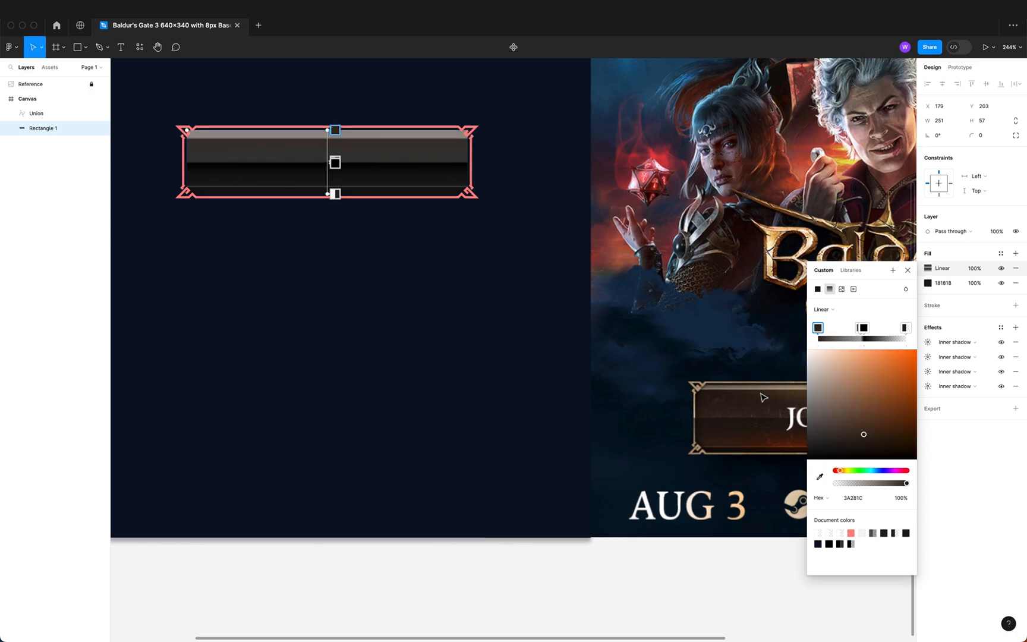
pyautogui.click(861, 328)
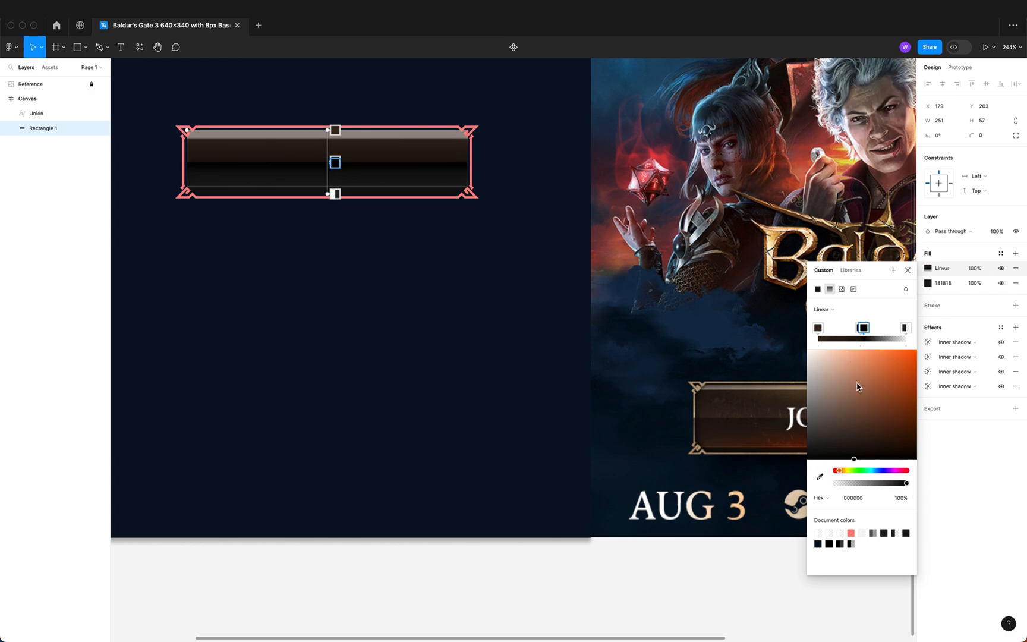
pyautogui.click(819, 475)
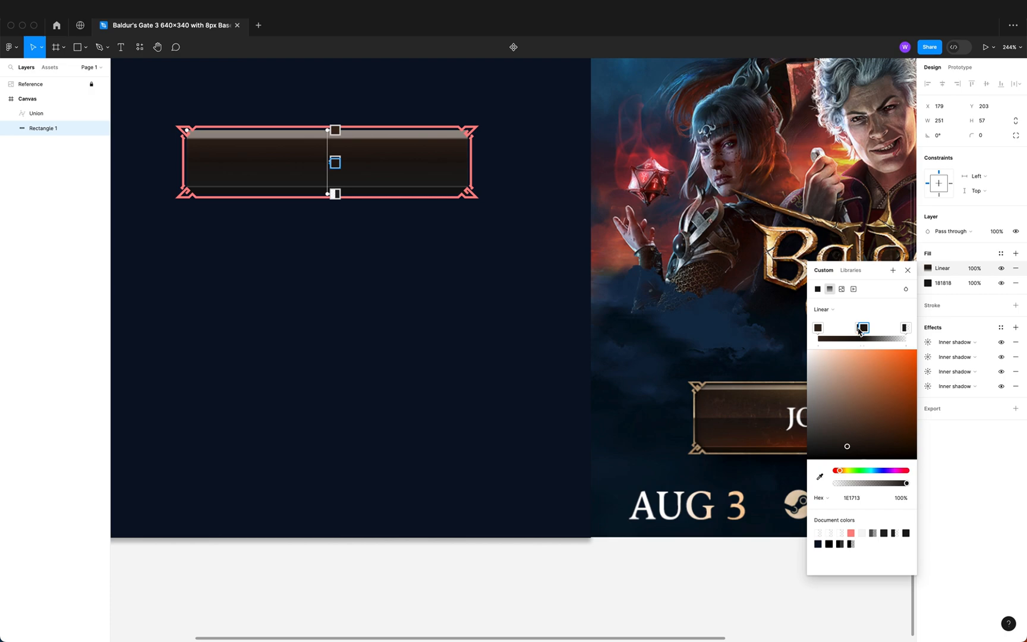
pyautogui.click(819, 476)
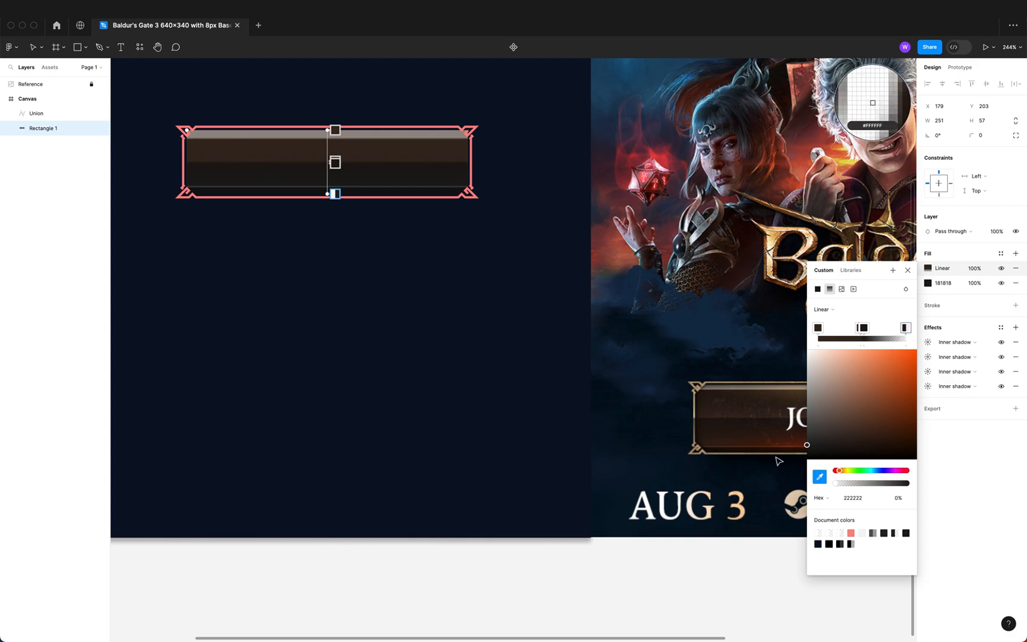
pyautogui.click(905, 327)
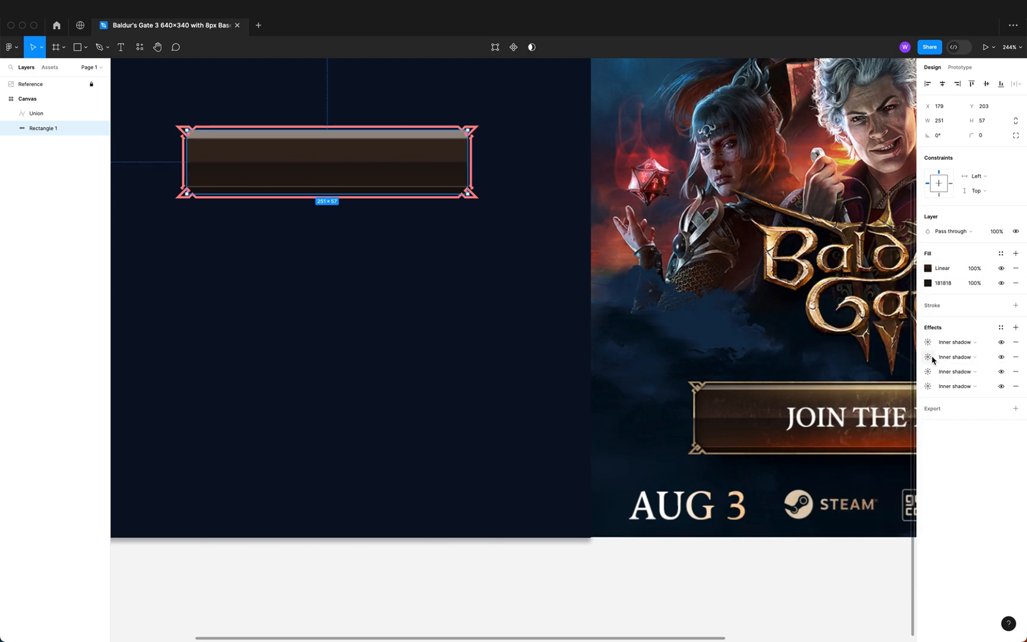
# Recolour the highlight inner shadow tan A89783 and the top inner shadow deep brown 1D0804
pyautogui.click(927, 356)
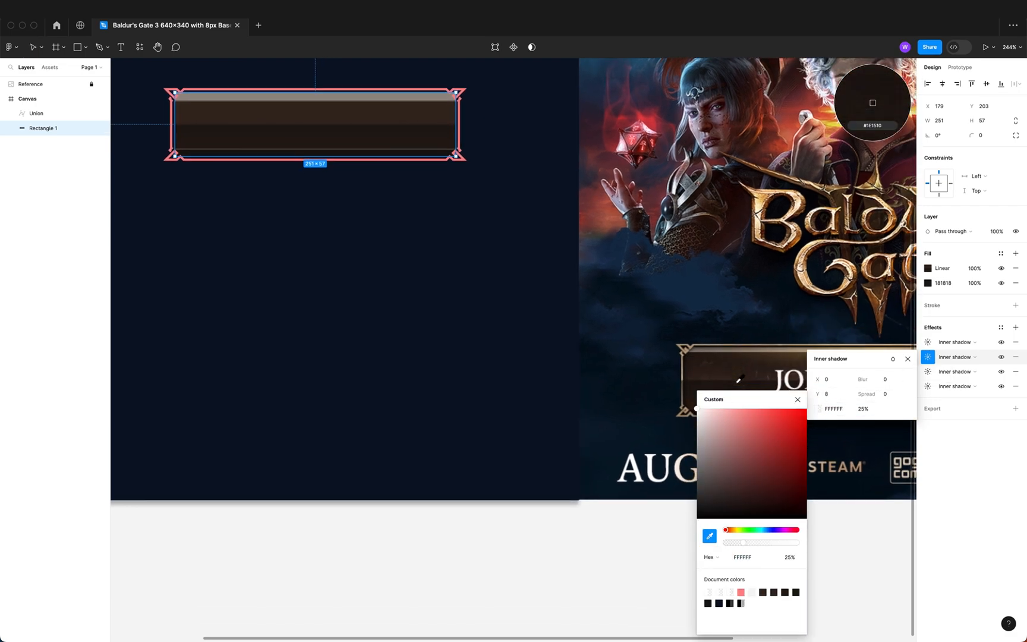
pyautogui.click(721, 446)
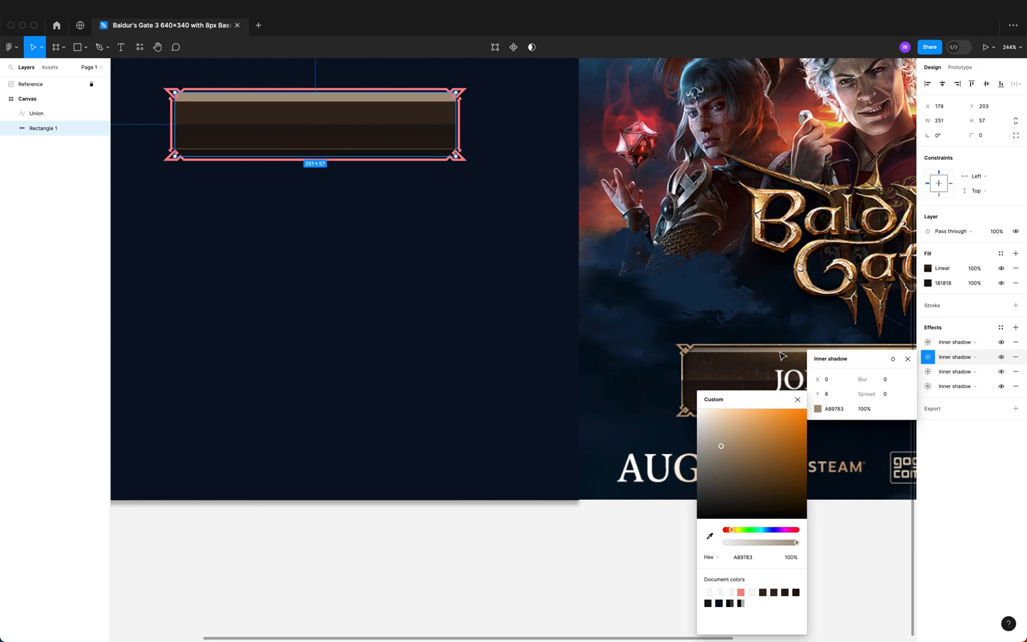
pyautogui.click(796, 399)
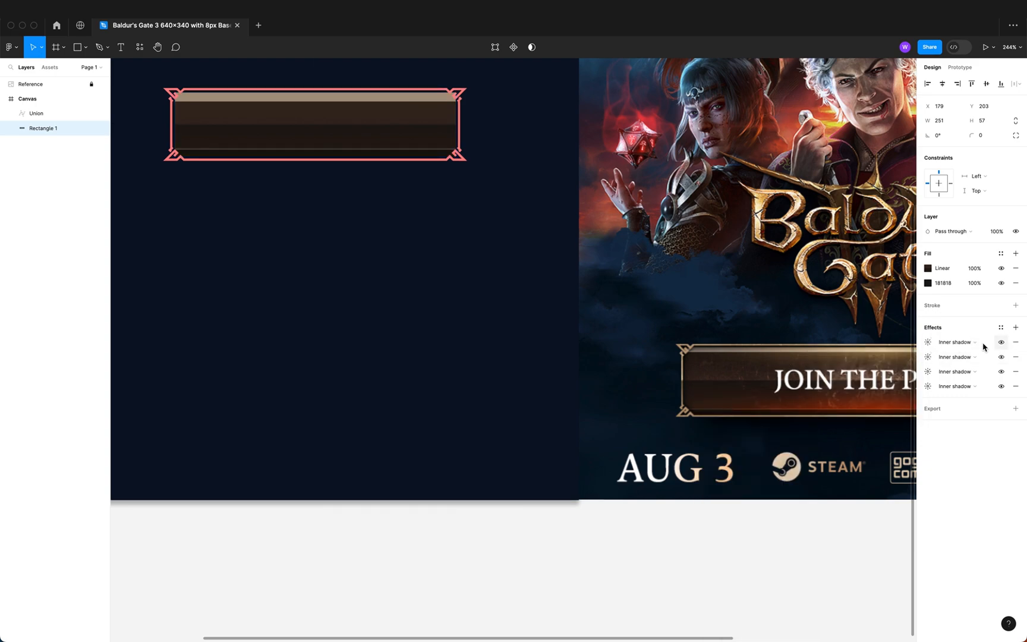
pyautogui.click(927, 341)
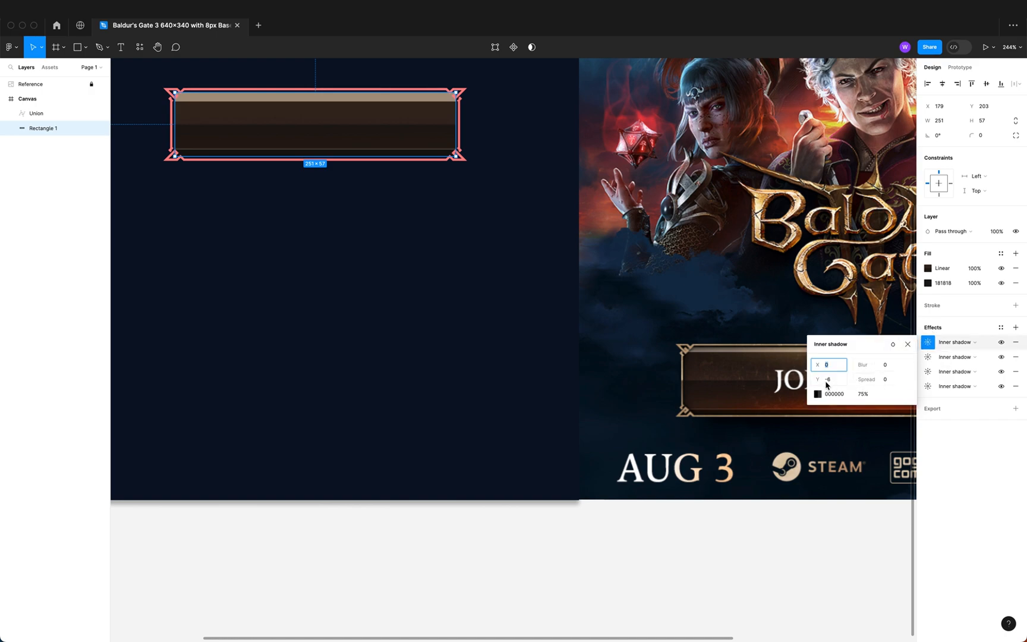
pyautogui.click(817, 393)
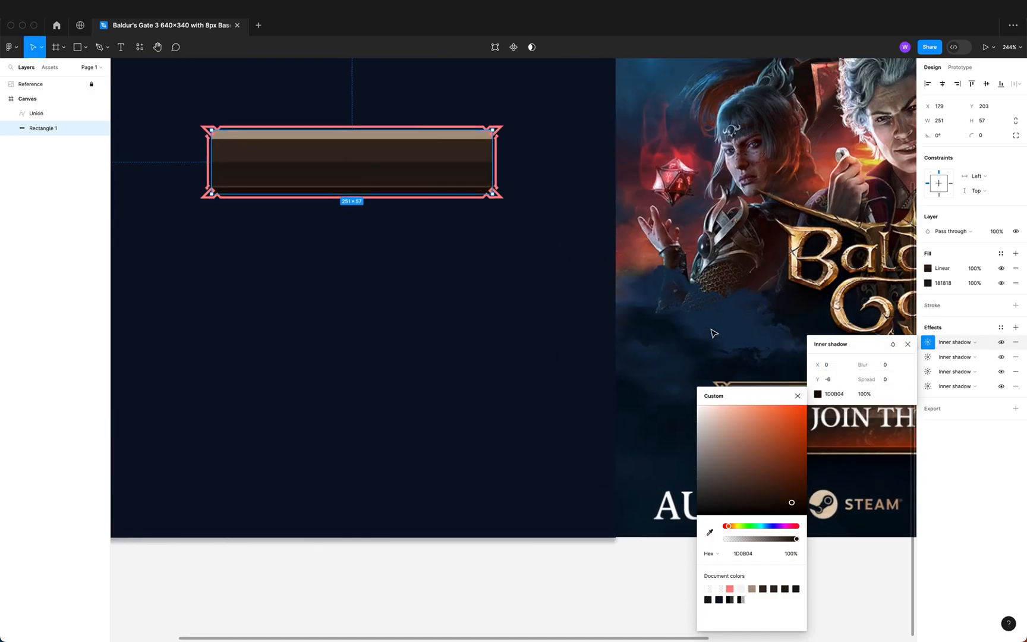
pyautogui.click(797, 395)
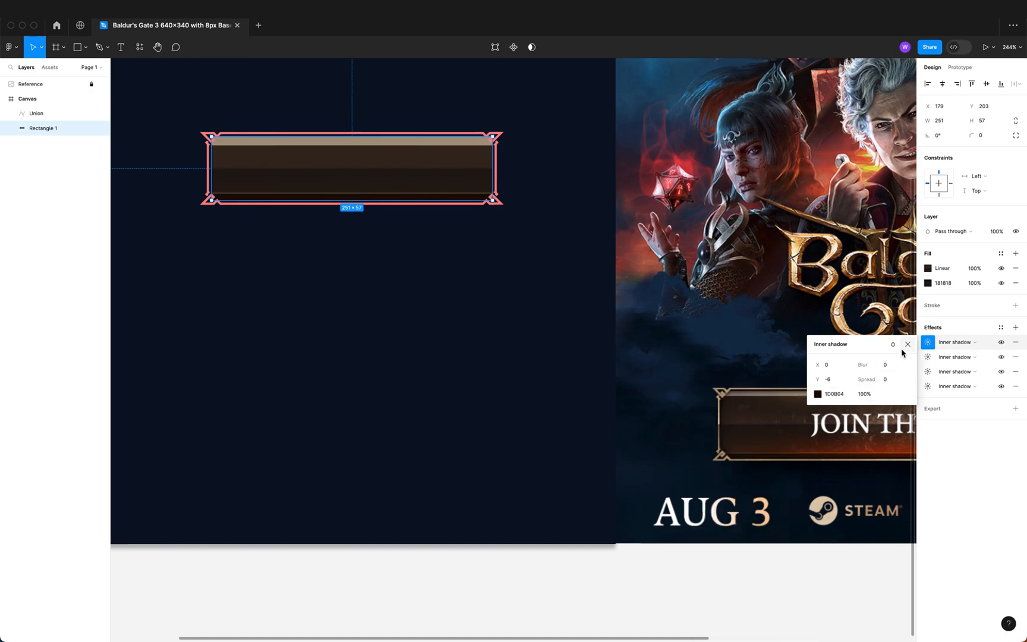
pyautogui.click(1000, 357)
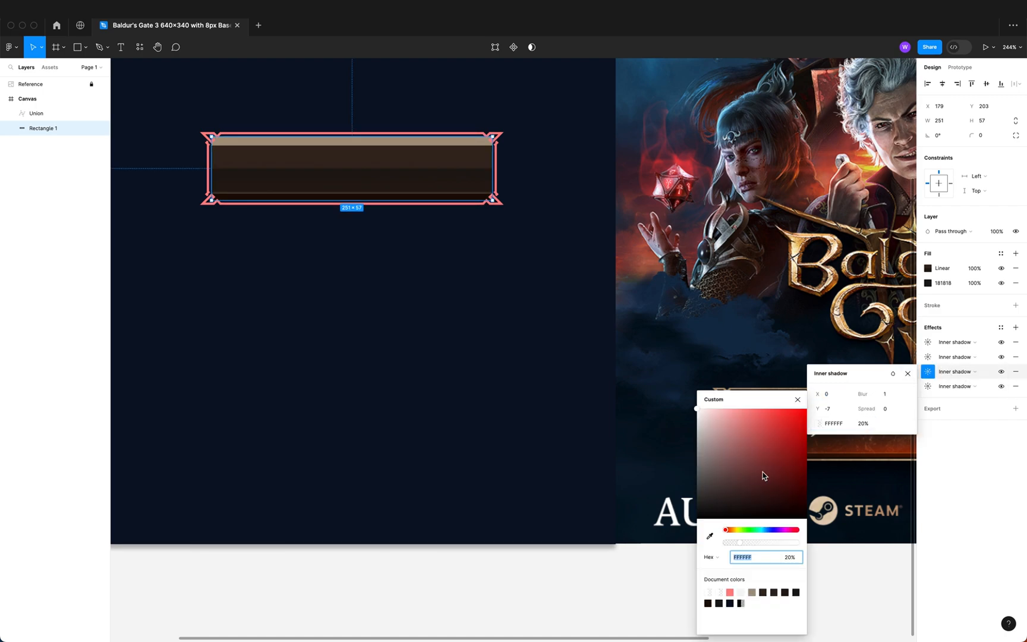
# Set the third inner shadow to rust 8A4212 and add a faint black fill layer
pyautogui.click(708, 534)
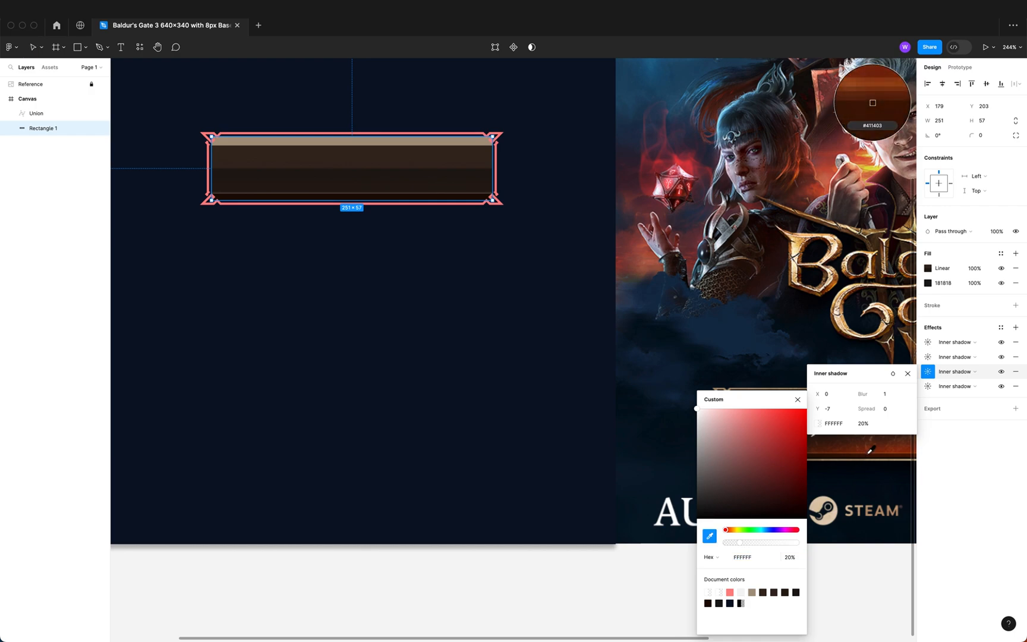
pyautogui.click(793, 452)
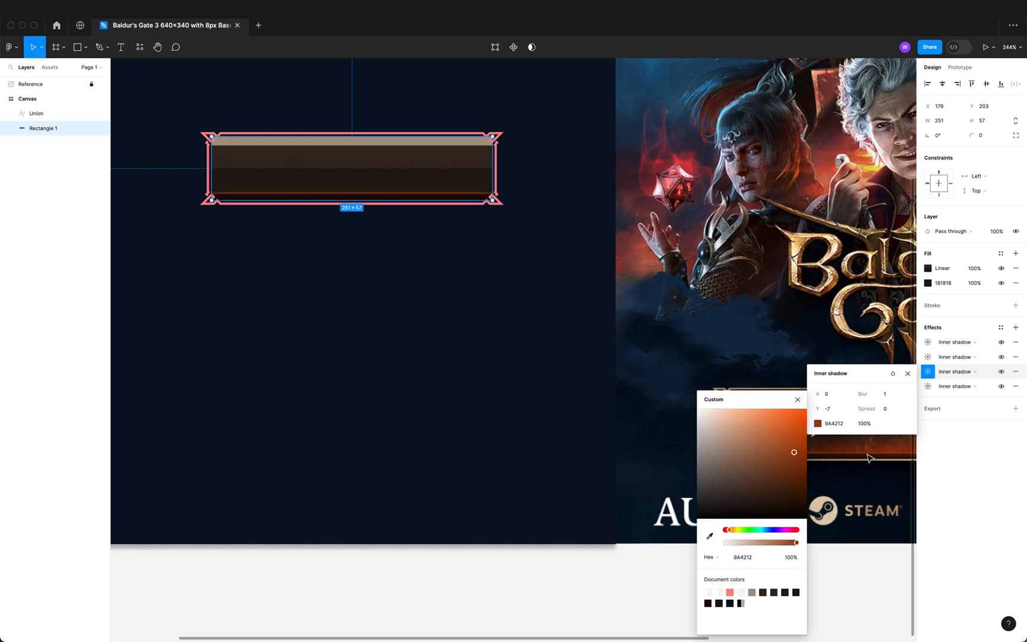
pyautogui.click(907, 373)
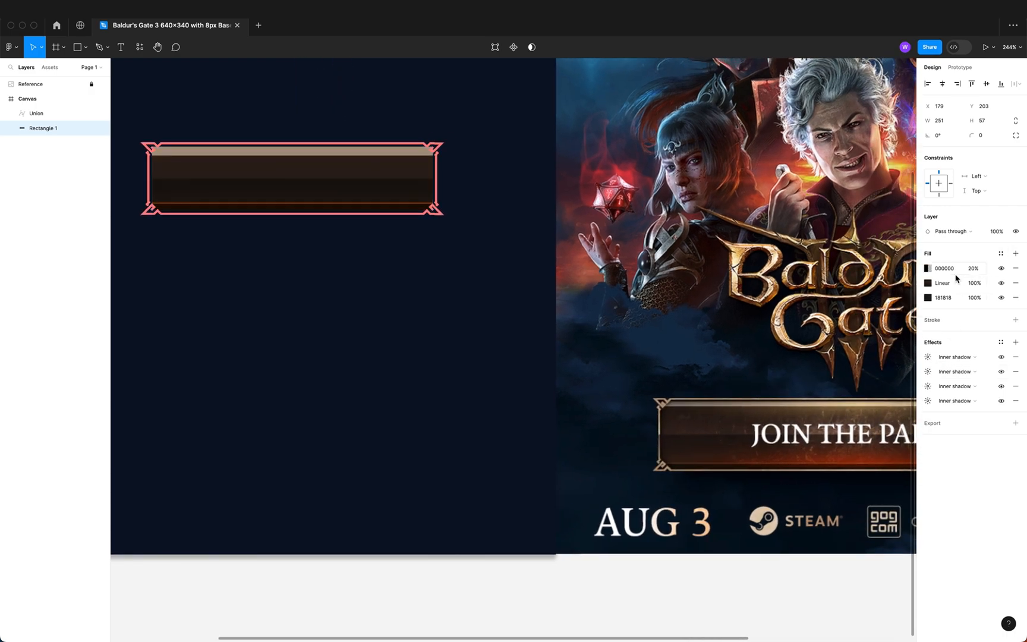
# Make the new fill a 100% radial gradient, rust 73210B fading out, centred at the bottom
pyautogui.click(928, 268)
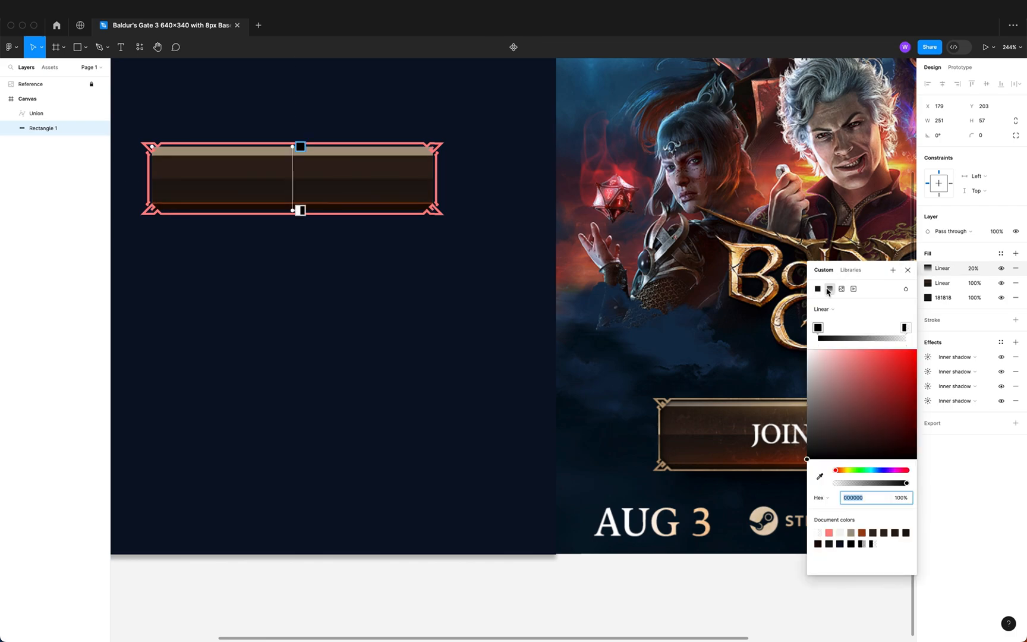
pyautogui.click(829, 288)
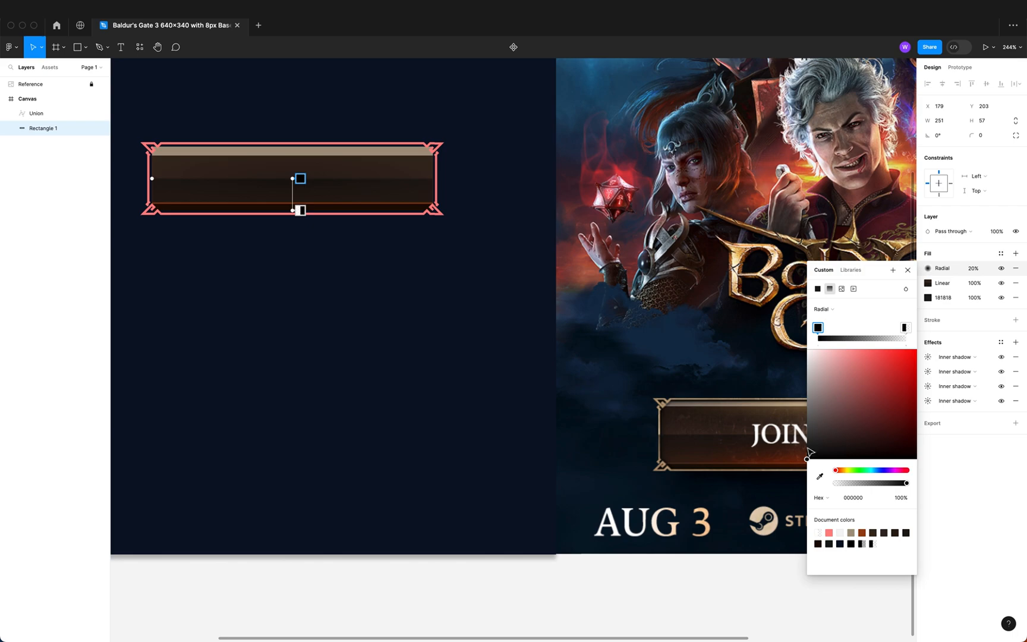
pyautogui.click(909, 411)
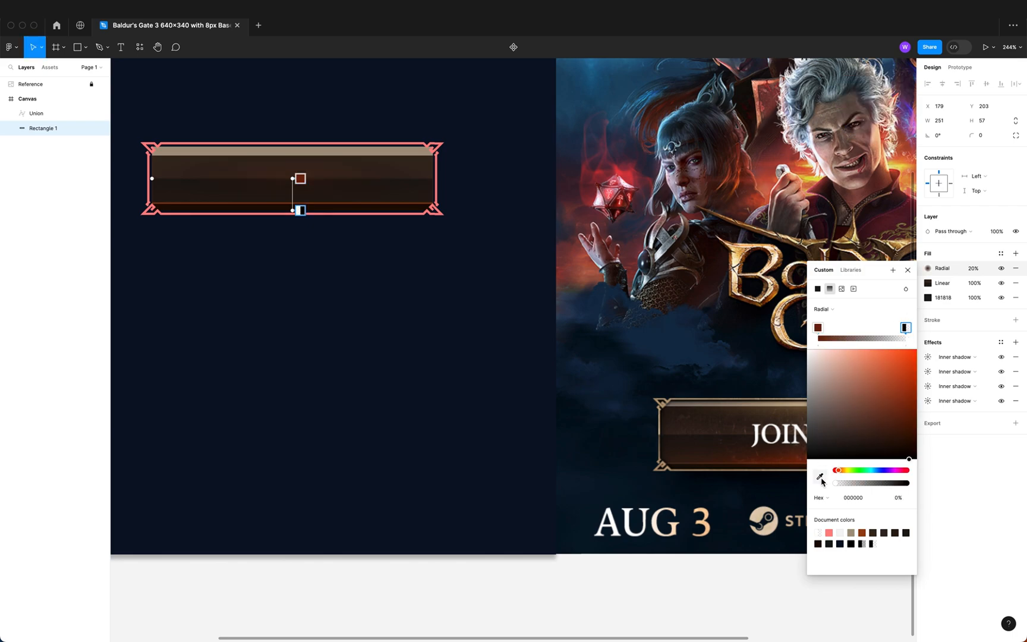
pyautogui.click(906, 409)
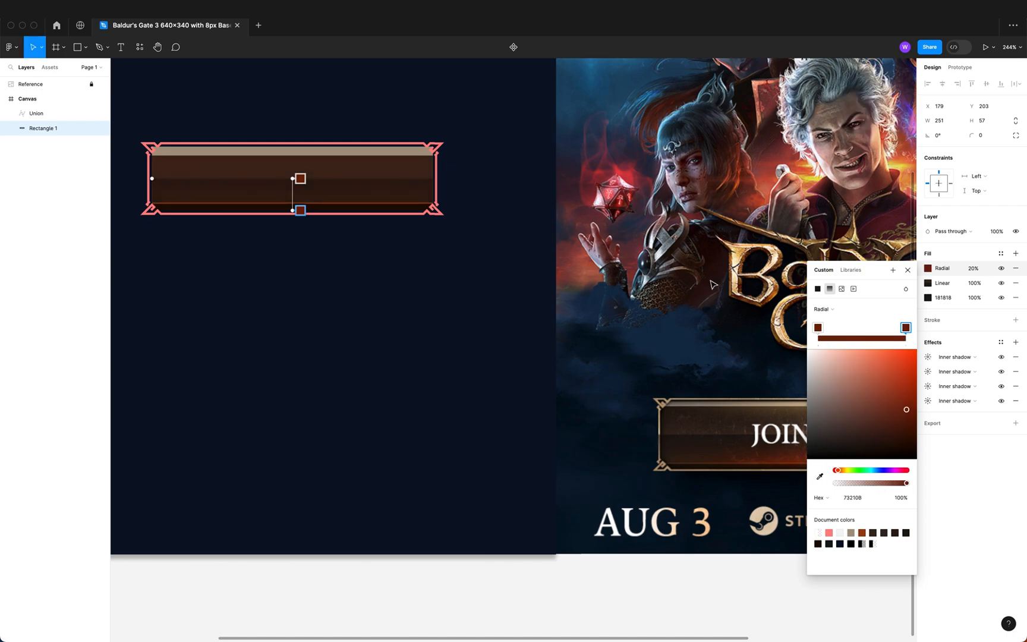
pyautogui.moveTo(300, 211); pyautogui.dragTo(300, 237)
pyautogui.write('100')
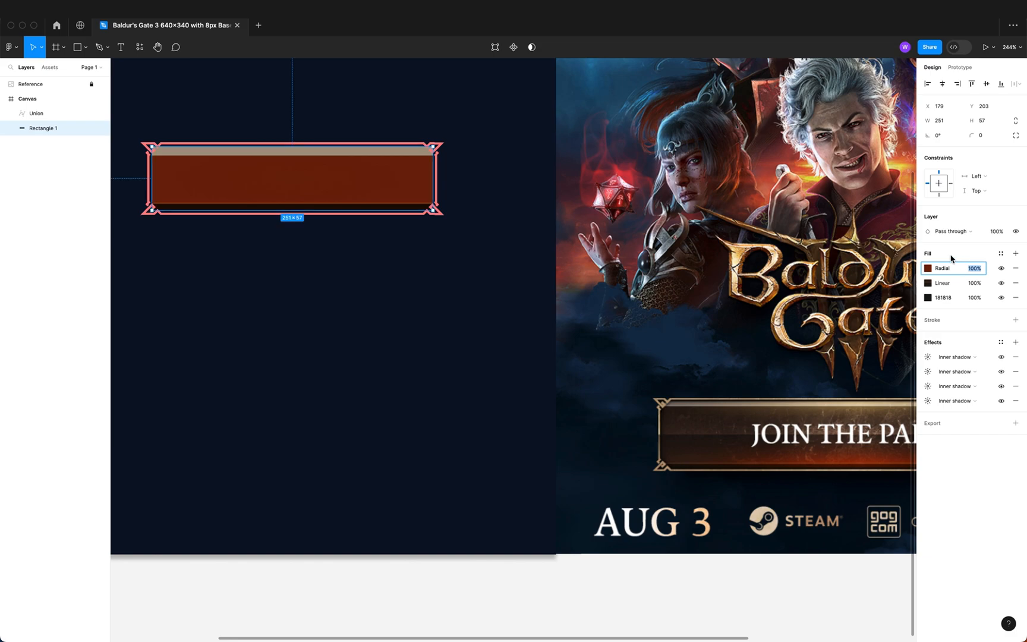
pyautogui.click(929, 268)
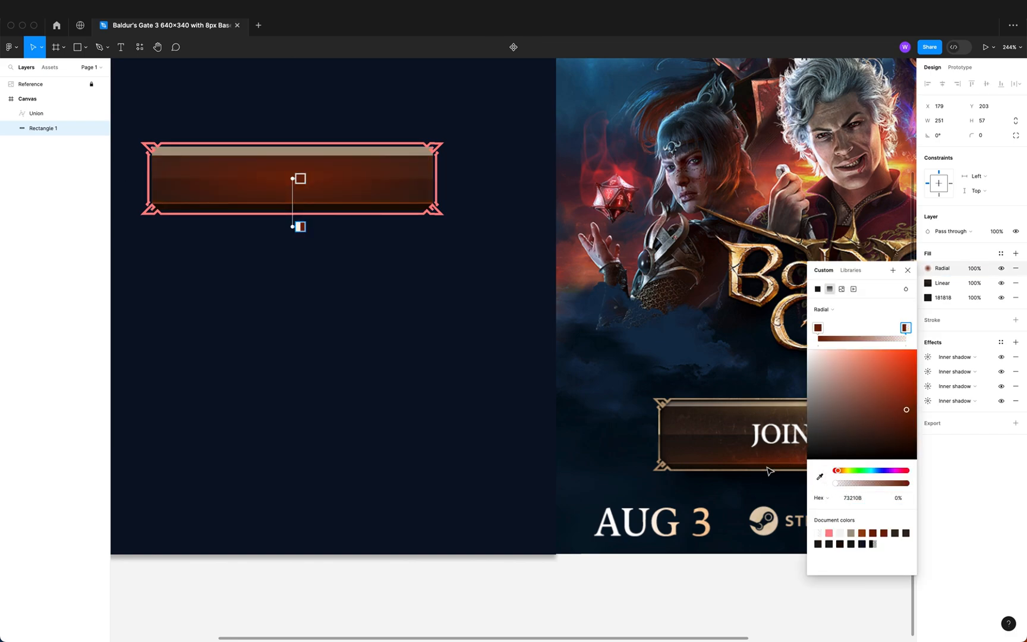
pyautogui.moveTo(299, 178); pyautogui.dragTo(292, 200)
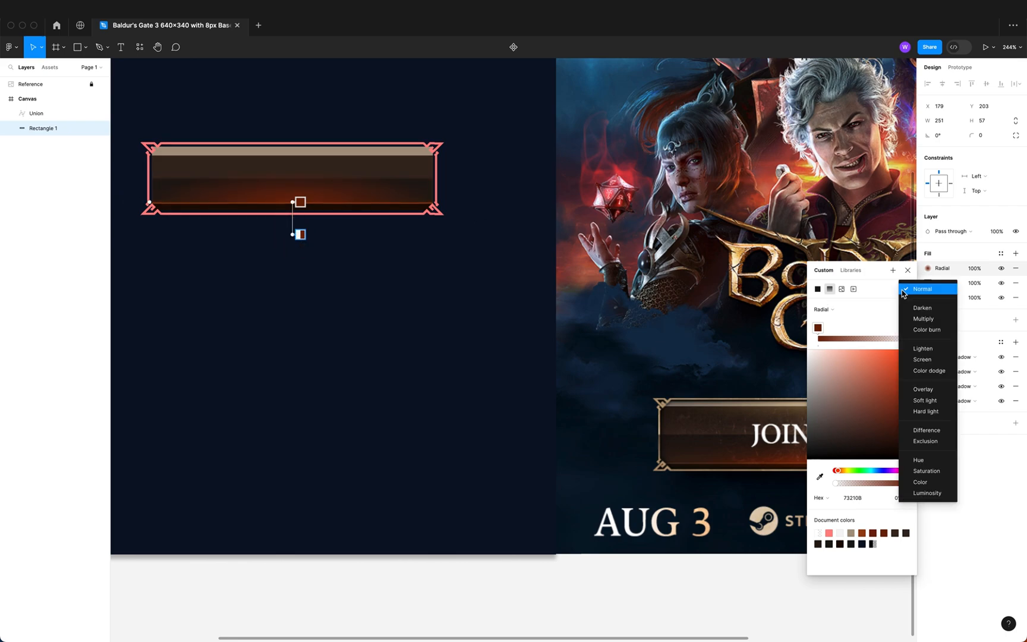
pyautogui.moveTo(929, 371)
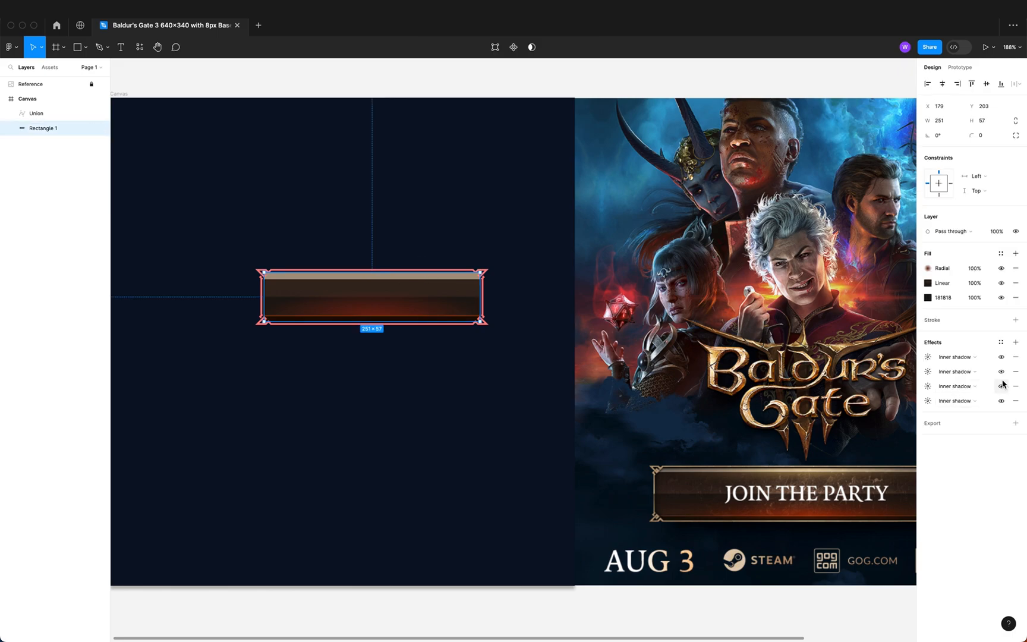
# Toggle the inner shadows to compare, then enter 100 in the top inner shadow's settings
pyautogui.click(1000, 357)
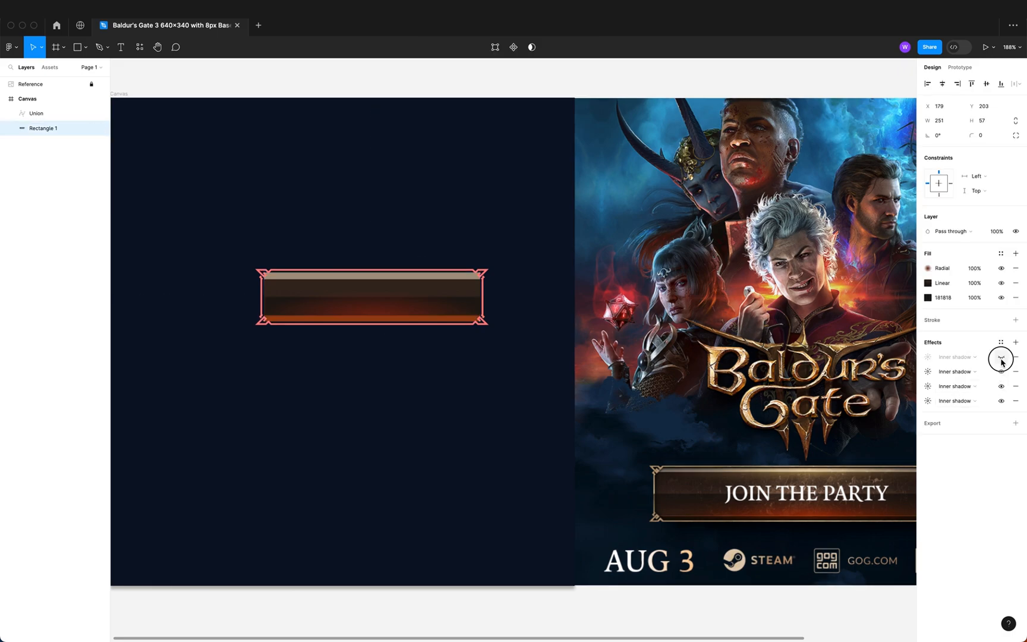
pyautogui.click(1001, 357)
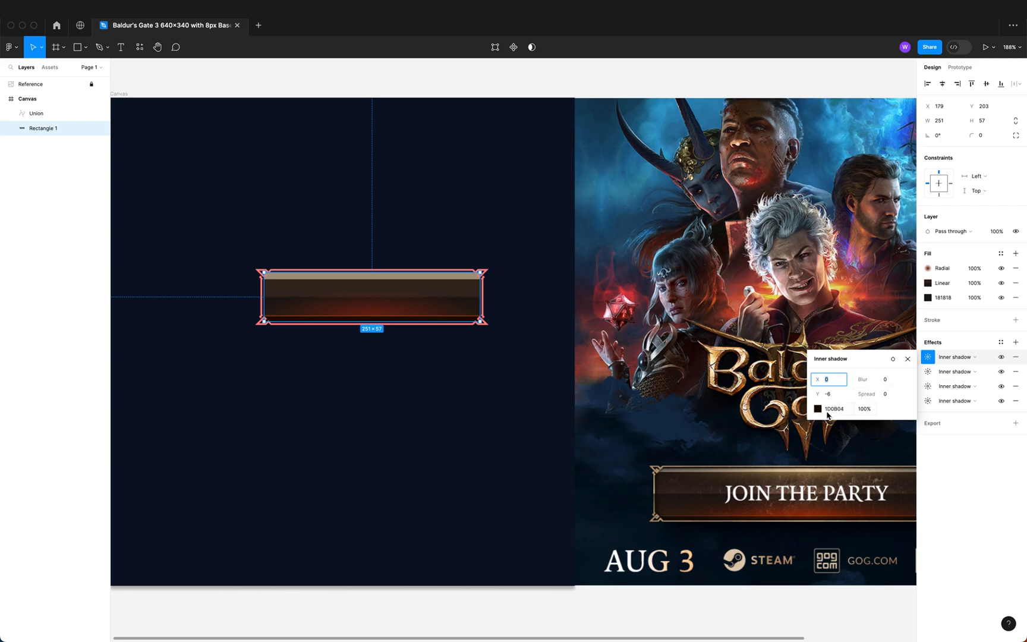
pyautogui.click(816, 409)
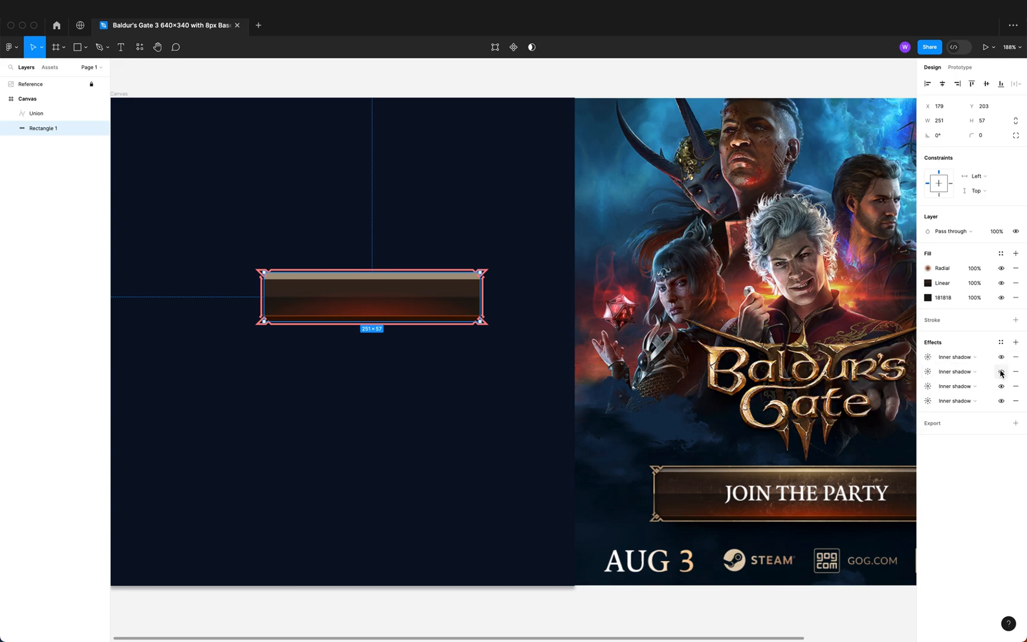
pyautogui.click(1001, 372)
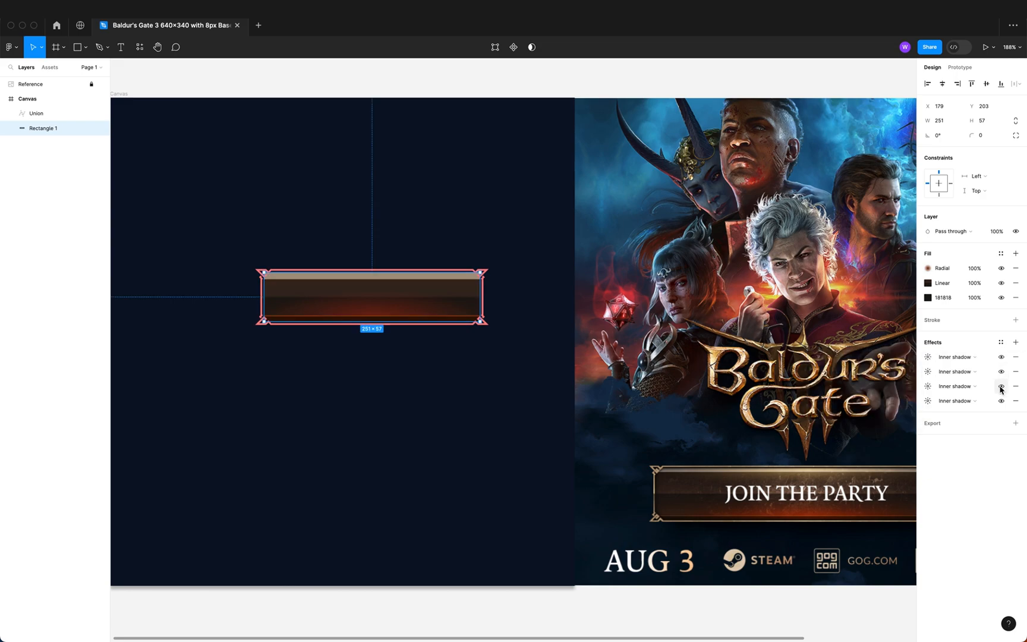
pyautogui.click(1000, 386)
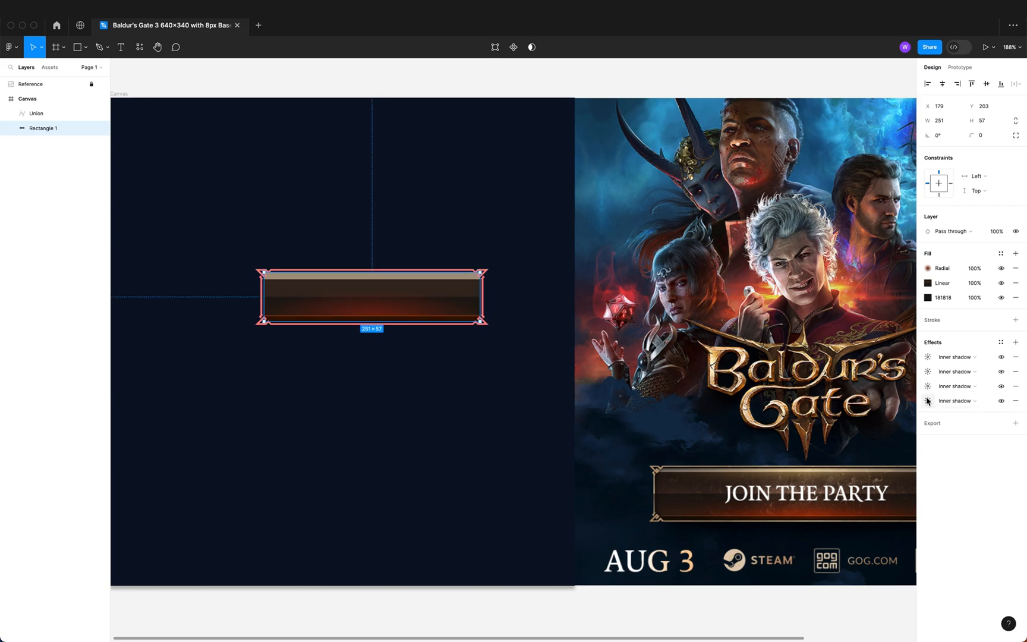
pyautogui.moveTo(927, 400)
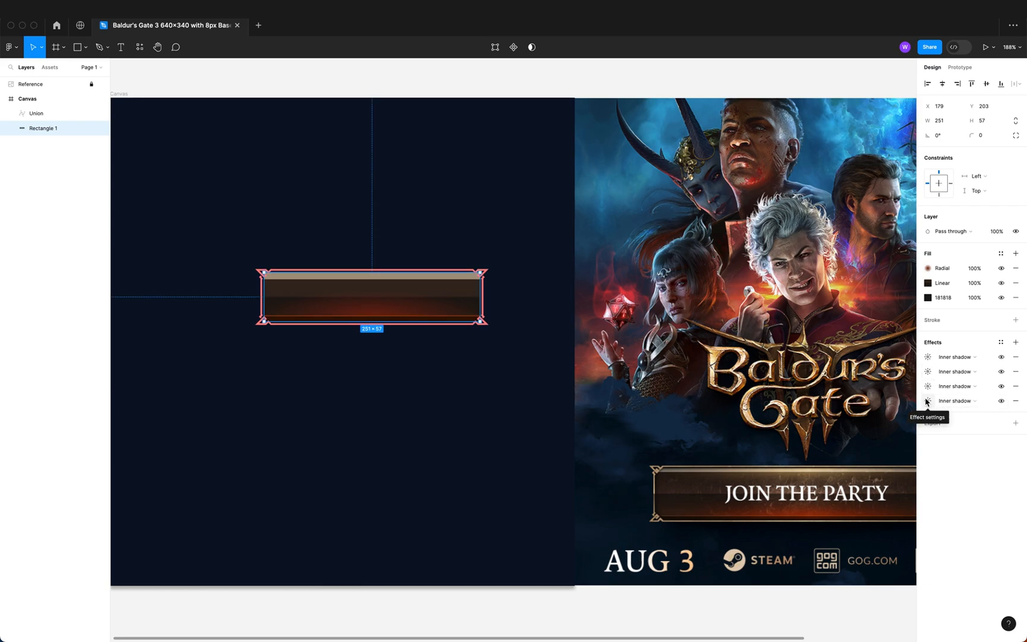
pyautogui.click(928, 357)
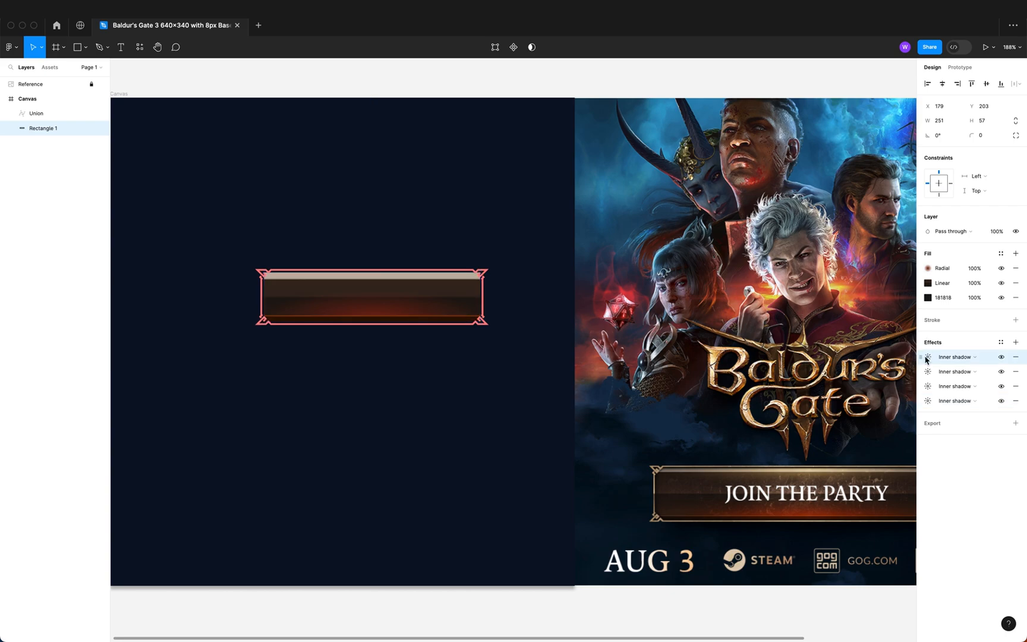
pyautogui.click(1001, 386)
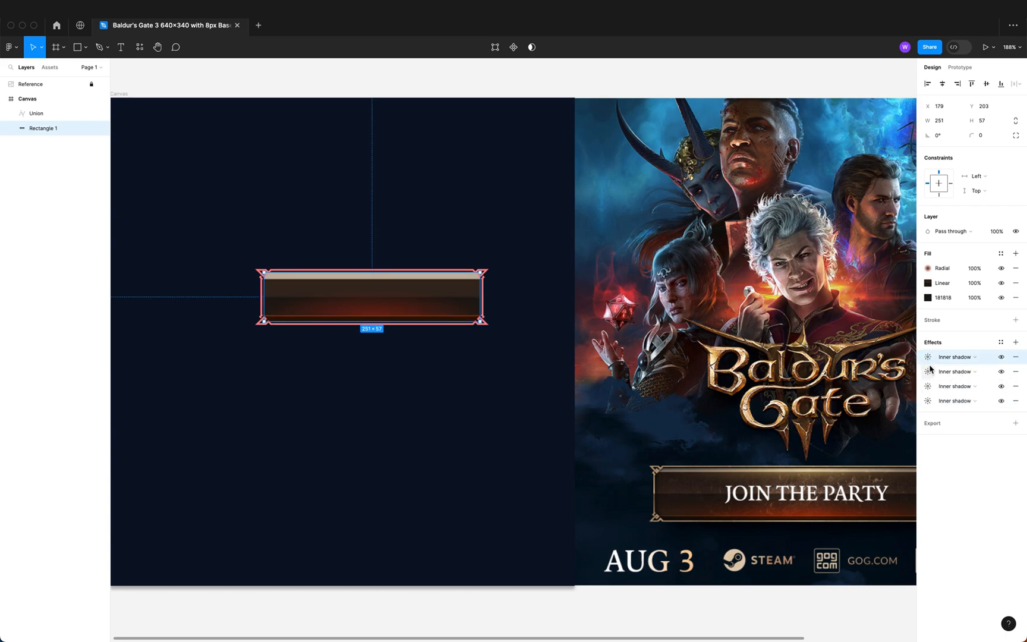
pyautogui.click(928, 386)
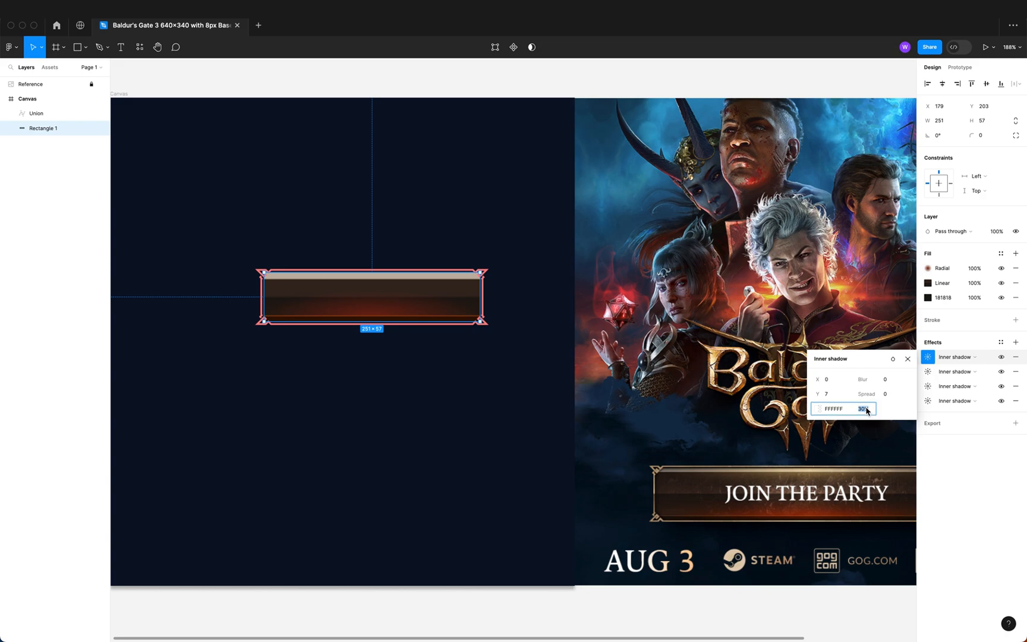
pyautogui.write('100')
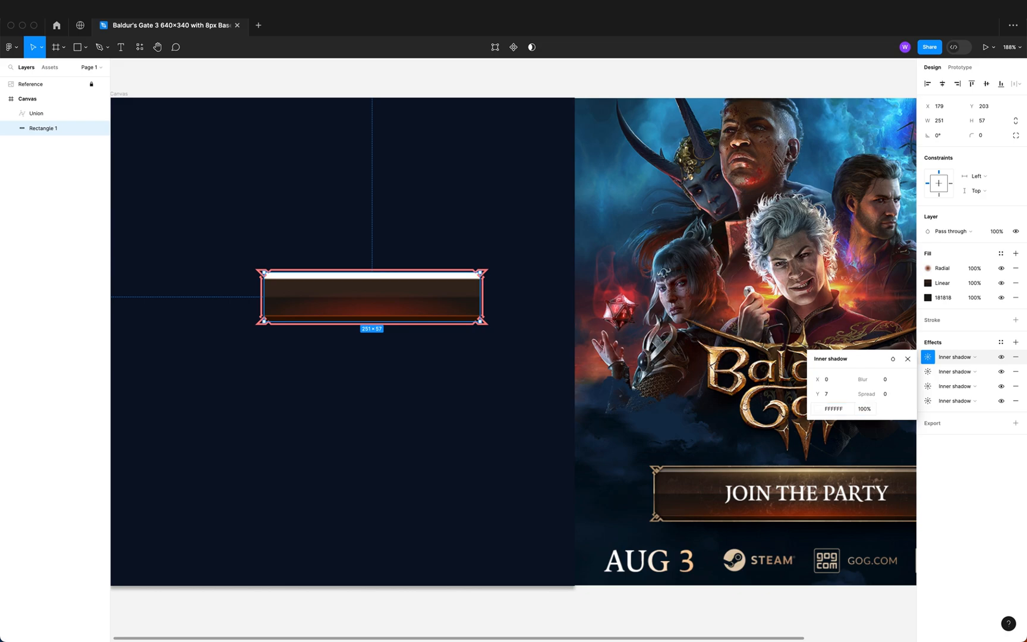
# Colour the top and second inner shadows pale tan D4BF9C and cream FFE8CD at 80% opacity
pyautogui.click(834, 409)
pyautogui.write('D4BF8C')
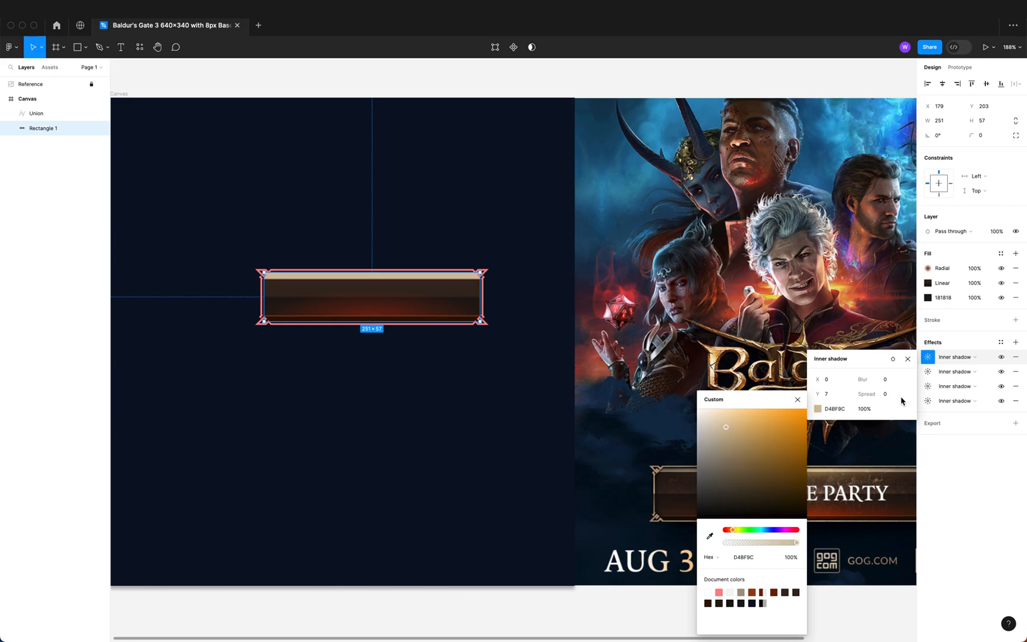
pyautogui.click(956, 371)
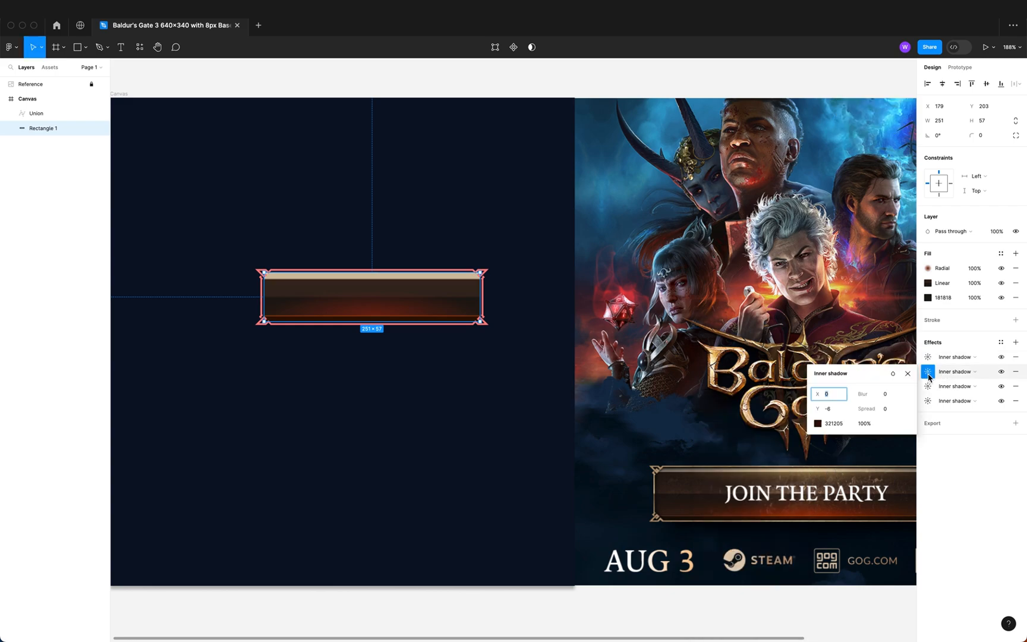
pyautogui.click(906, 373)
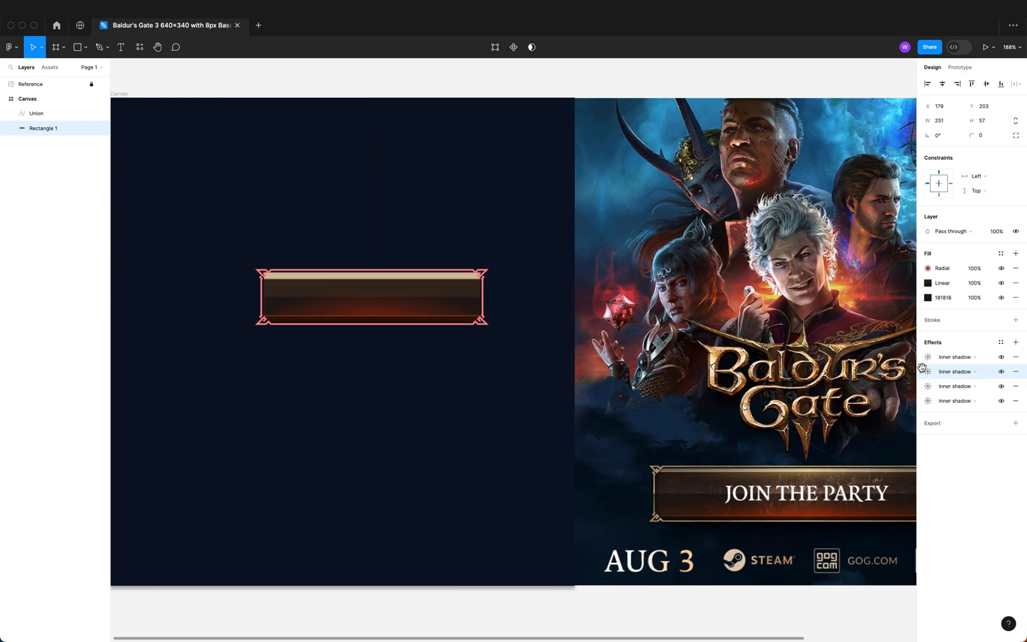
pyautogui.click(926, 371)
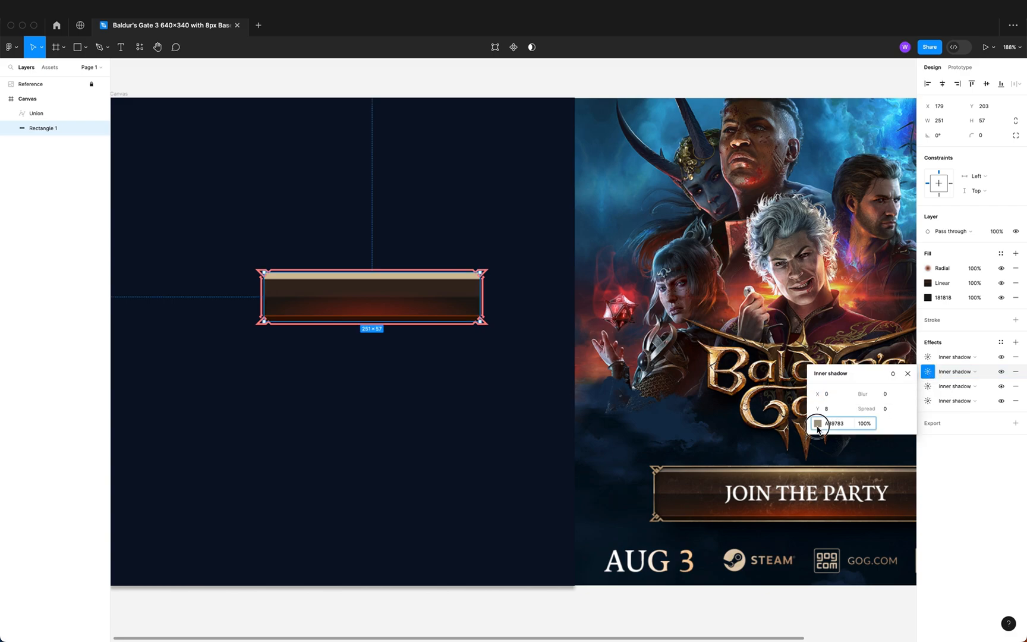
pyautogui.click(818, 423)
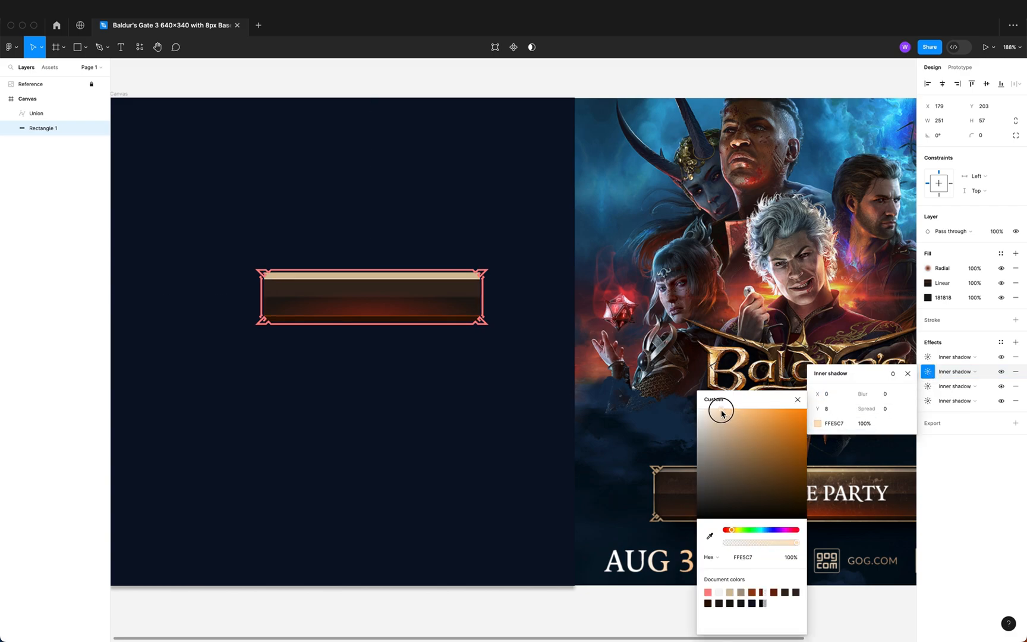
pyautogui.click(720, 411)
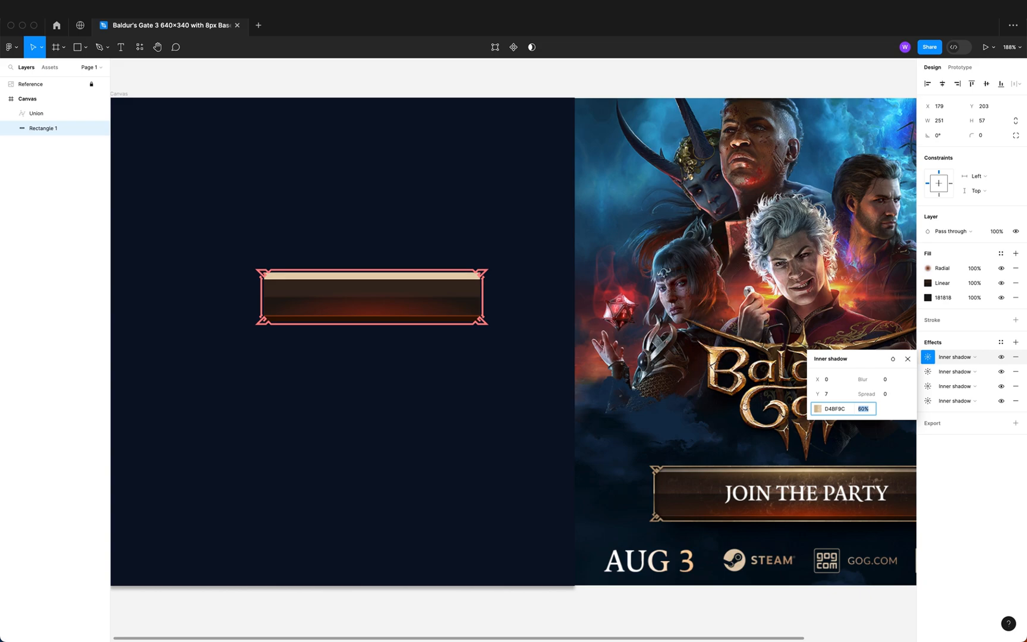
pyautogui.click(820, 409)
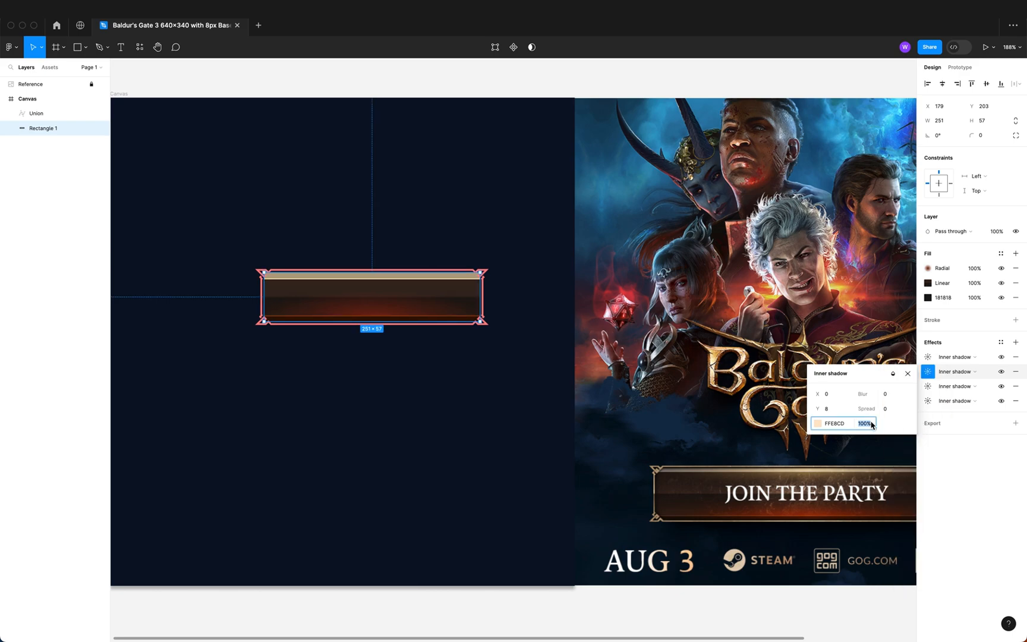
pyautogui.write('80')
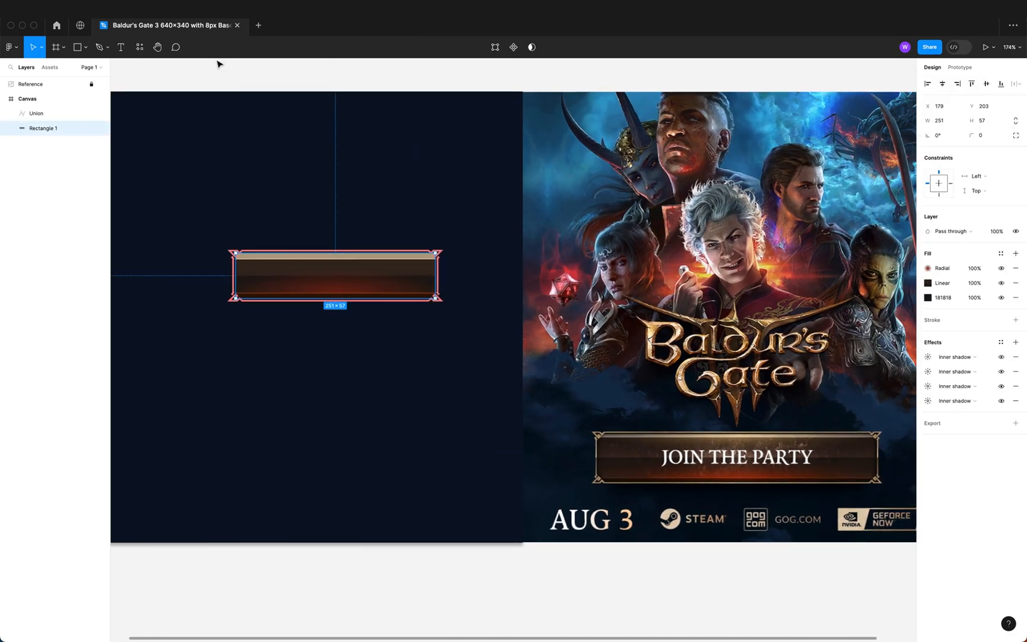
# Rename Rectangle 1 to Base, create Texture Overlay above it, and launch Noise & Texture
pyautogui.doubleClick(44, 128)
pyautogui.write('Base')
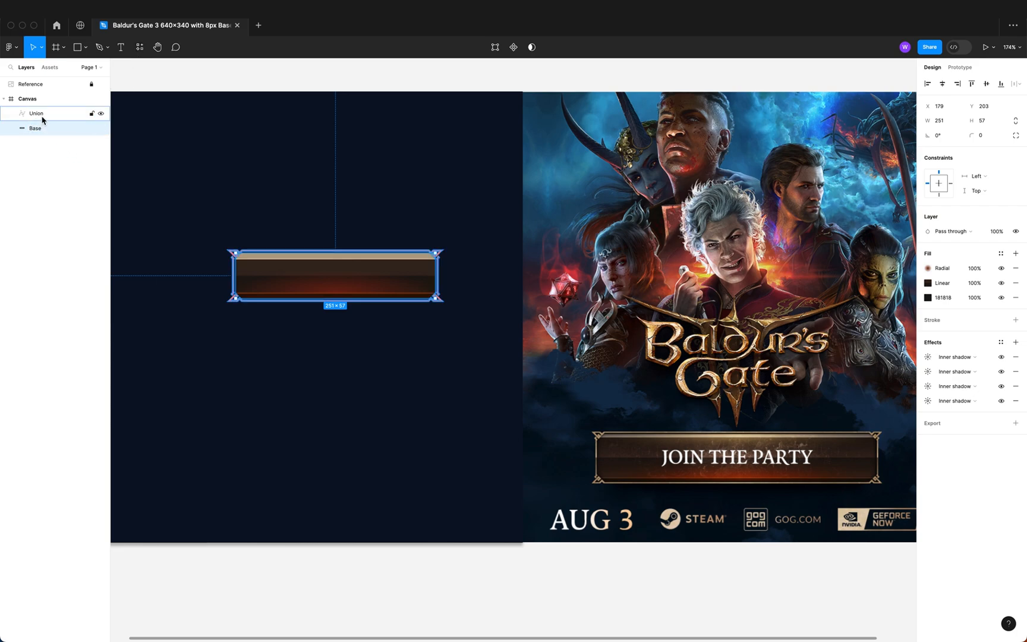
pyautogui.click(36, 128)
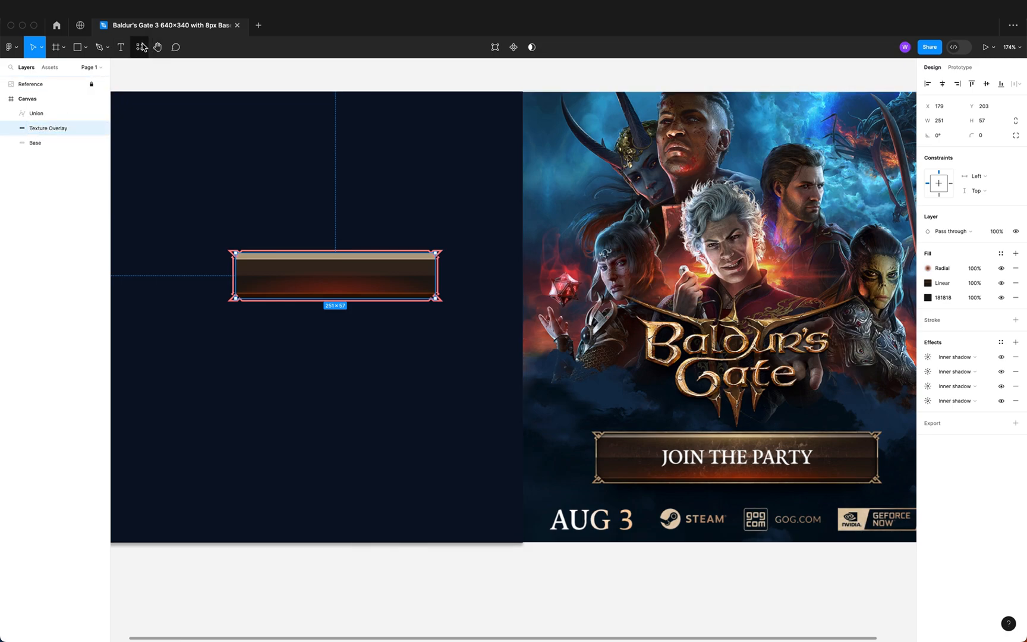
pyautogui.click(140, 47)
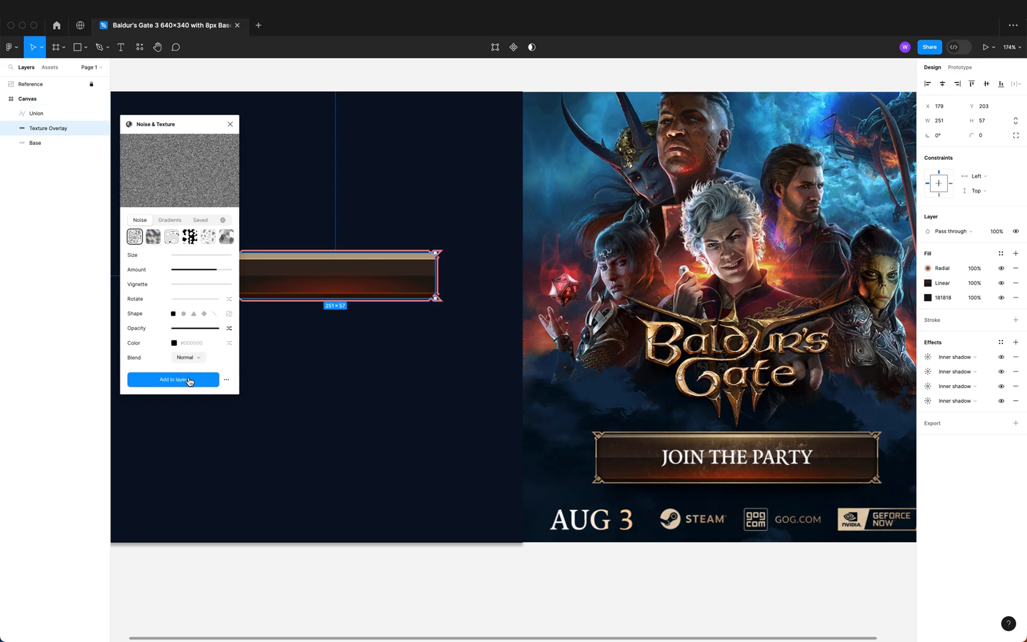
# Apply a cloudy noise texture to Texture Overlay and adjust its size and gain
pyautogui.click(173, 379)
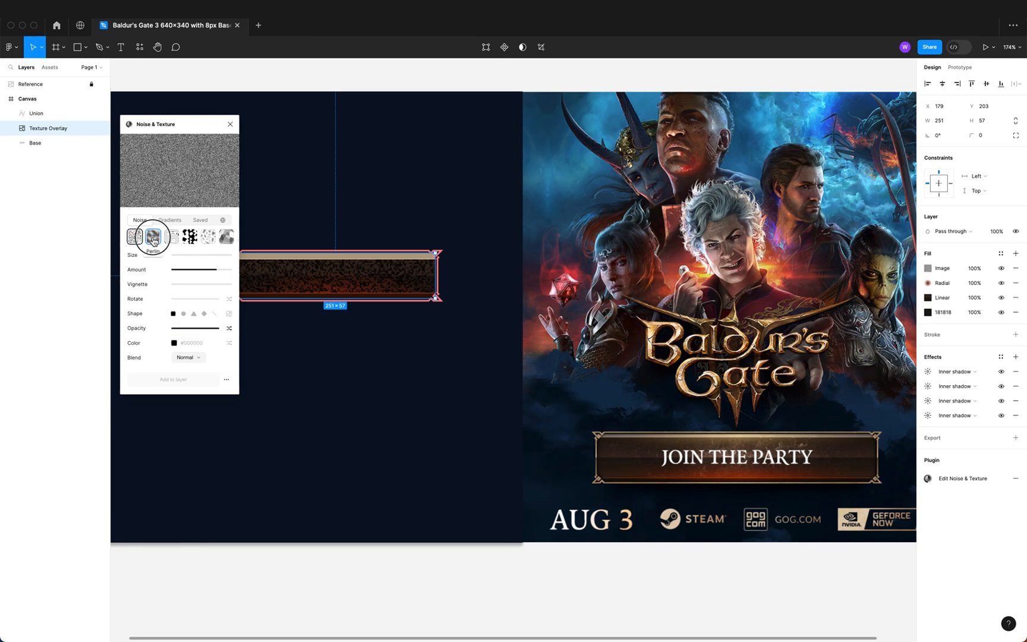
pyautogui.click(153, 237)
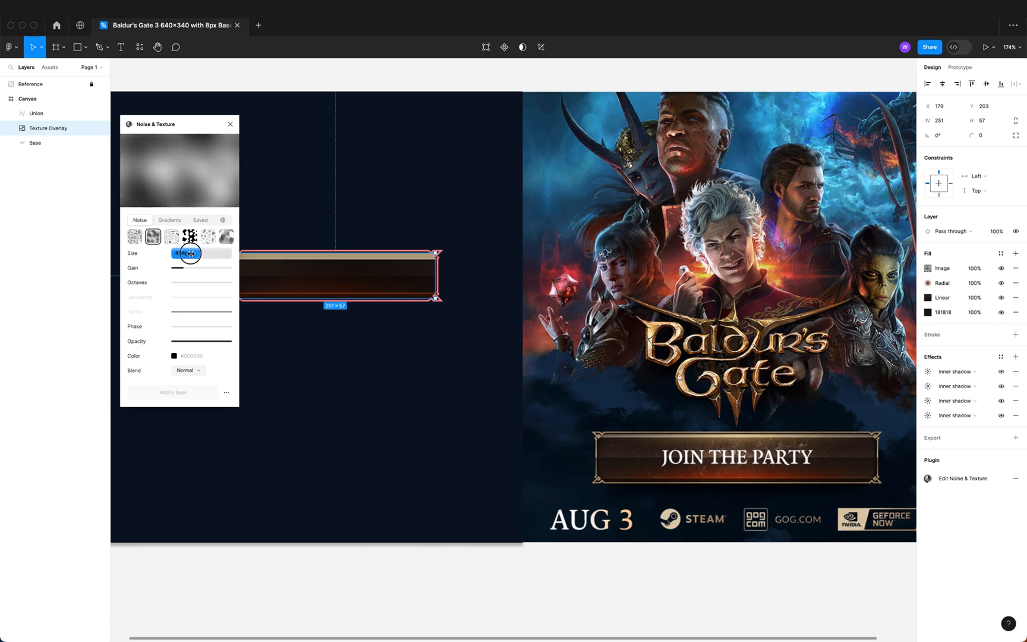
pyautogui.moveTo(189, 254); pyautogui.dragTo(178, 255)
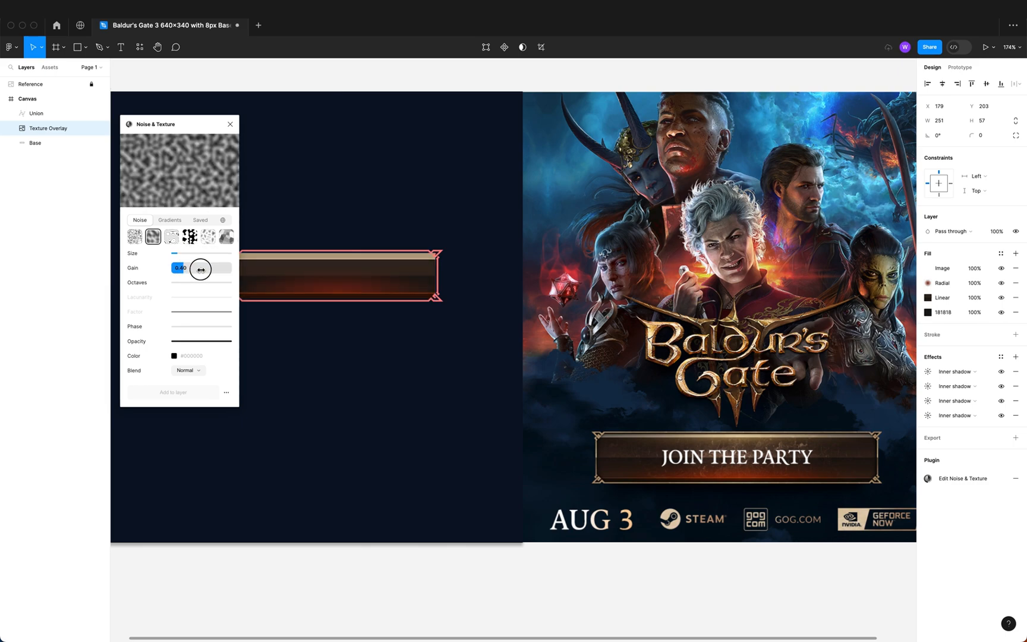
pyautogui.moveTo(200, 268); pyautogui.dragTo(211, 269)
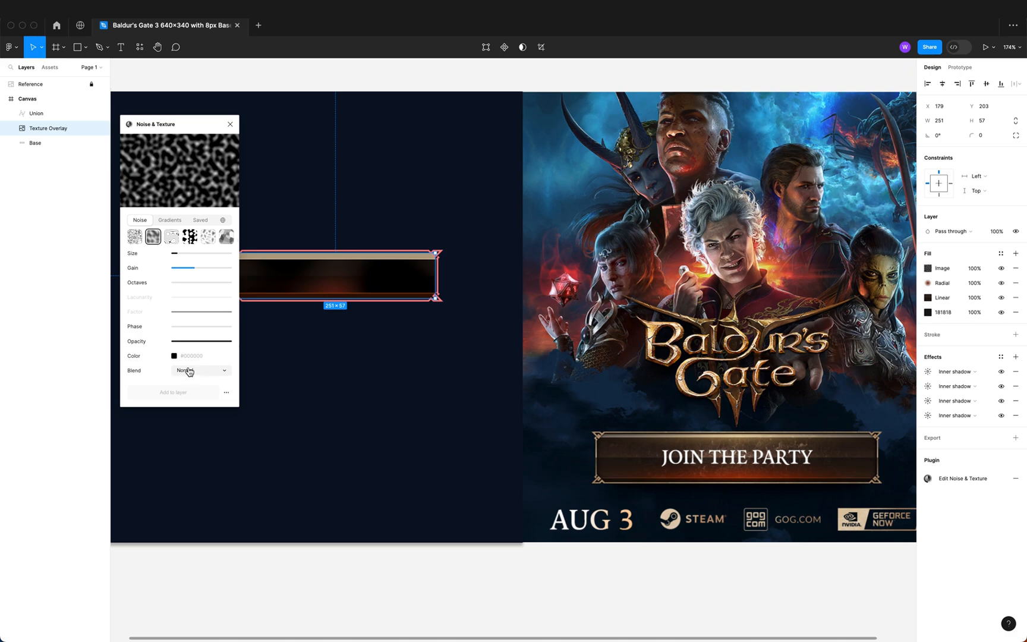
# Blend the noise with Multiply, lower its gain, recolour it, and close the plugin
pyautogui.click(200, 370)
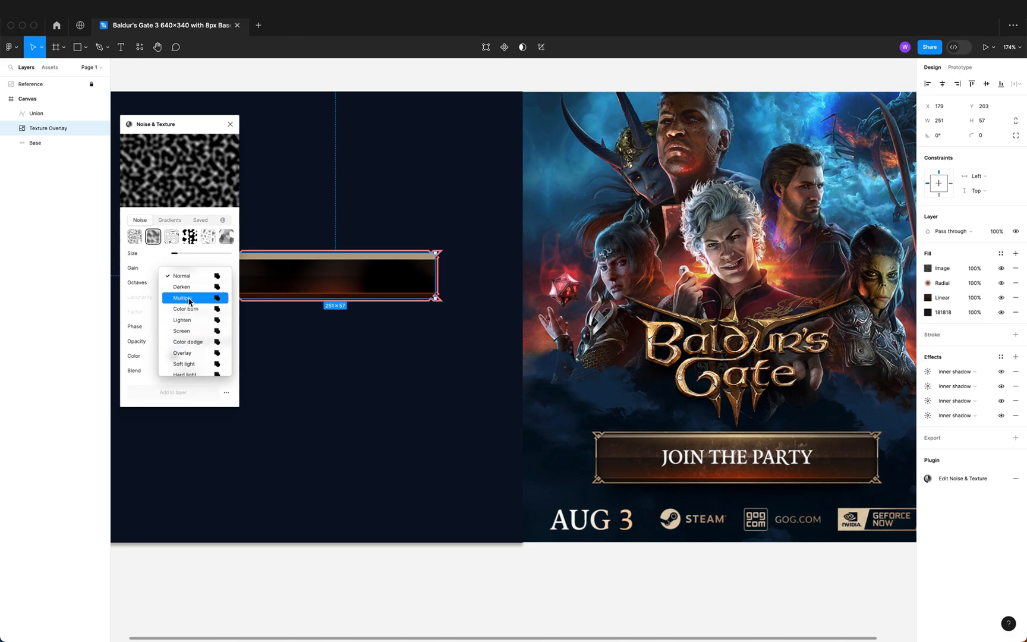
pyautogui.click(182, 298)
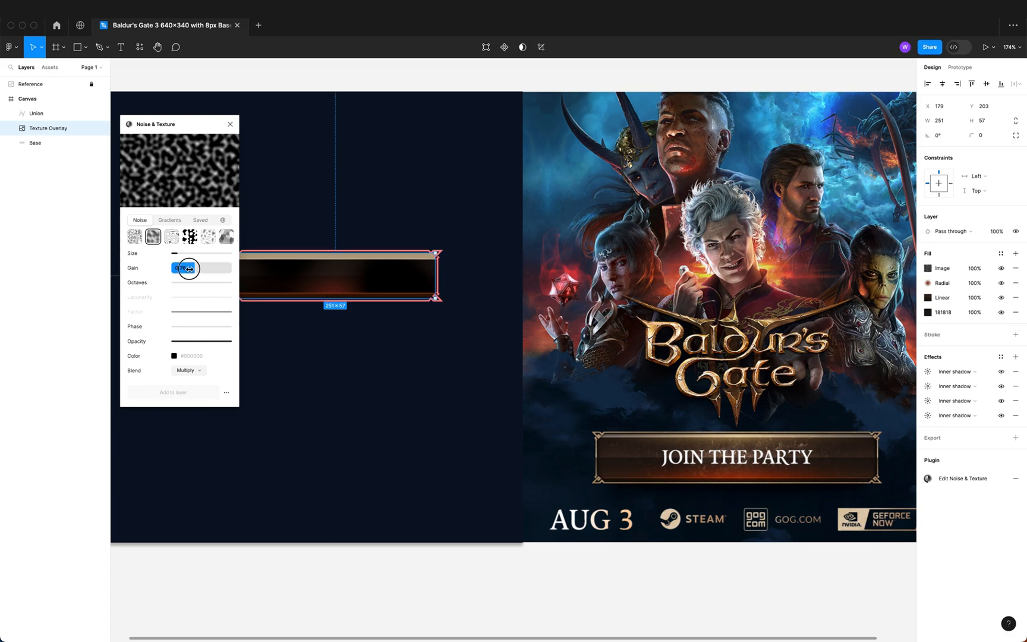
pyautogui.moveTo(192, 268); pyautogui.dragTo(177, 268)
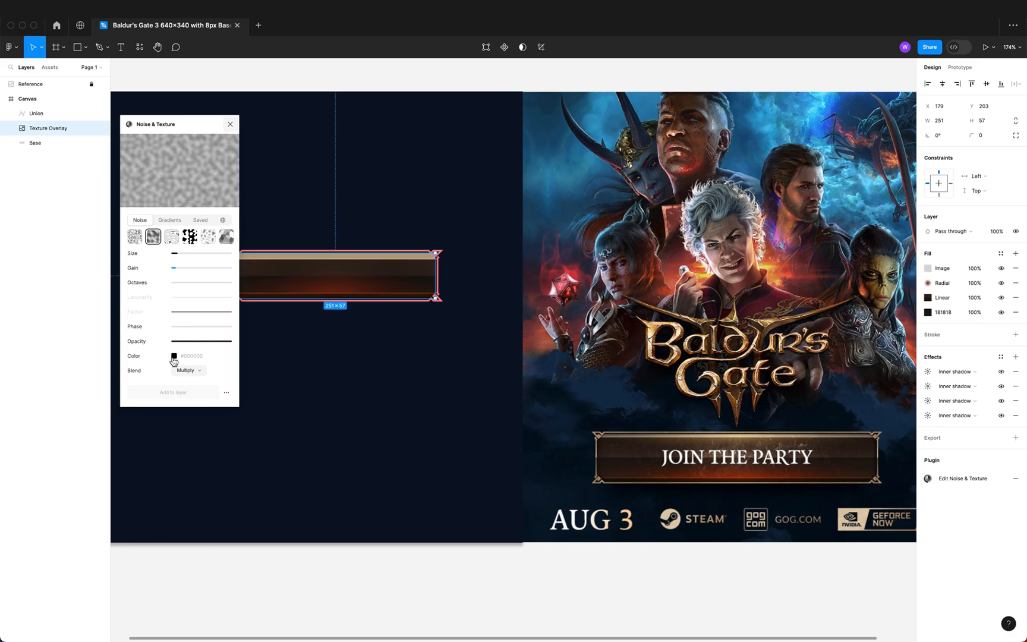
pyautogui.click(225, 391)
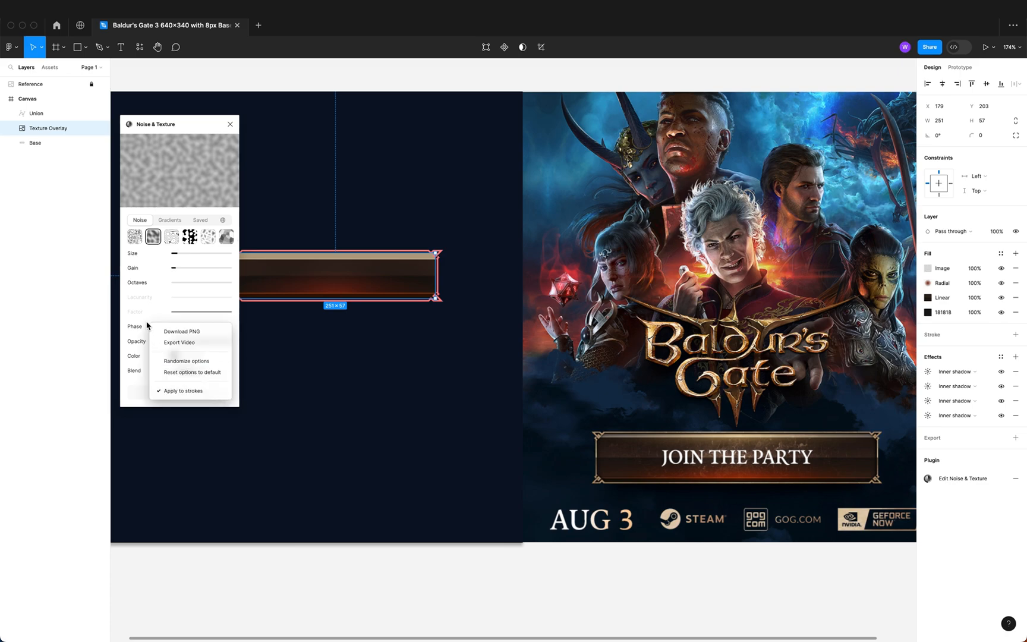
pyautogui.click(232, 128)
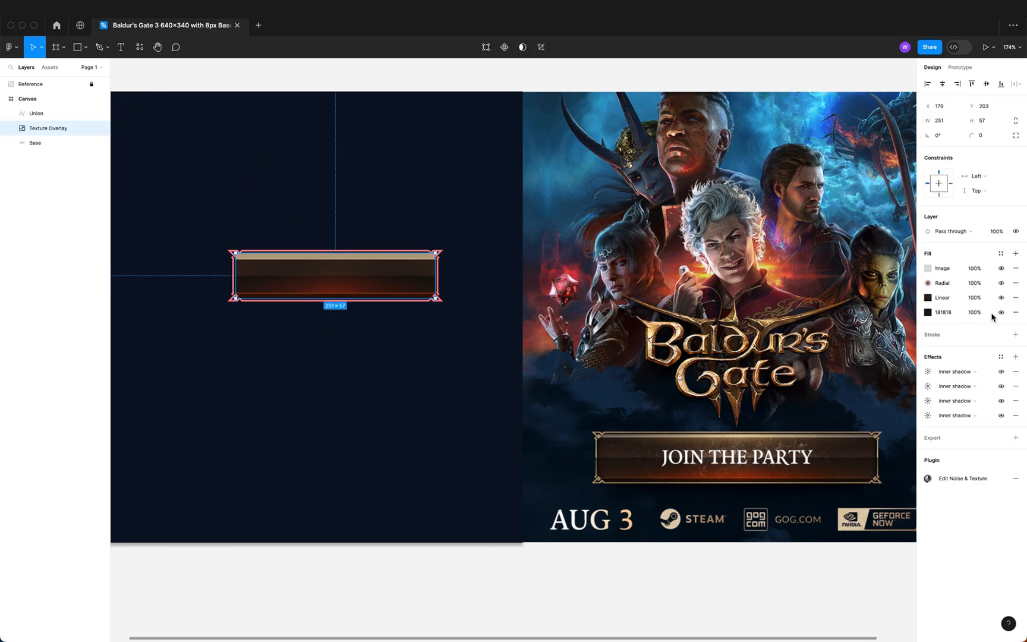
# Delete Texture Overlay's Radial, Linear and solid fills plus all its inner shadows
pyautogui.click(1015, 282)
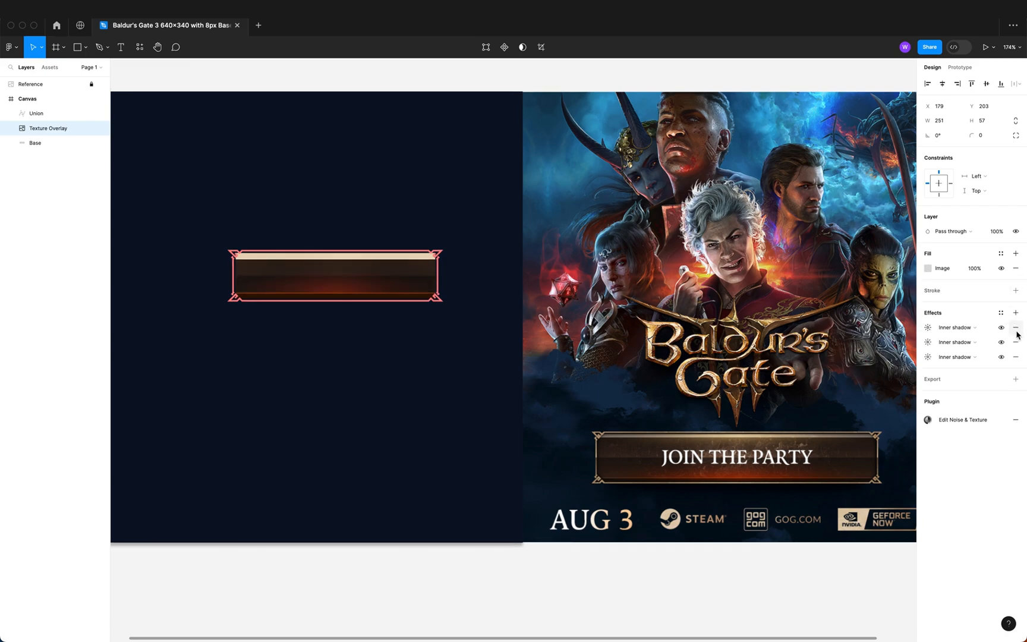
pyautogui.click(1015, 328)
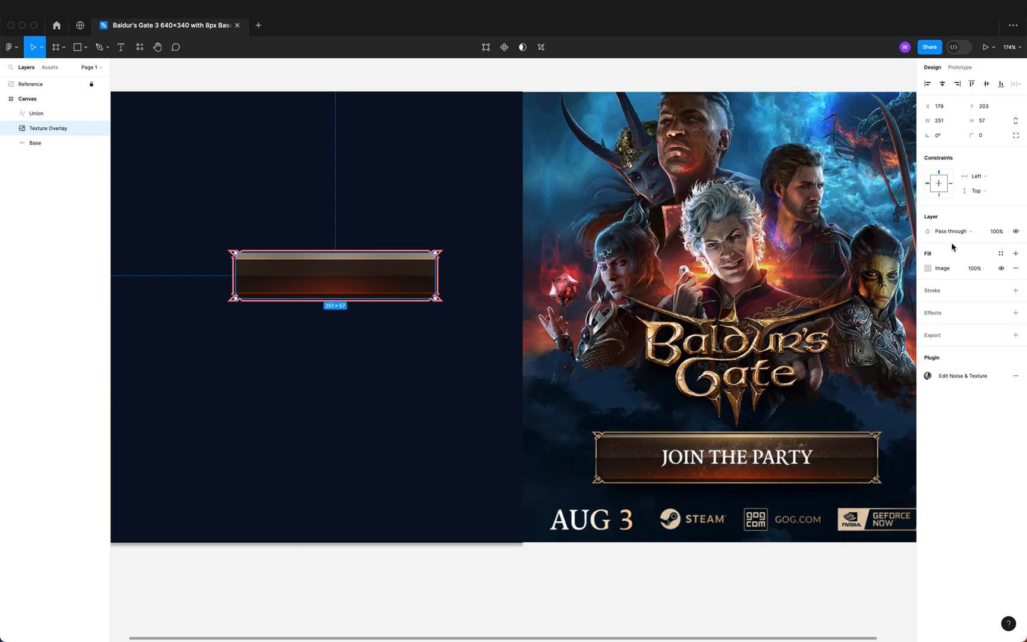
pyautogui.click(951, 231)
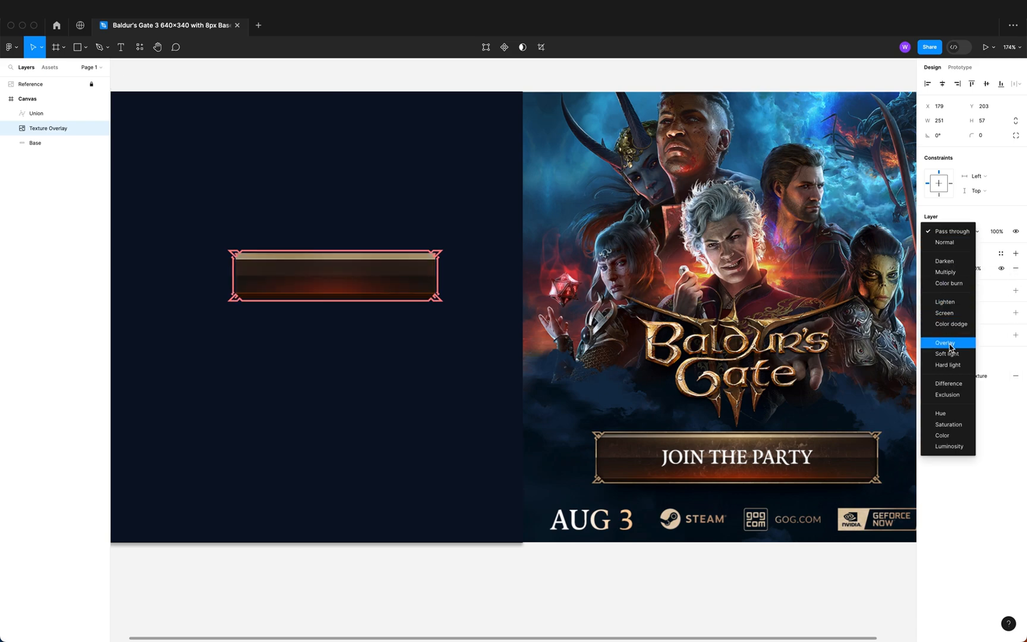
# Set the texture layer's blend mode to Overlay and toggle its visibility to compare
pyautogui.click(944, 343)
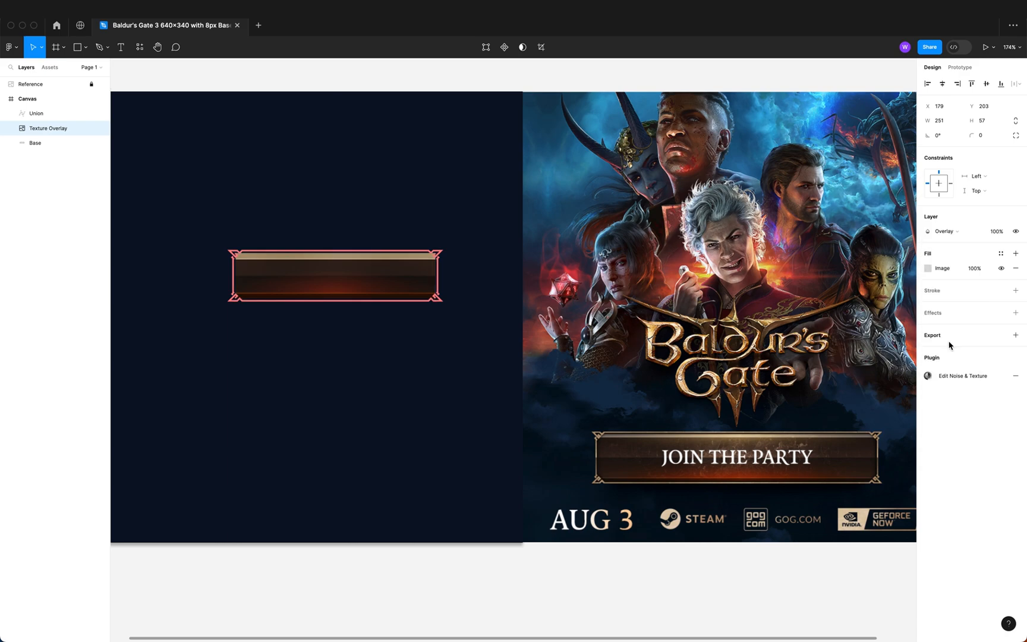
pyautogui.click(1016, 232)
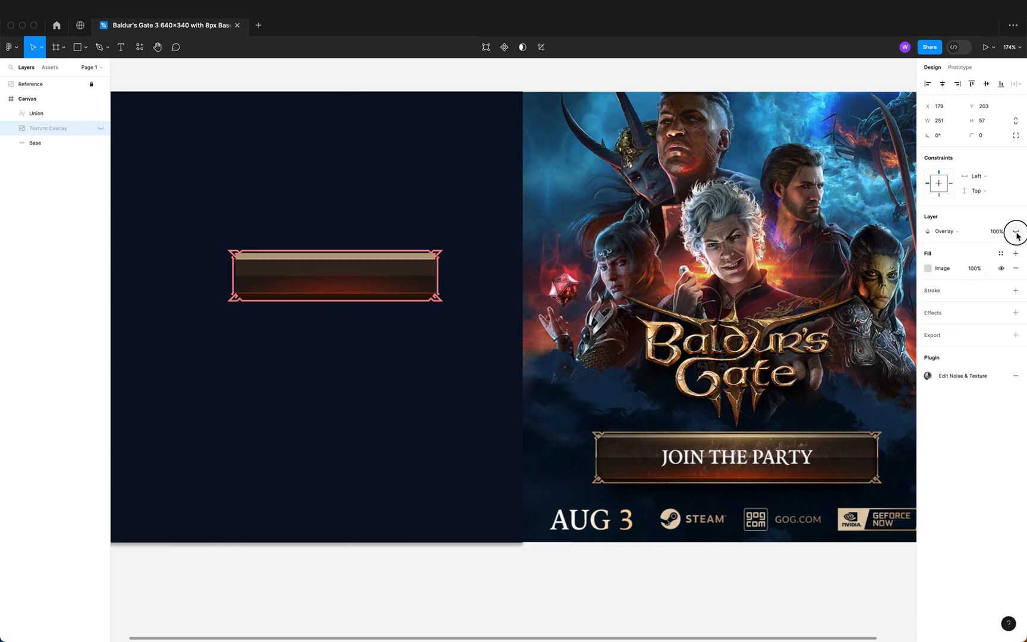
pyautogui.click(1016, 231)
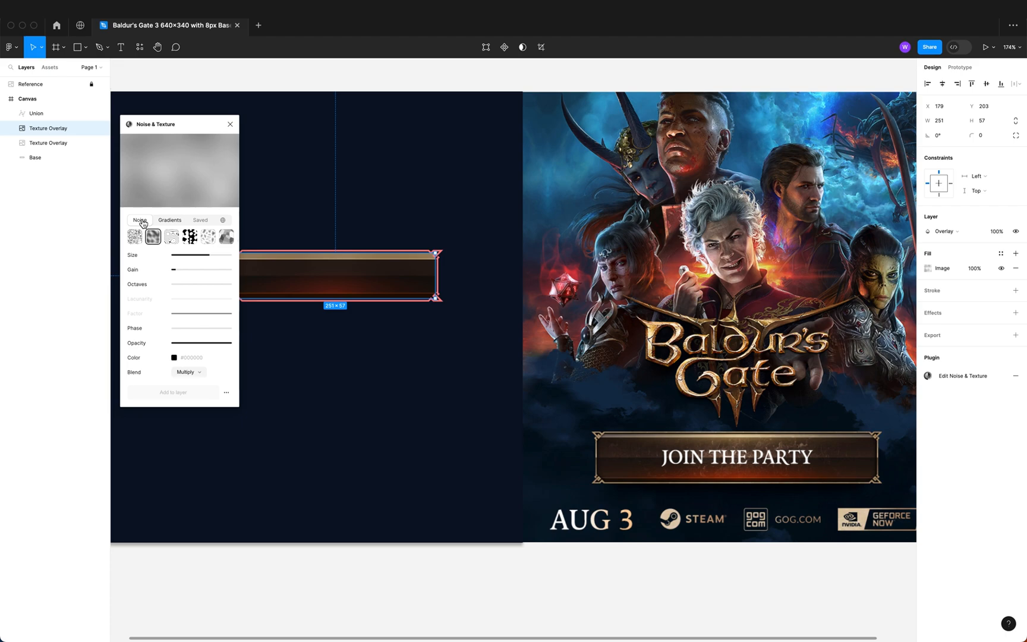
# Add a fine grain noise texture blended with Overlay at 30% opacity
pyautogui.click(135, 236)
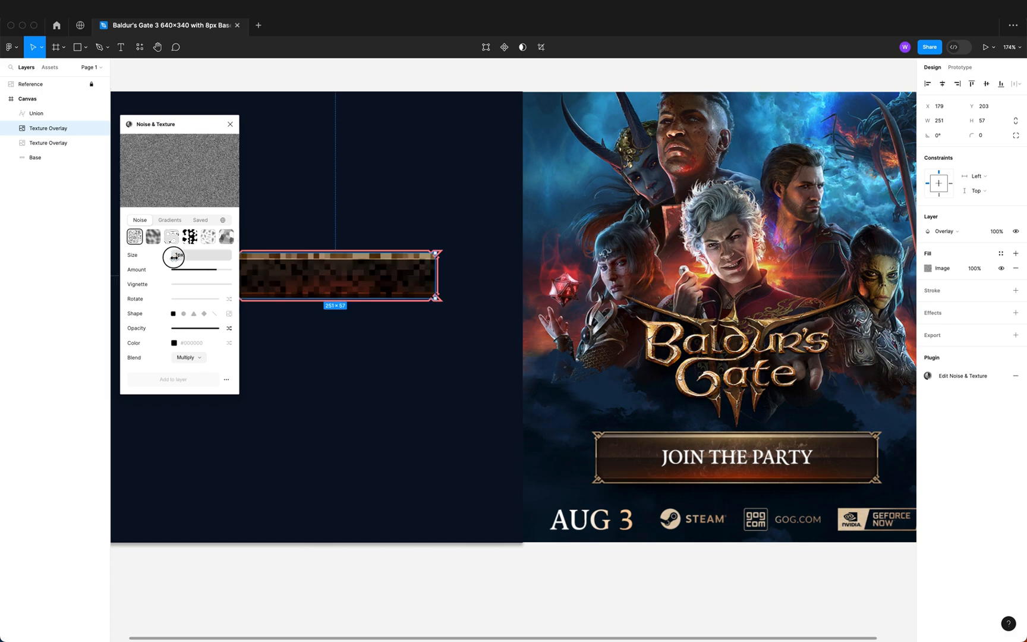
pyautogui.moveTo(174, 256); pyautogui.dragTo(175, 269)
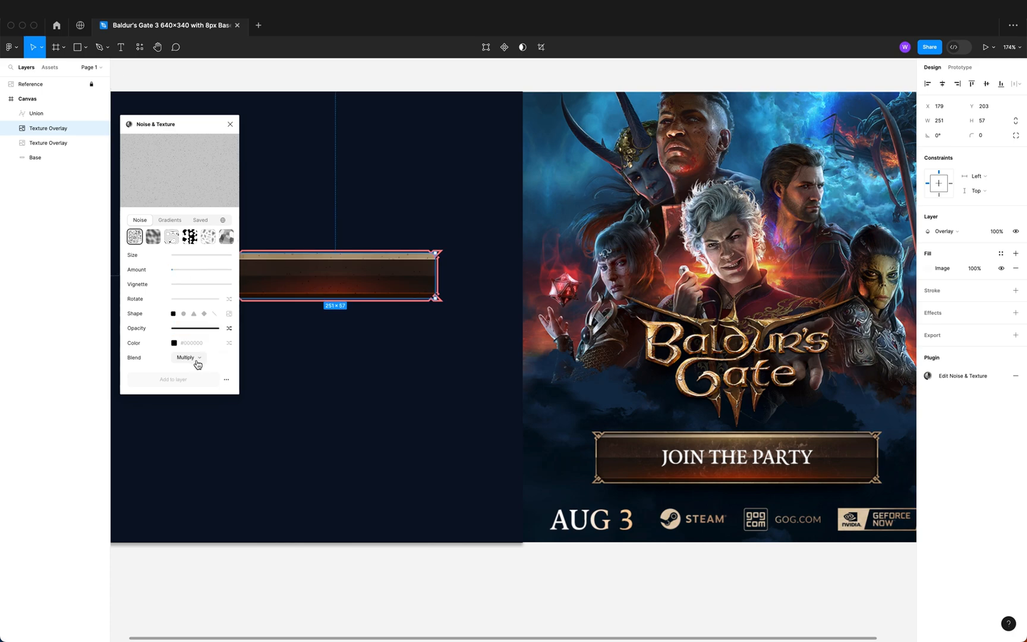
pyautogui.click(188, 357)
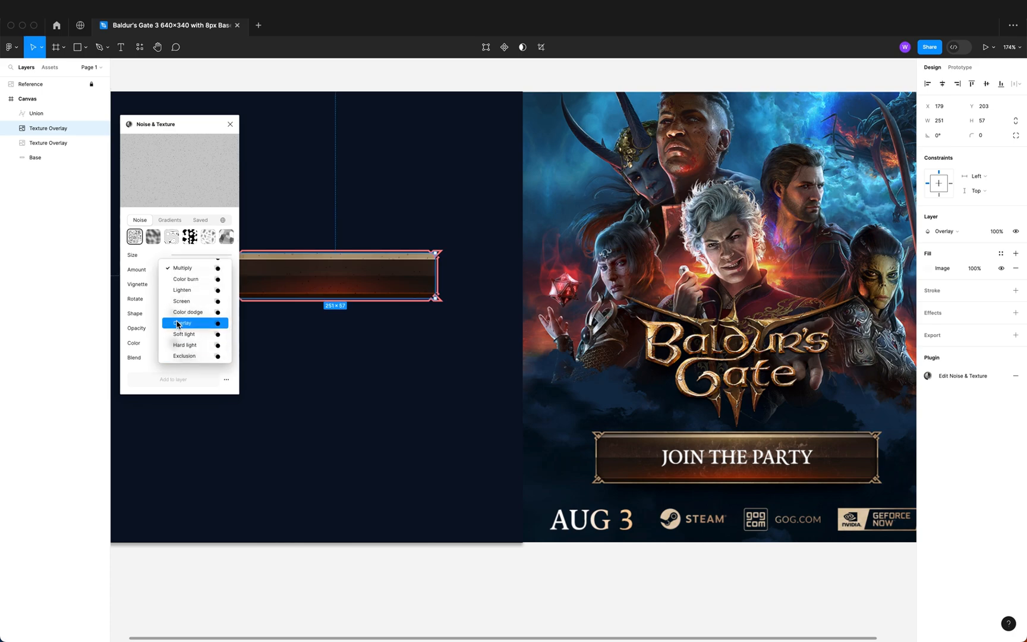
pyautogui.click(183, 322)
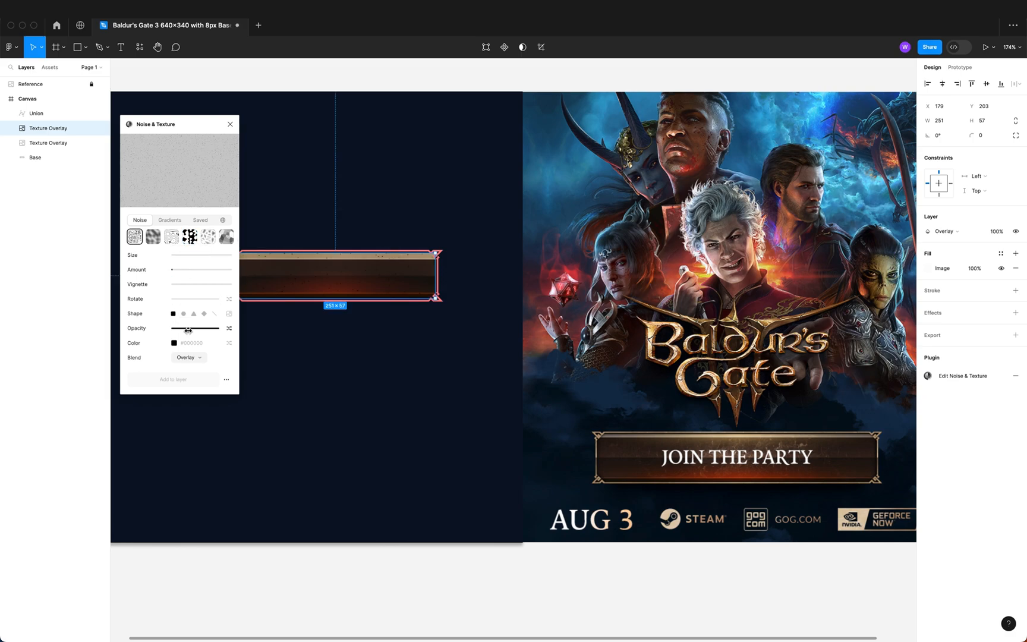
pyautogui.moveTo(193, 328); pyautogui.dragTo(177, 328)
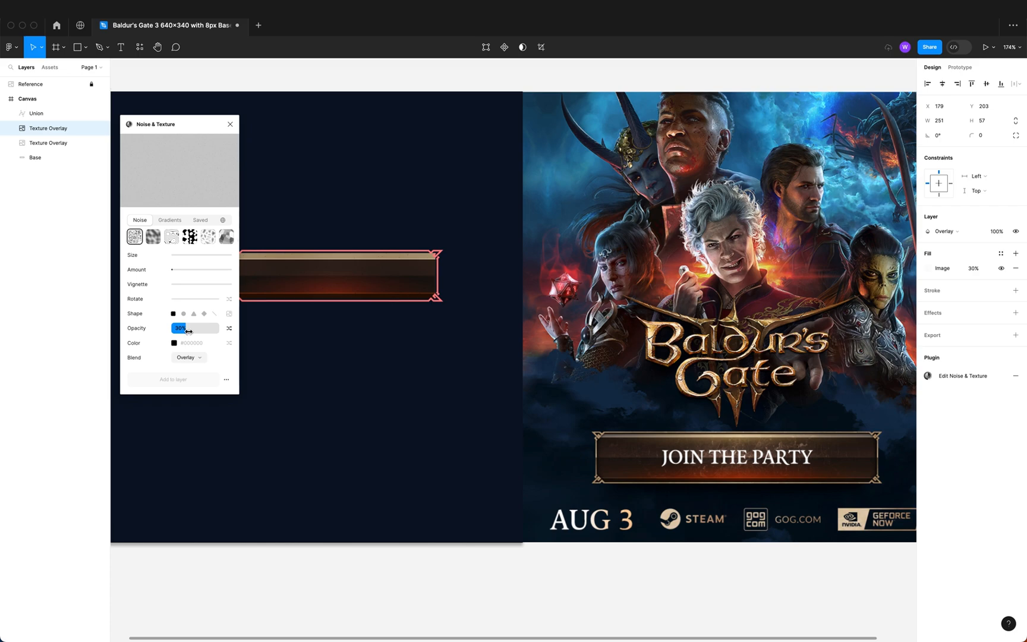
pyautogui.click(230, 124)
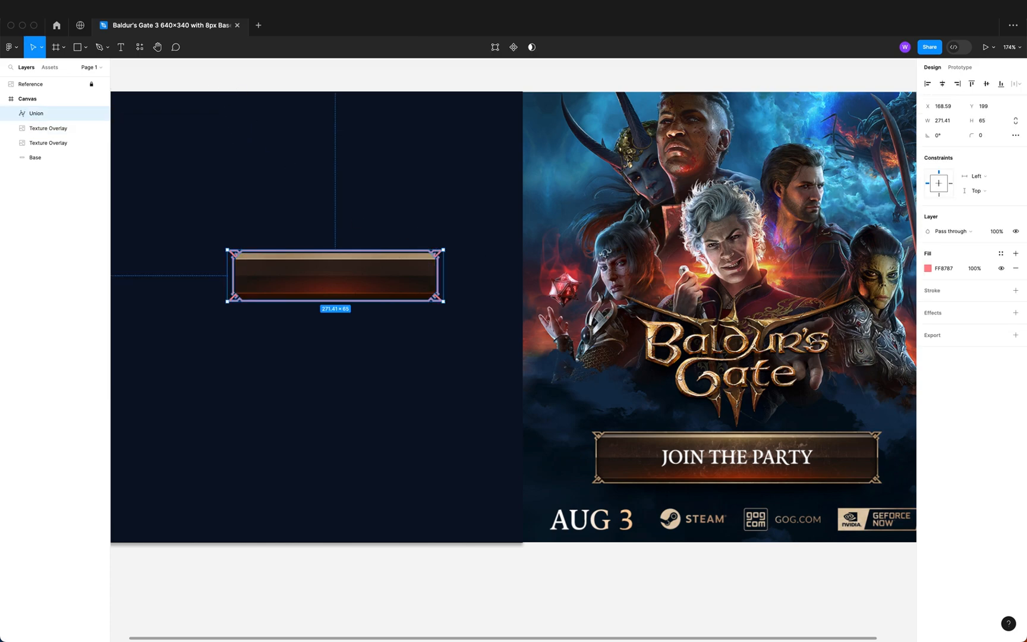
# Recolour the Union frame to tan D5BA8F sampled from the reference
pyautogui.click(928, 268)
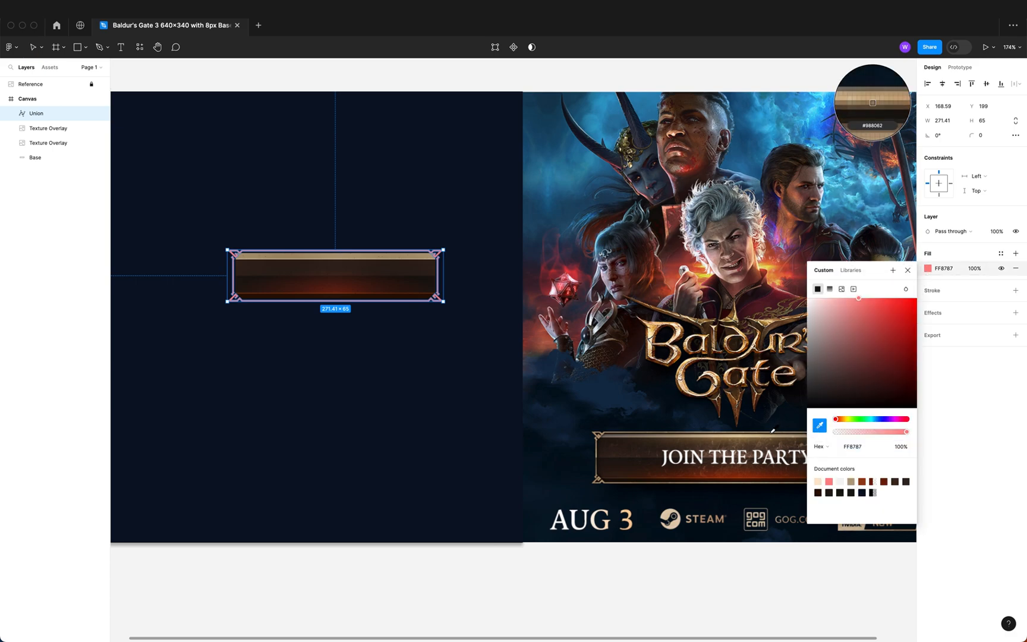
pyautogui.click(771, 431)
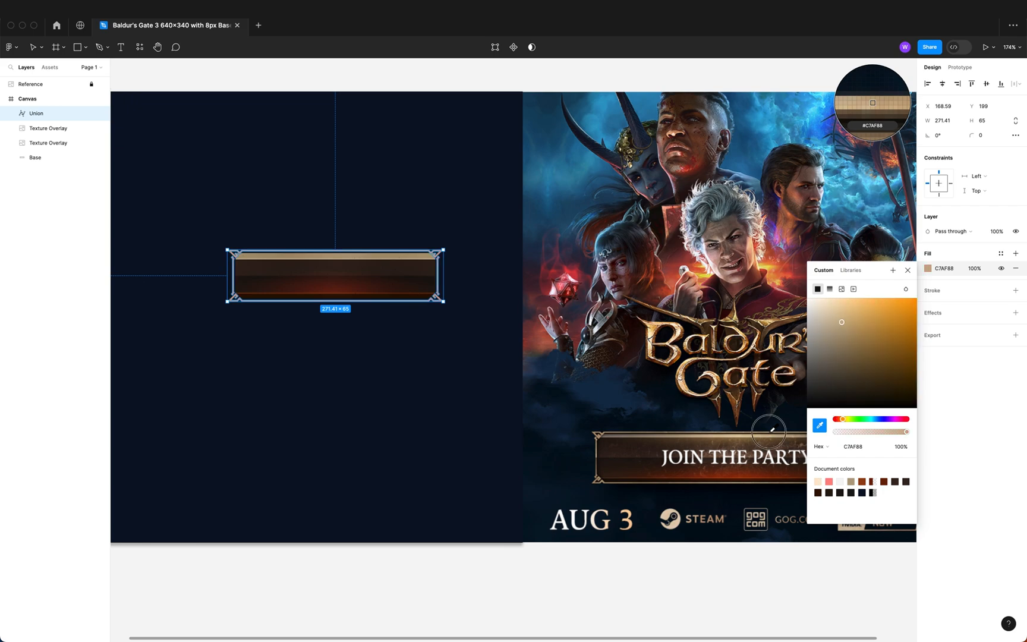
pyautogui.click(842, 315)
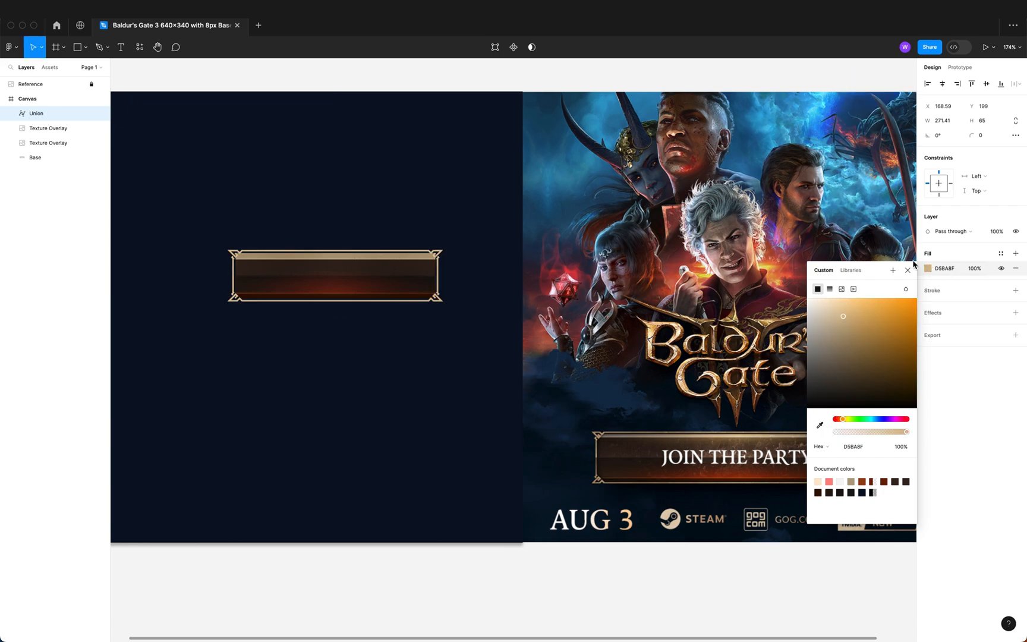
pyautogui.click(906, 270)
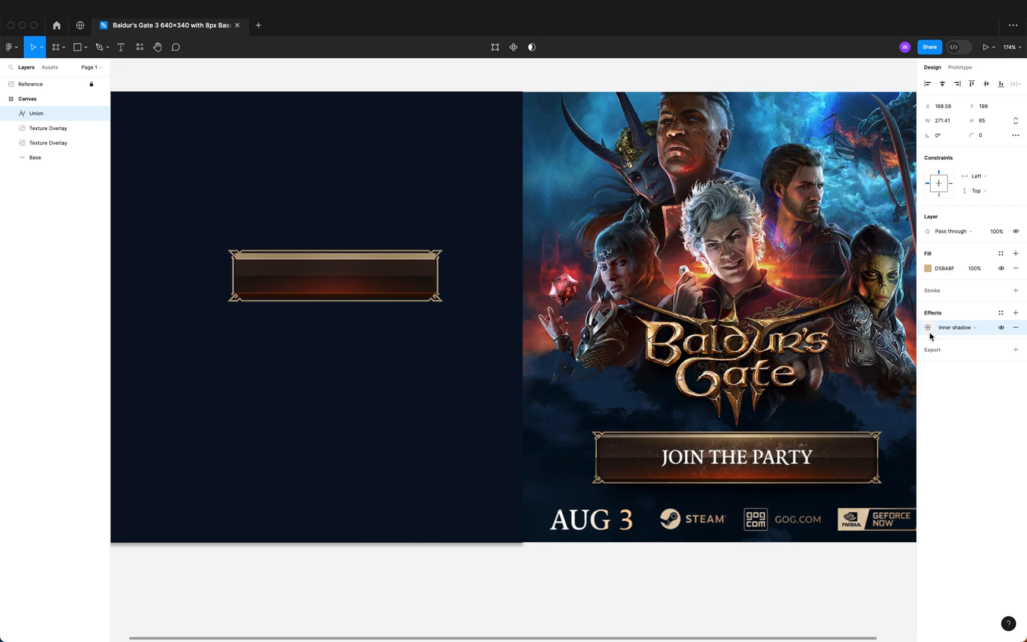
# Give the frame a subtle thin inner shadow with blur 1 and reduced opacity
pyautogui.click(927, 327)
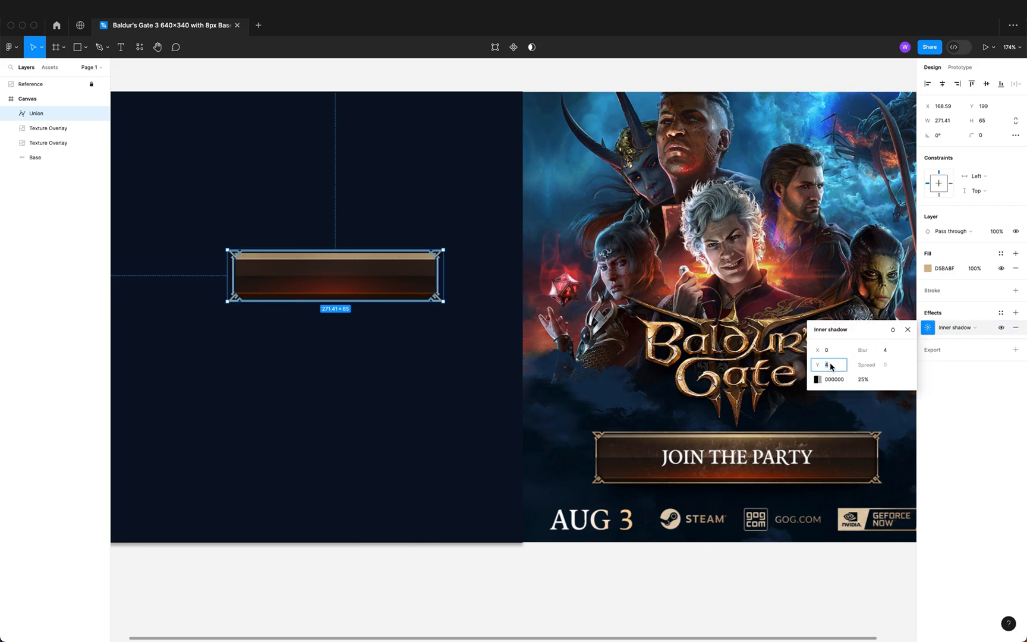
pyautogui.write('1')
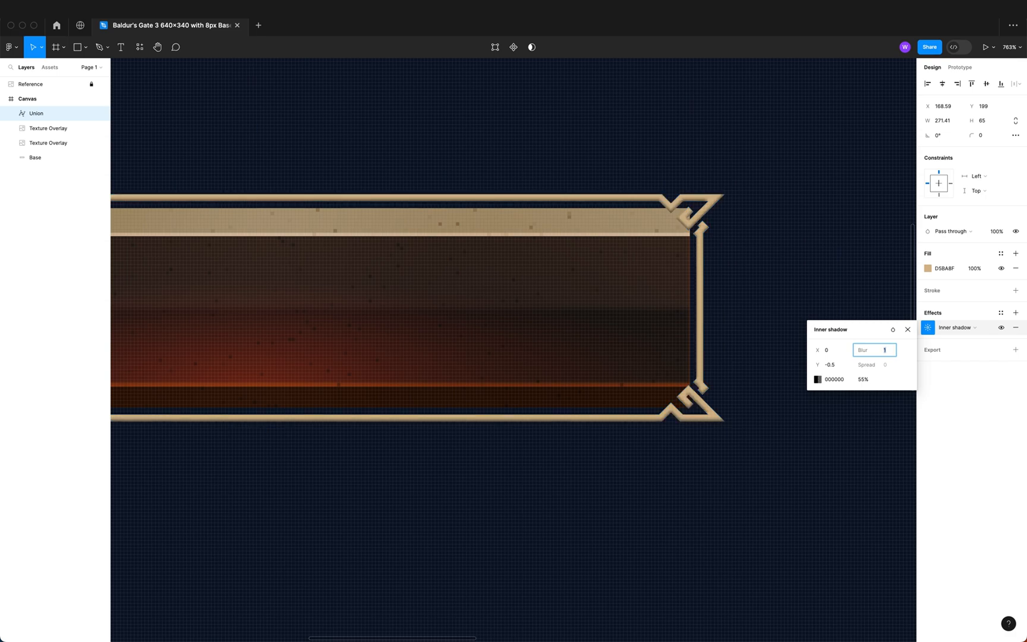
pyautogui.click(863, 379)
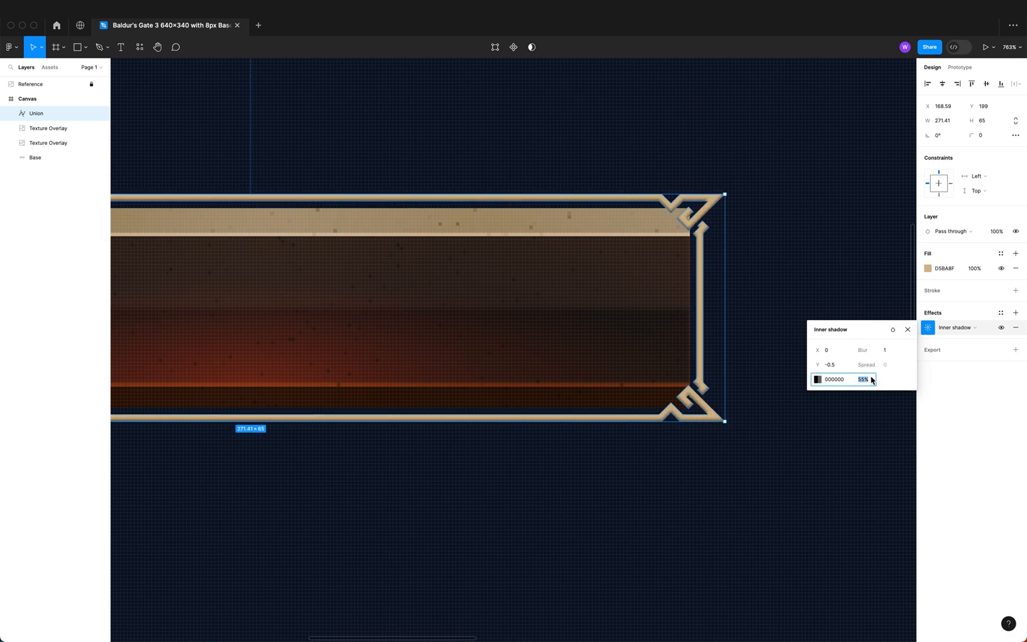
pyautogui.write('30')
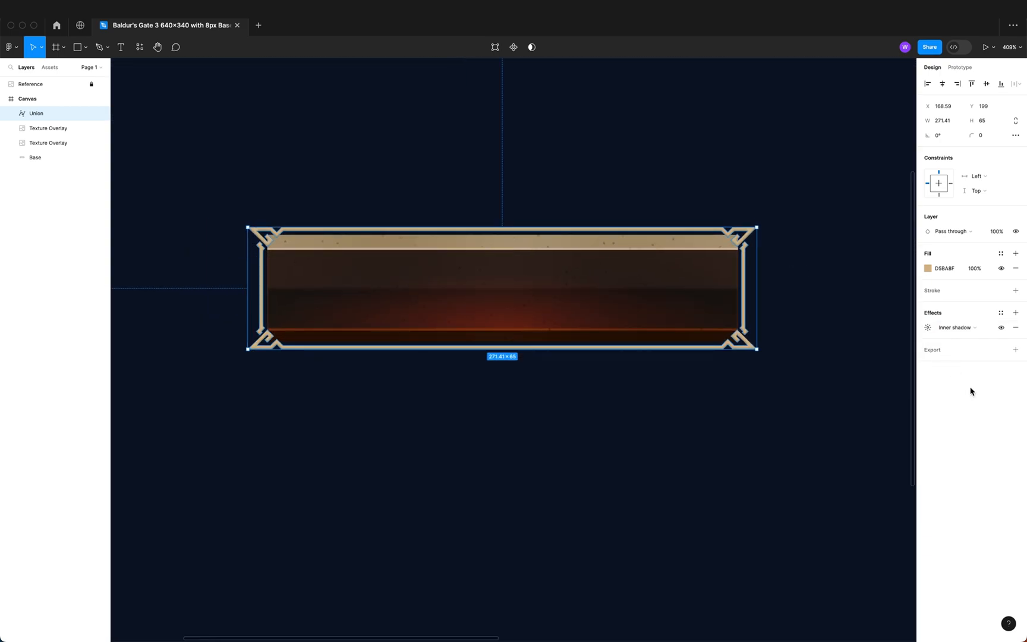
# Add a drop shadow to the Union frame with a Y offset of 1
pyautogui.click(1015, 313)
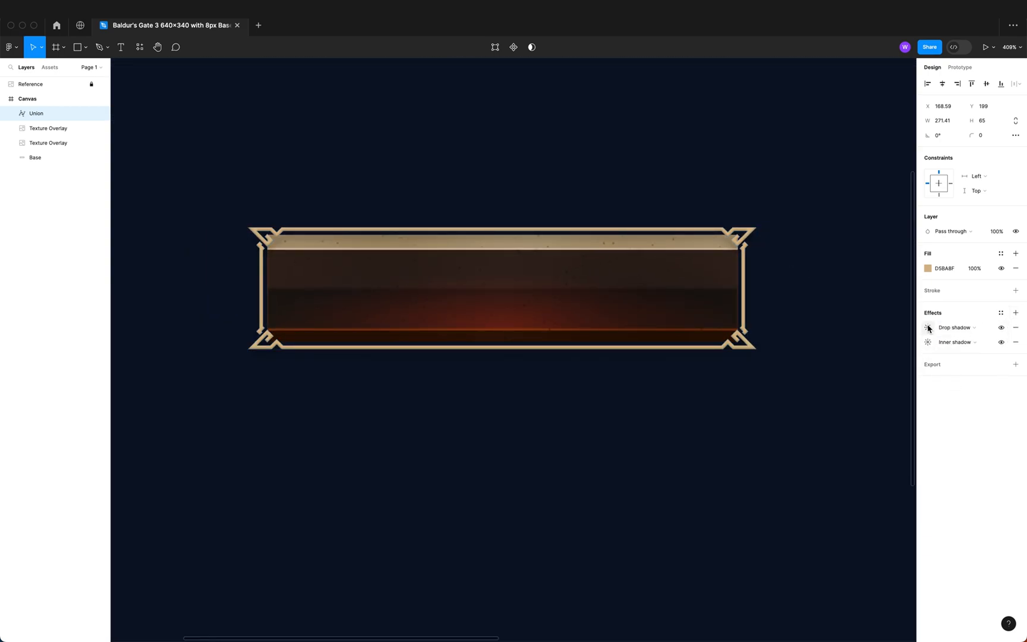
pyautogui.click(927, 327)
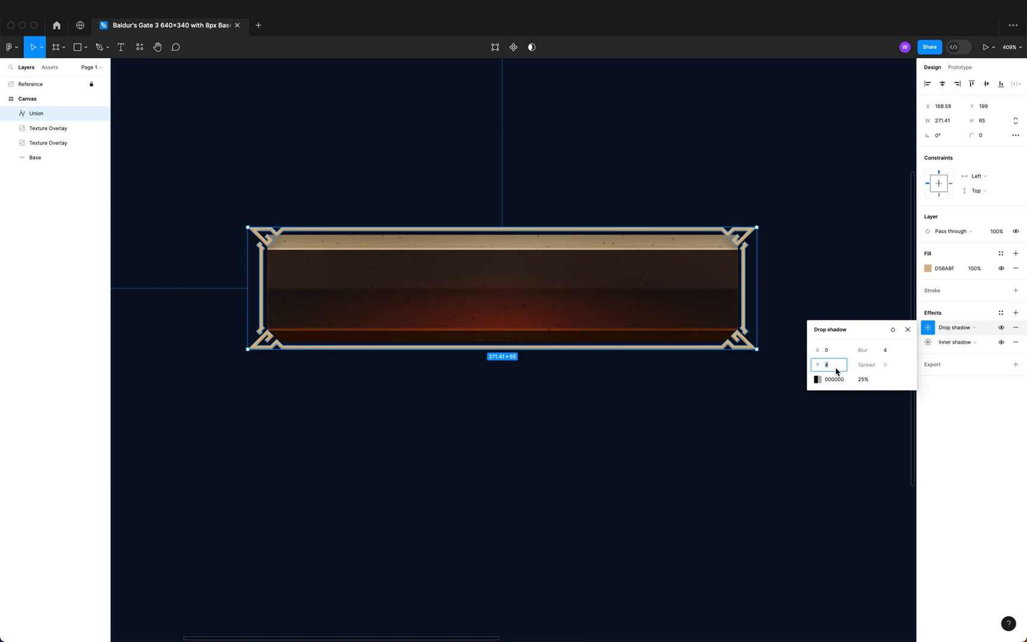
pyautogui.write('1')
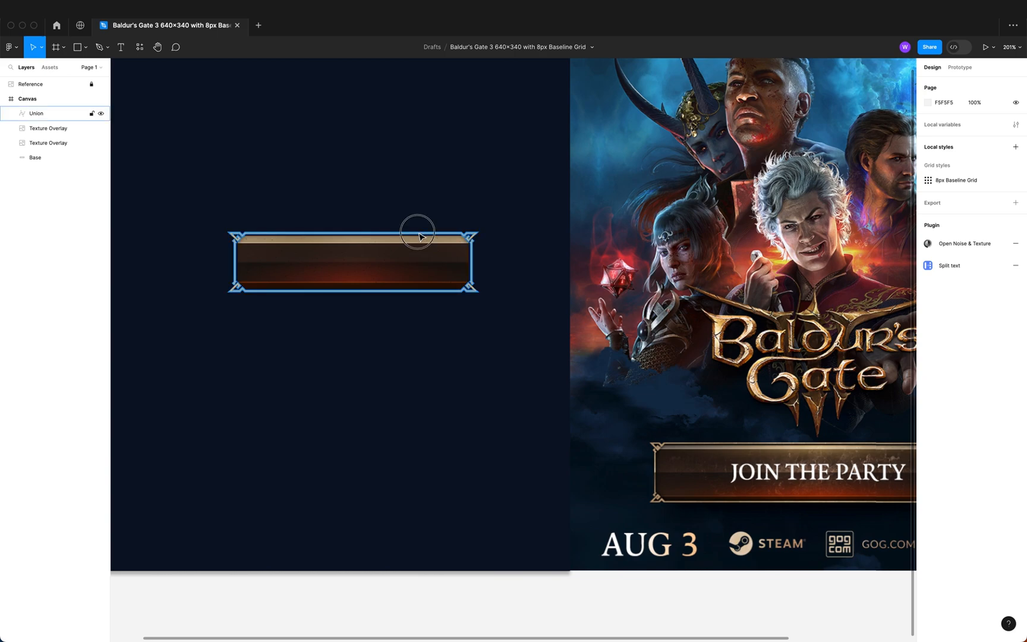
# Change the frame fill to a linear tan-brown gradient with an added A38D69 middle stop
pyautogui.click(928, 269)
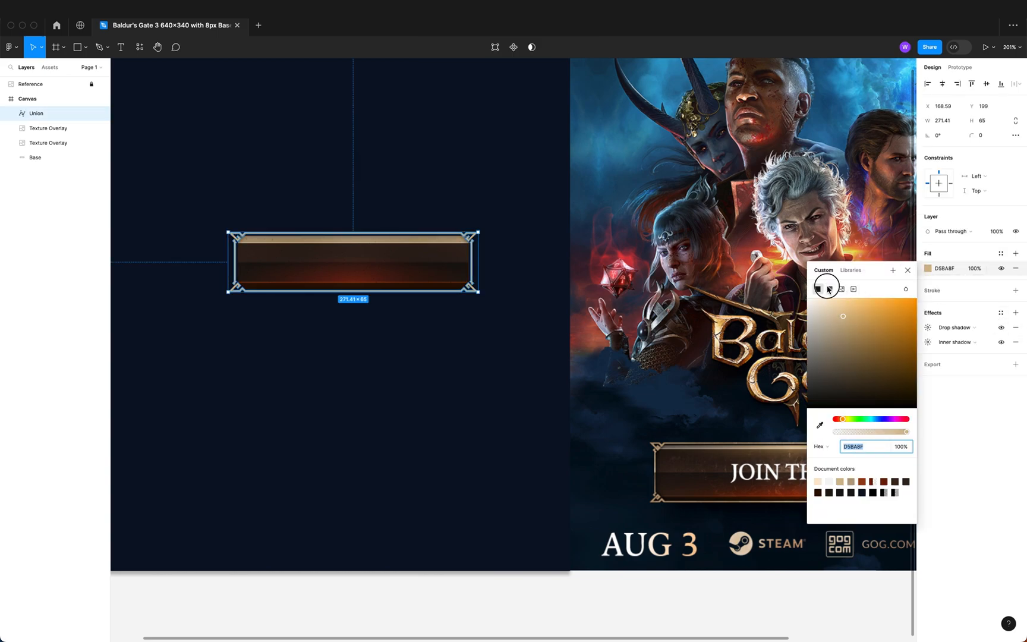
pyautogui.click(829, 289)
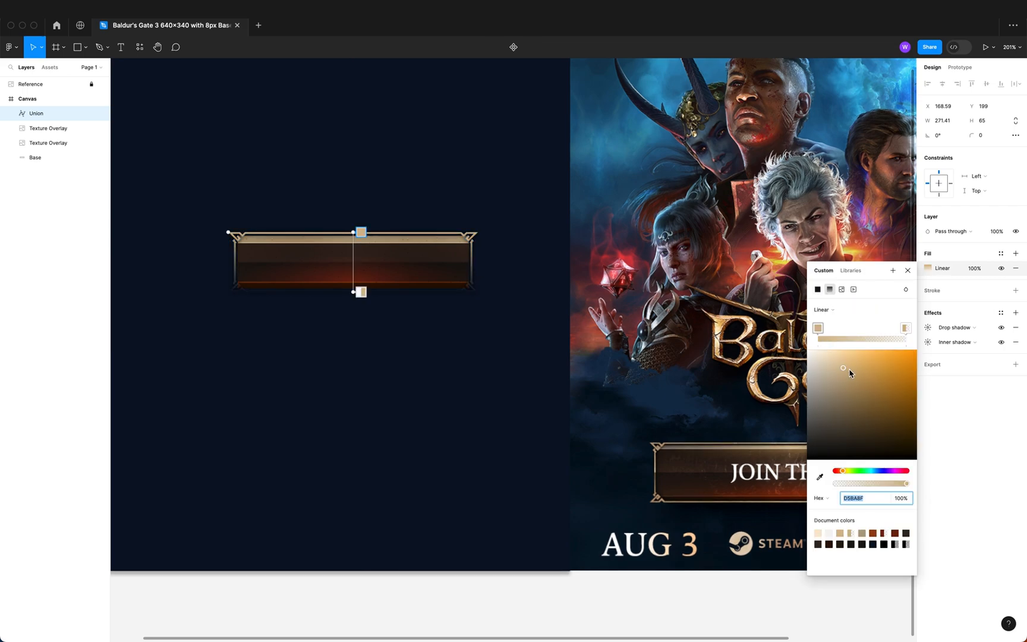
pyautogui.click(905, 327)
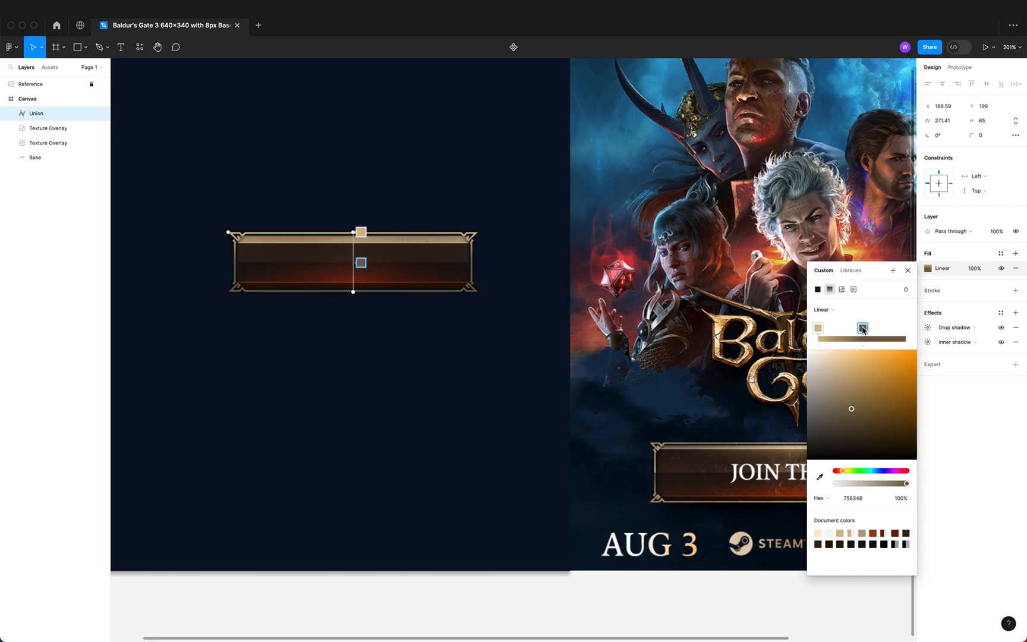
pyautogui.click(823, 327)
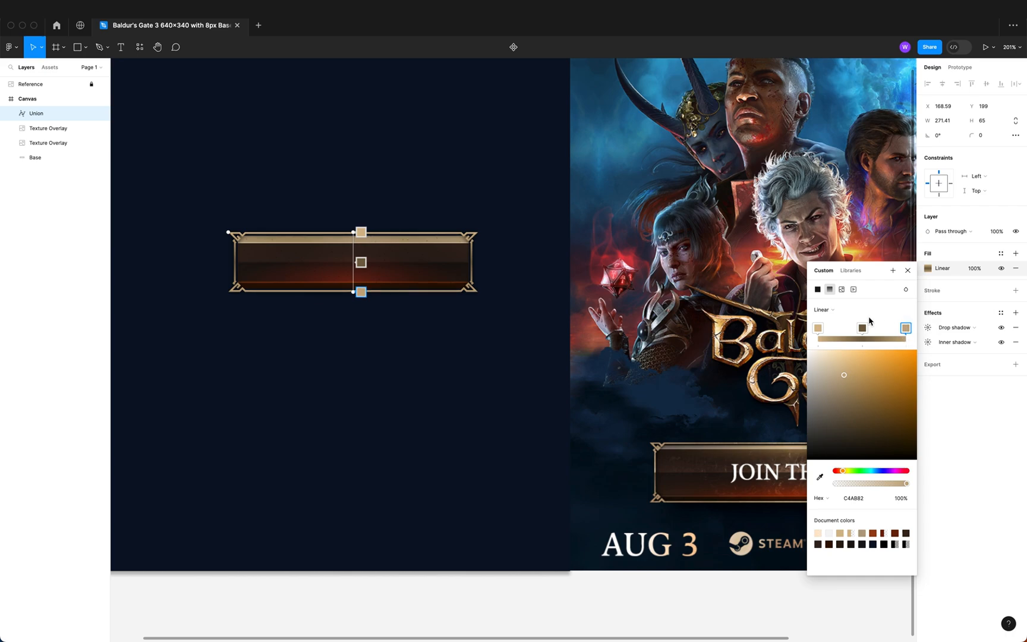
pyautogui.click(887, 328)
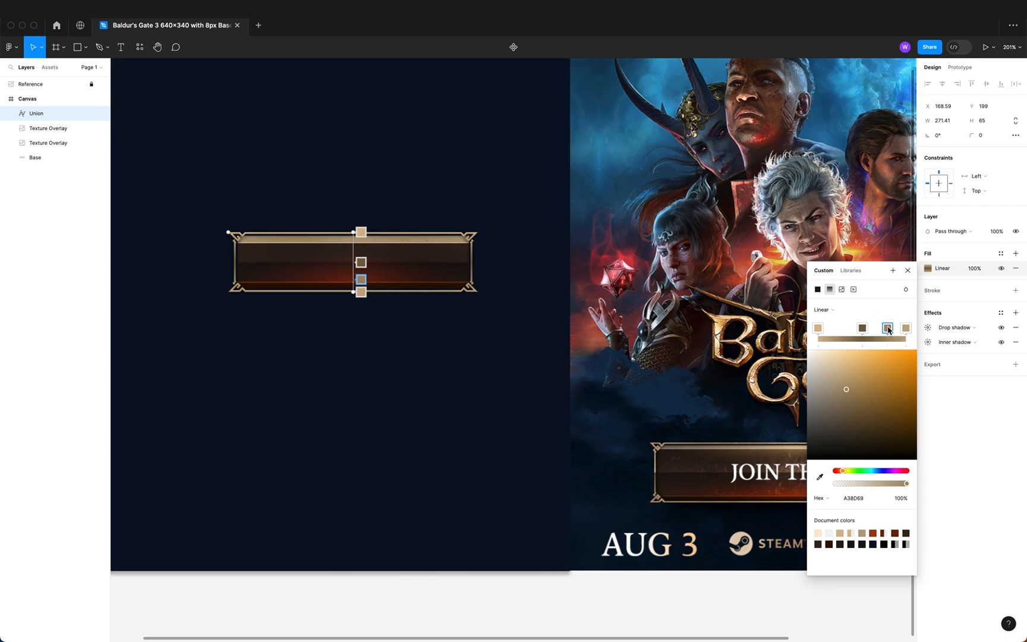
pyautogui.click(866, 328)
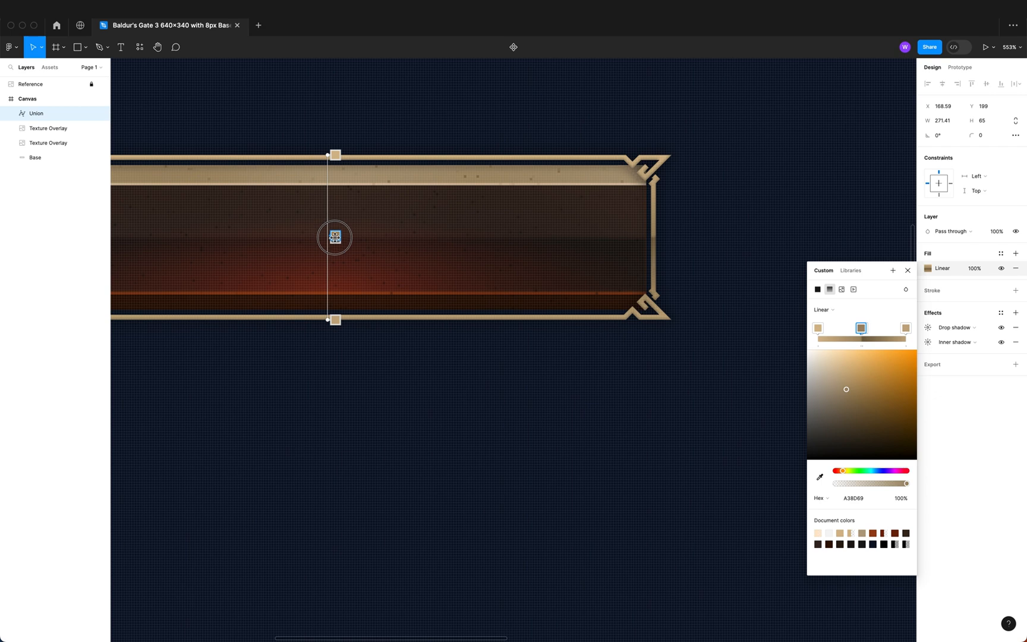
pyautogui.moveTo(372, 258)
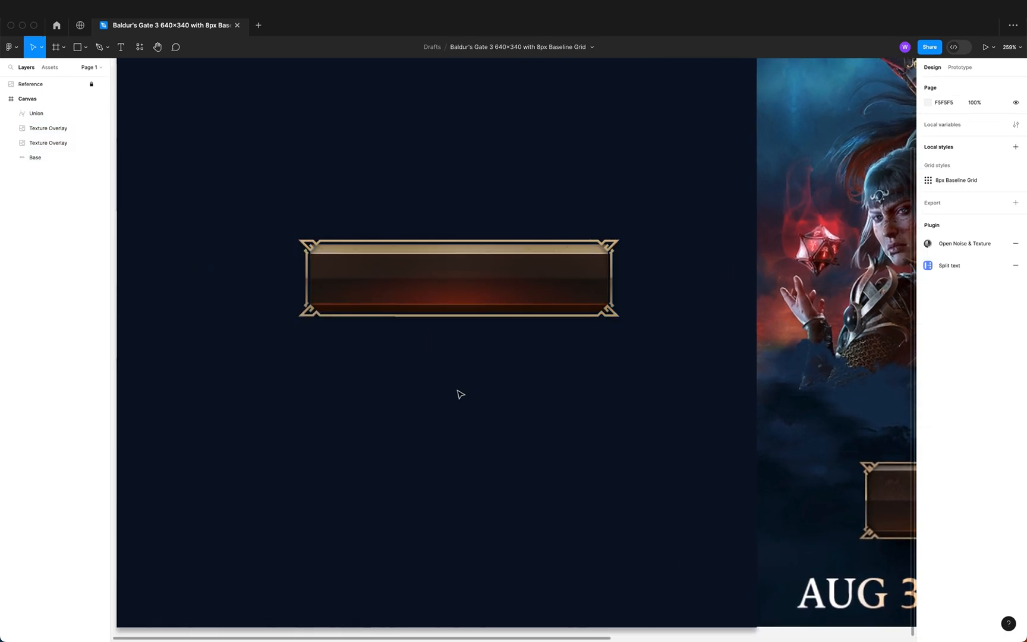
# Type 'Join the Party' as a new text layer on the button
pyautogui.click(395, 280)
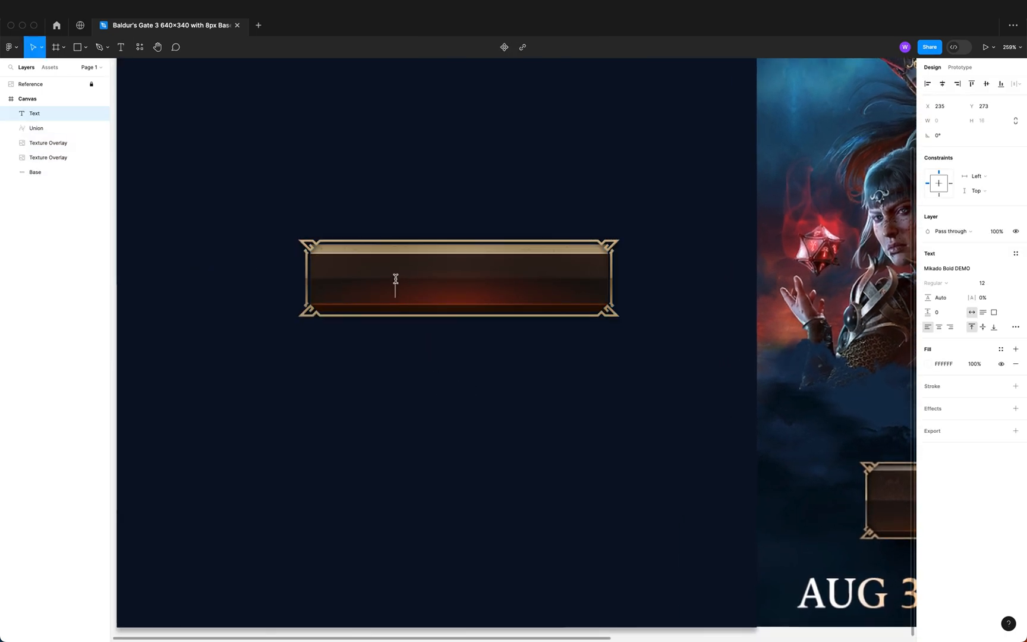
pyautogui.write('Join the')
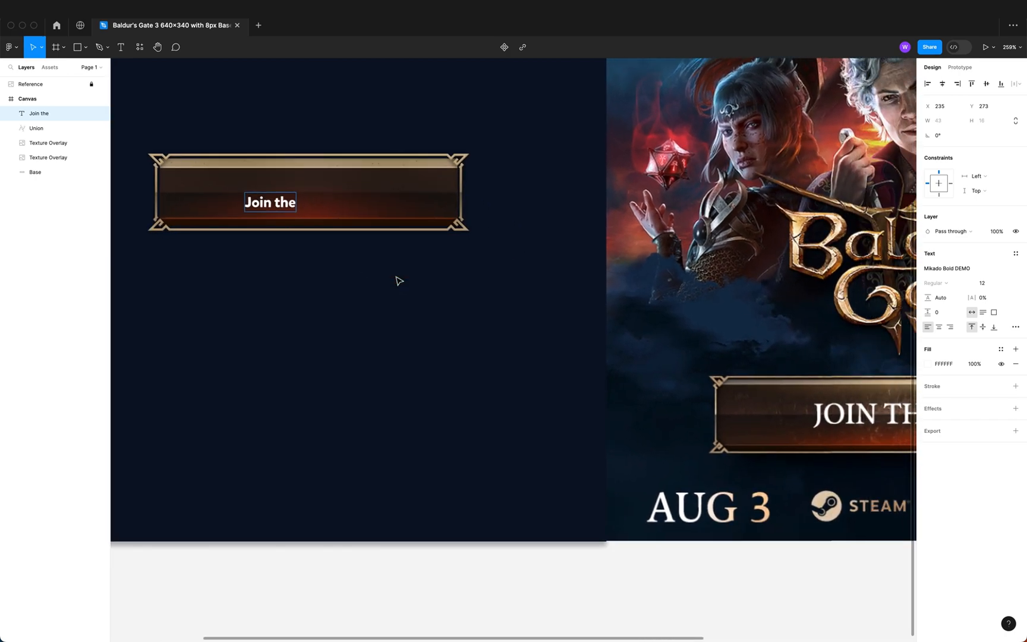
pyautogui.write('Party')
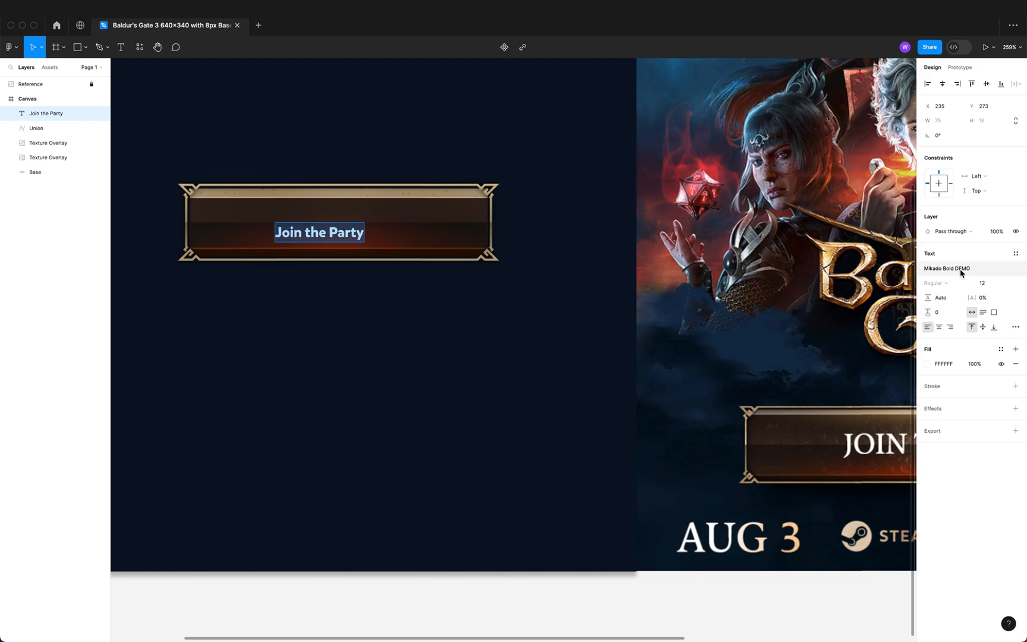
# Switch the text to Trajan Pro 3, enlarge it, and centre it on the button
pyautogui.click(945, 269)
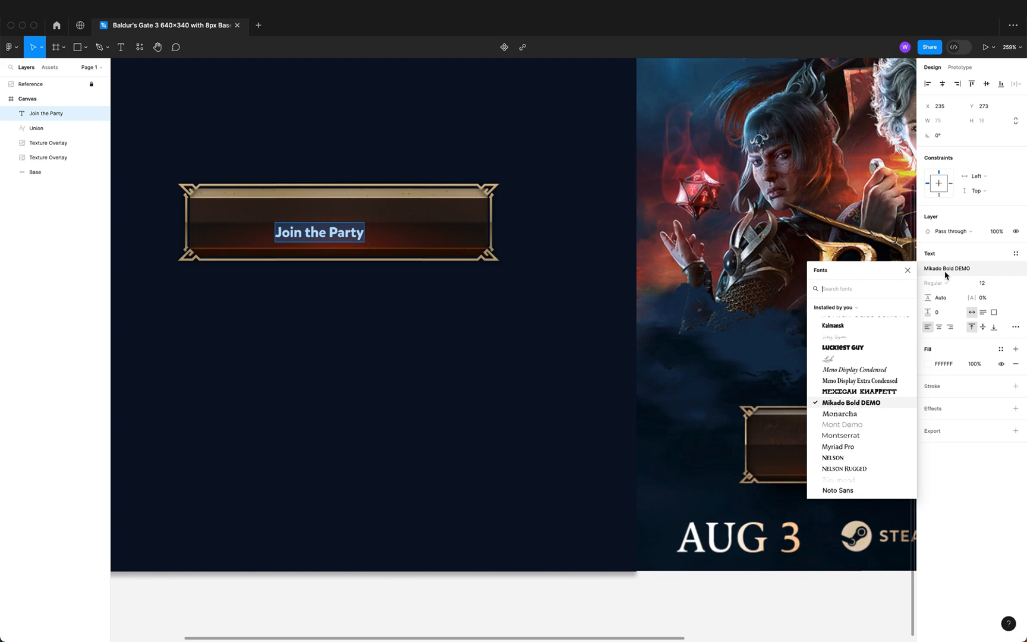
pyautogui.write('Tra')
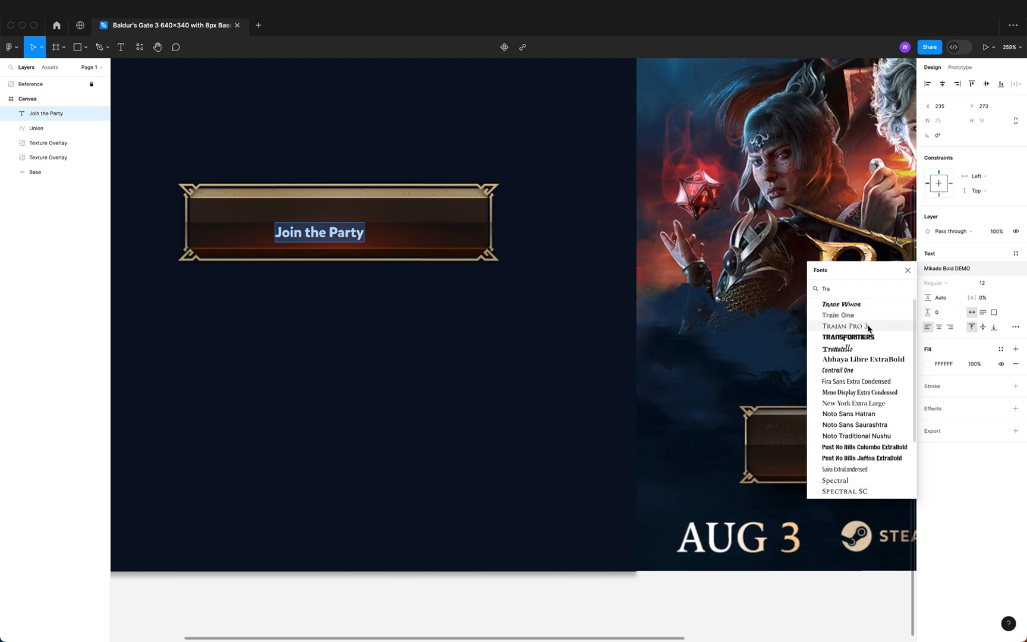
pyautogui.click(847, 326)
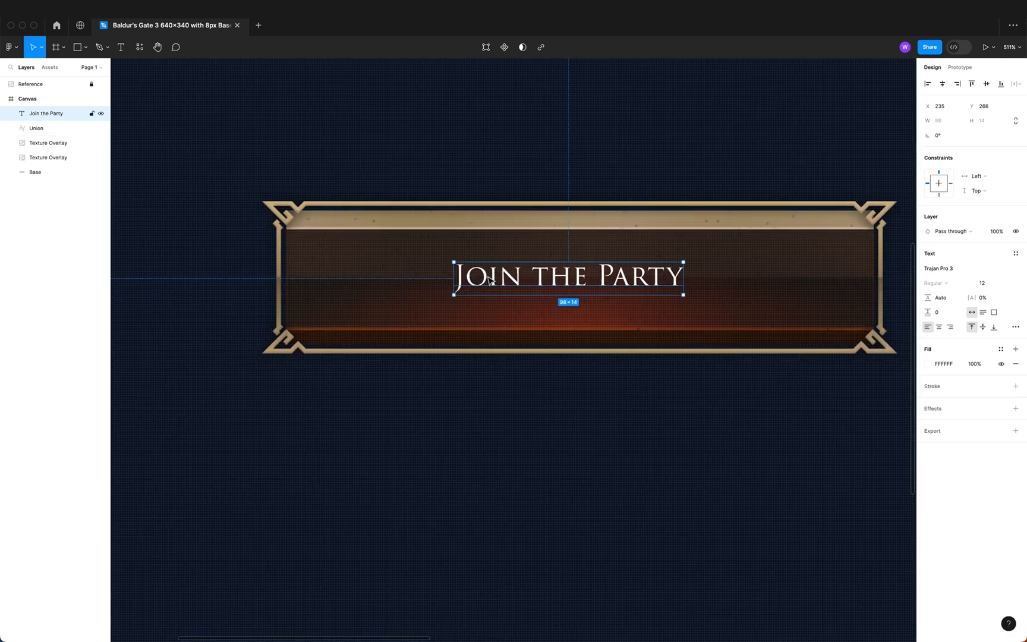
pyautogui.write('15')
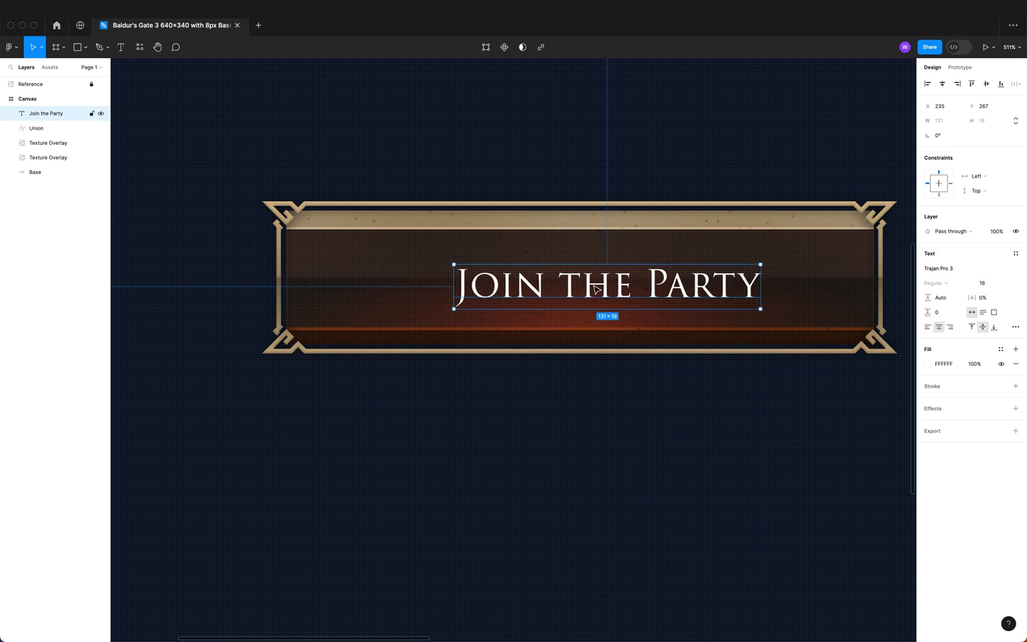
pyautogui.moveTo(605, 285); pyautogui.dragTo(568, 276)
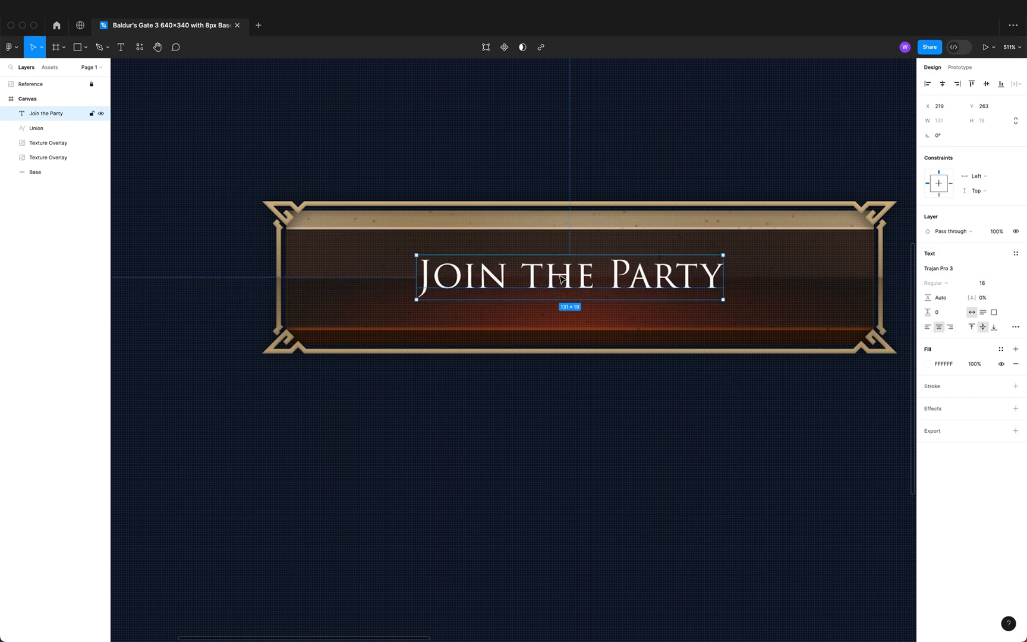
pyautogui.write('19')
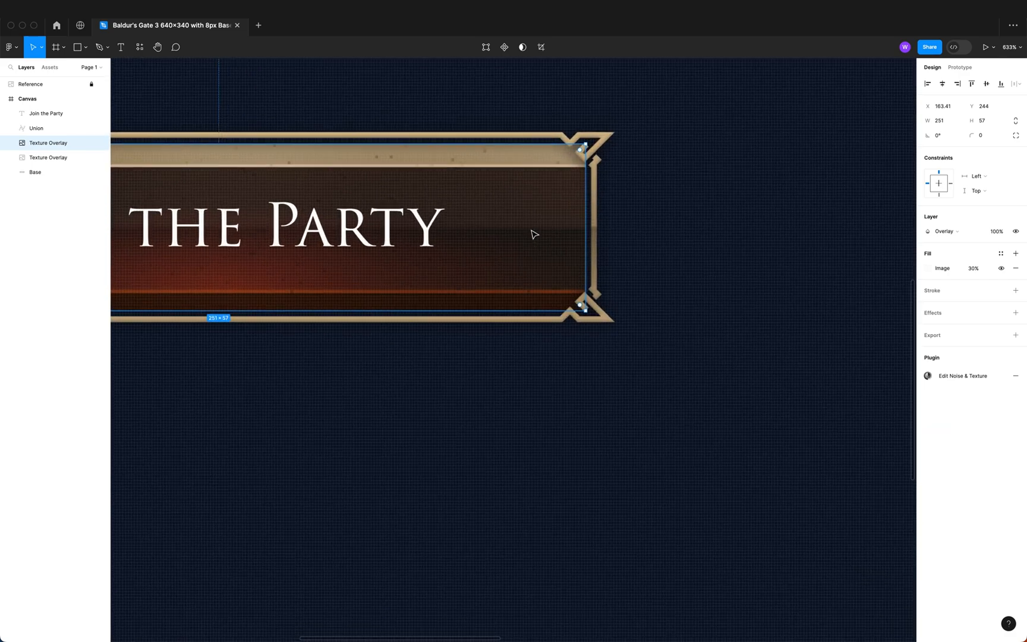
pyautogui.click(36, 172)
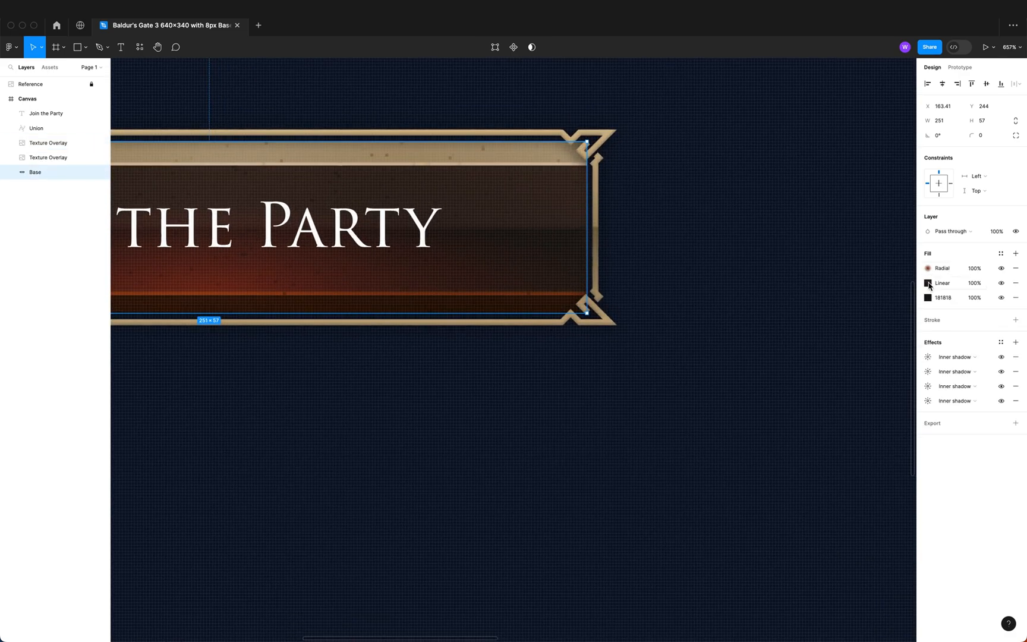
pyautogui.click(929, 282)
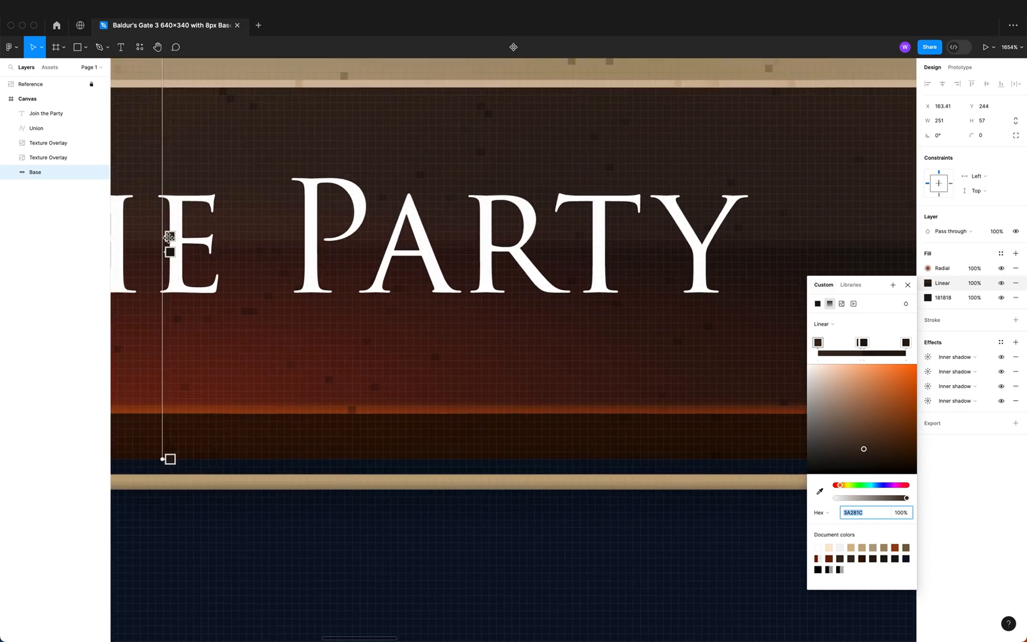
pyautogui.click(861, 341)
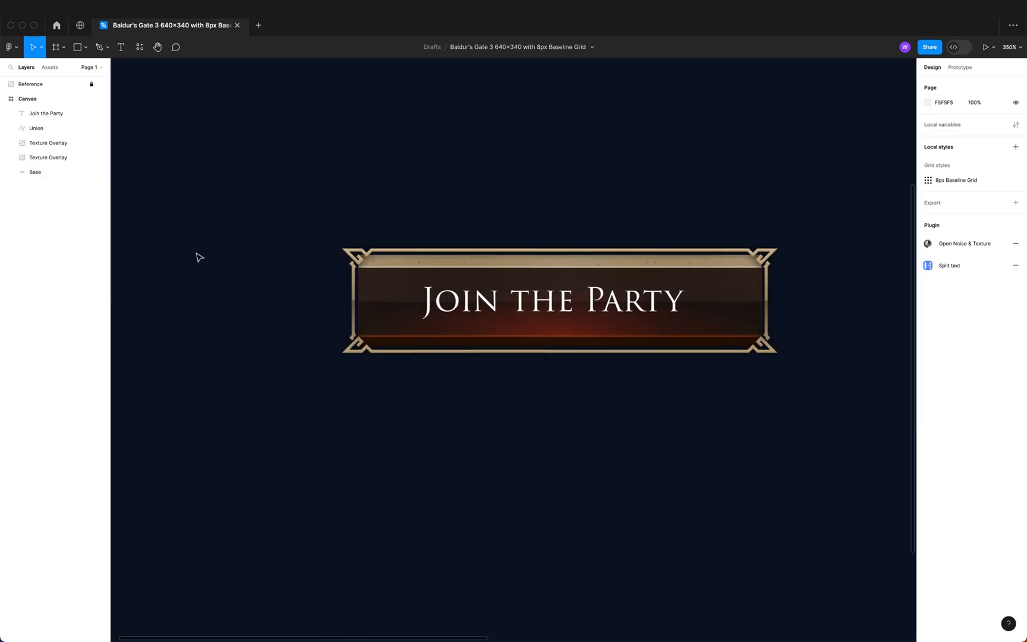
pyautogui.scroll(-3)
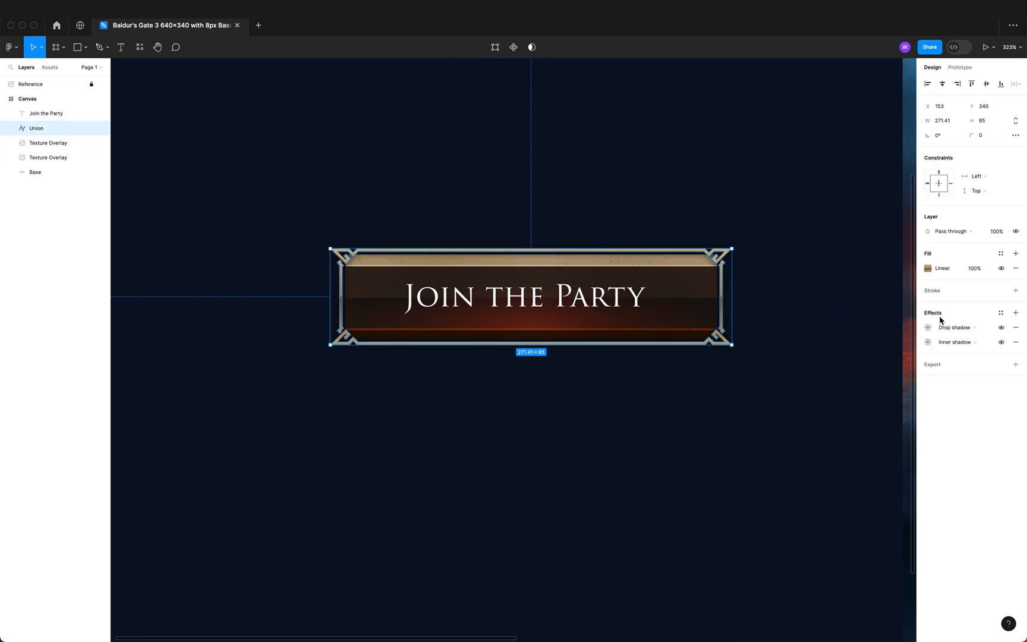
# Add a new inner shadow effect to the Union frame
pyautogui.click(956, 327)
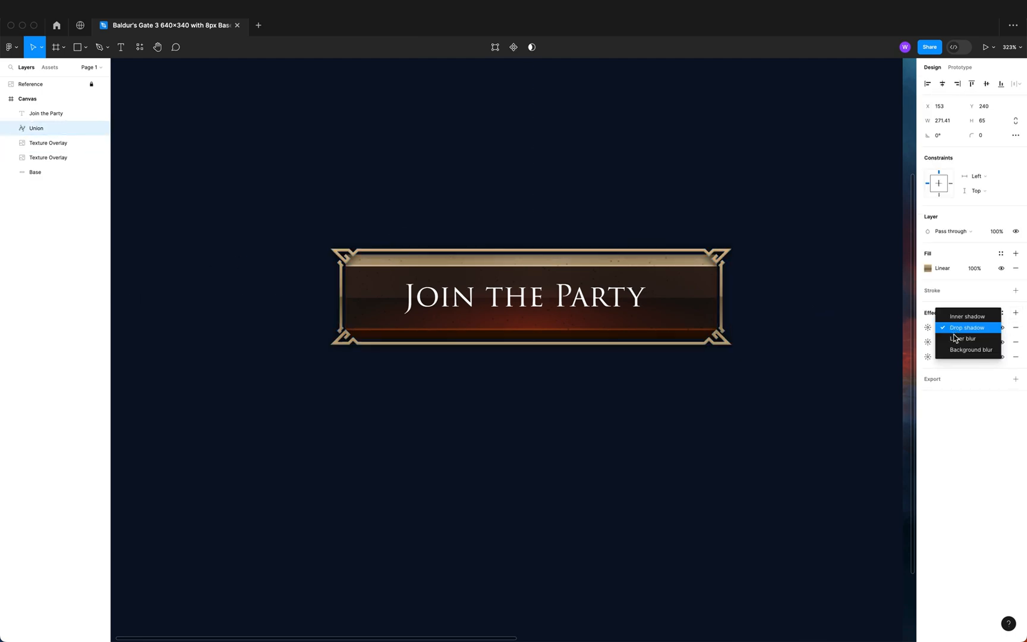
pyautogui.click(967, 316)
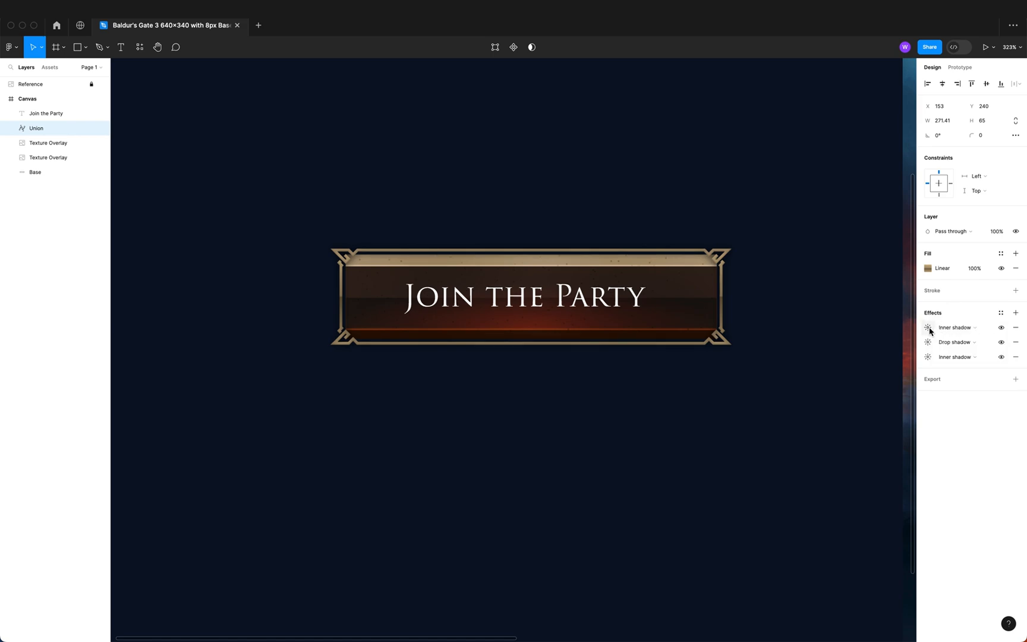
pyautogui.click(927, 327)
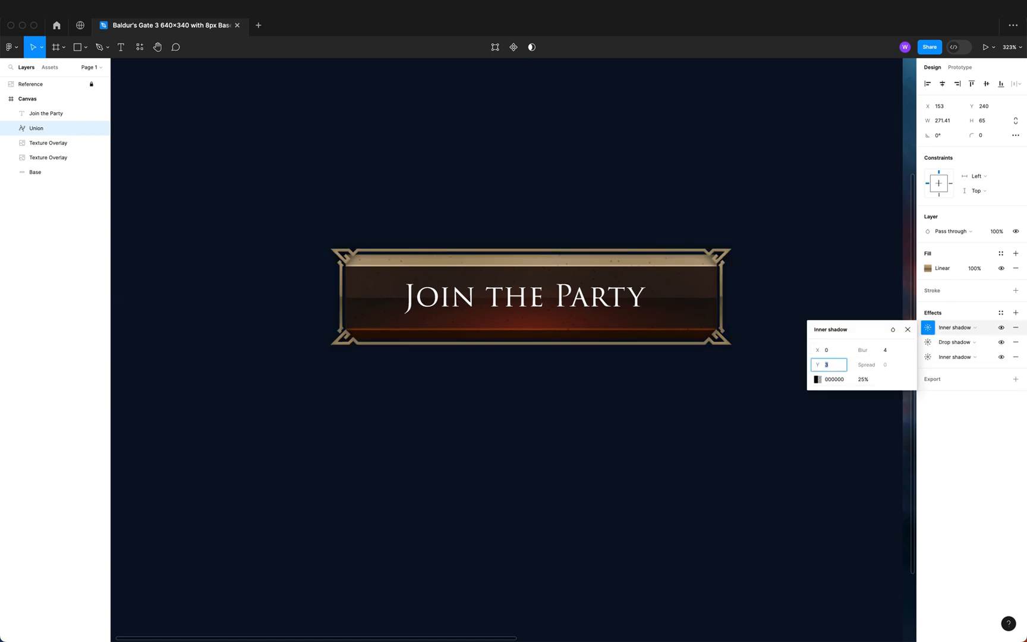
pyautogui.write('2')
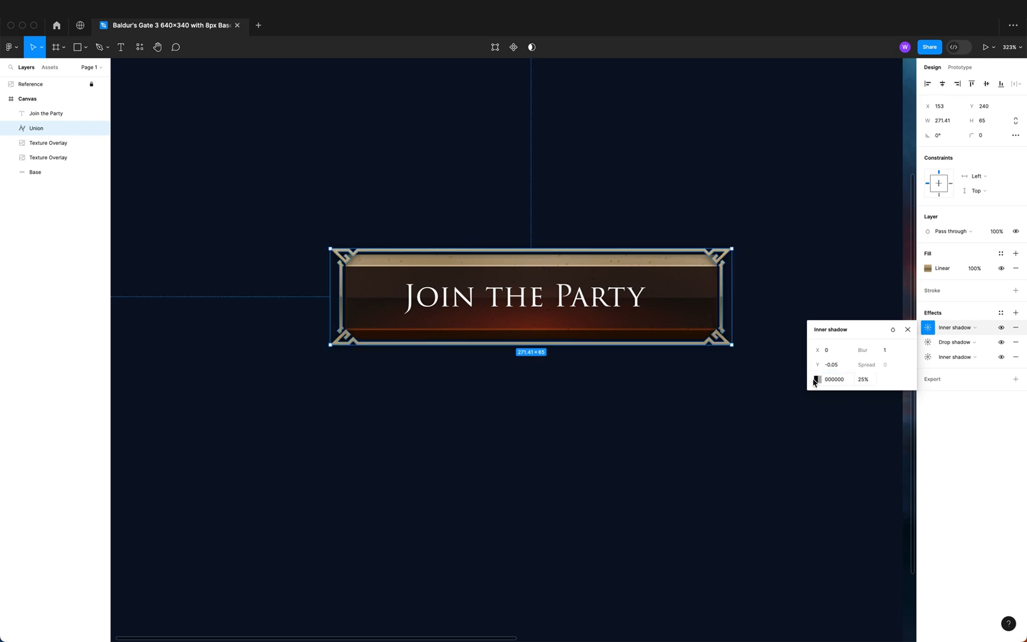
# Set the inner shadow's offset to 0.4 and sample its colour from the frame
pyautogui.click(817, 380)
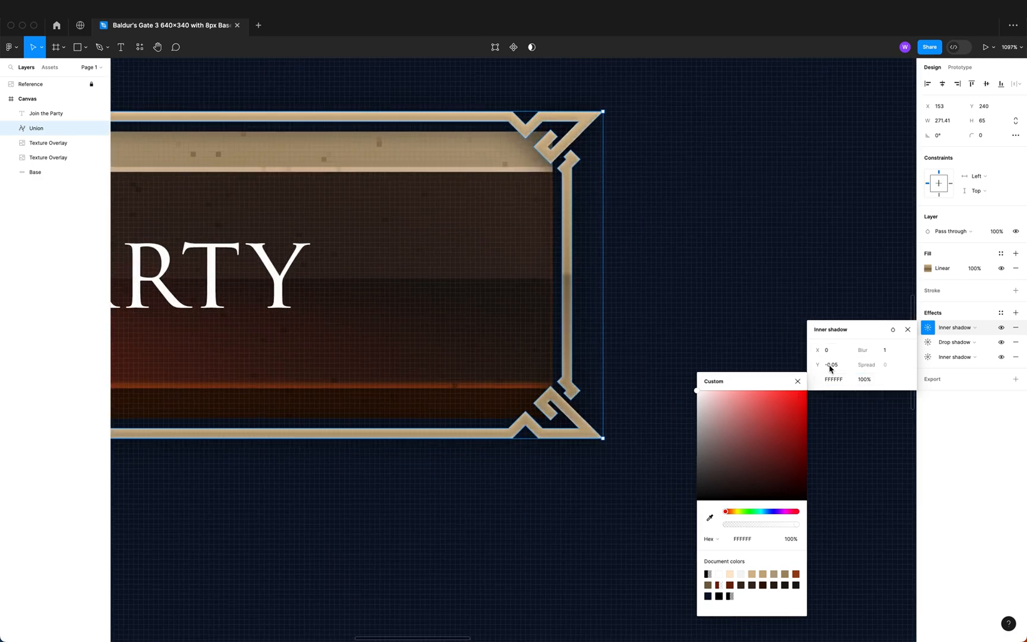
pyautogui.click(833, 365)
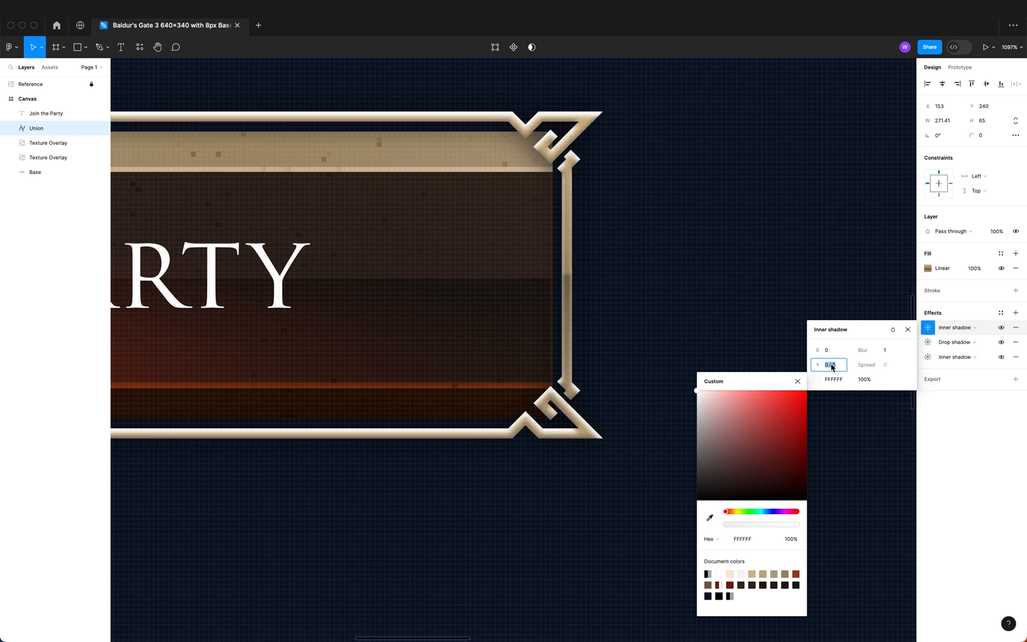
pyautogui.write('-0.0')
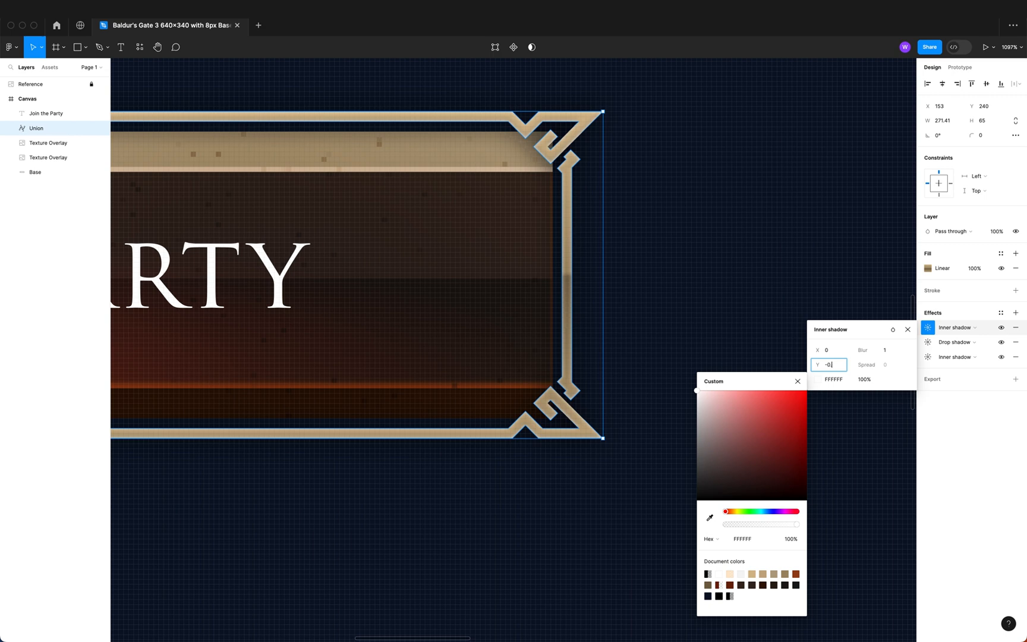
pyautogui.write('-0.5')
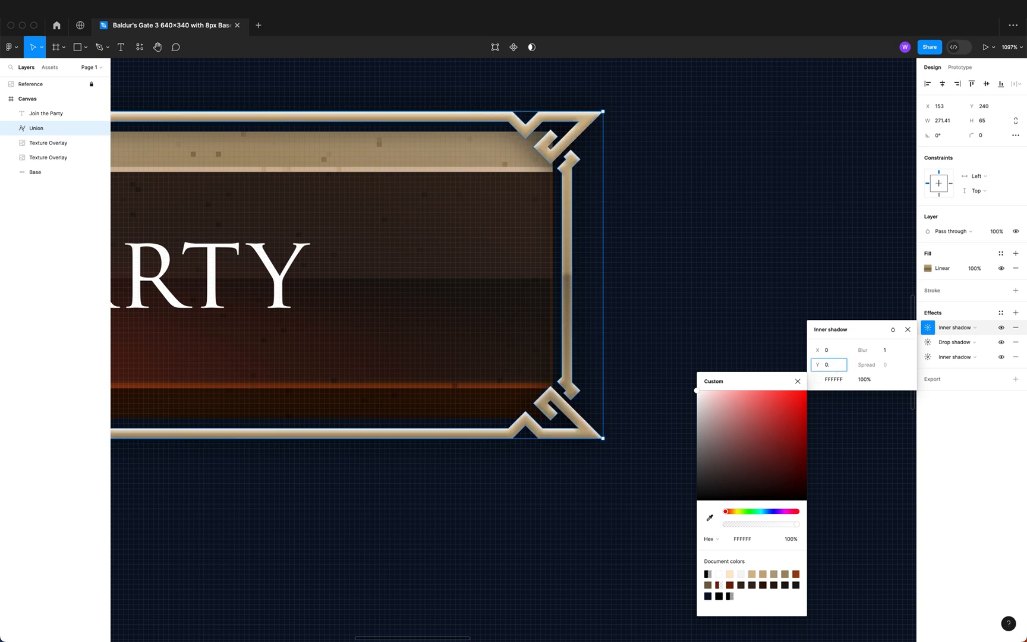
pyautogui.write('0.4')
pyautogui.click(885, 349)
pyautogui.write('0.5')
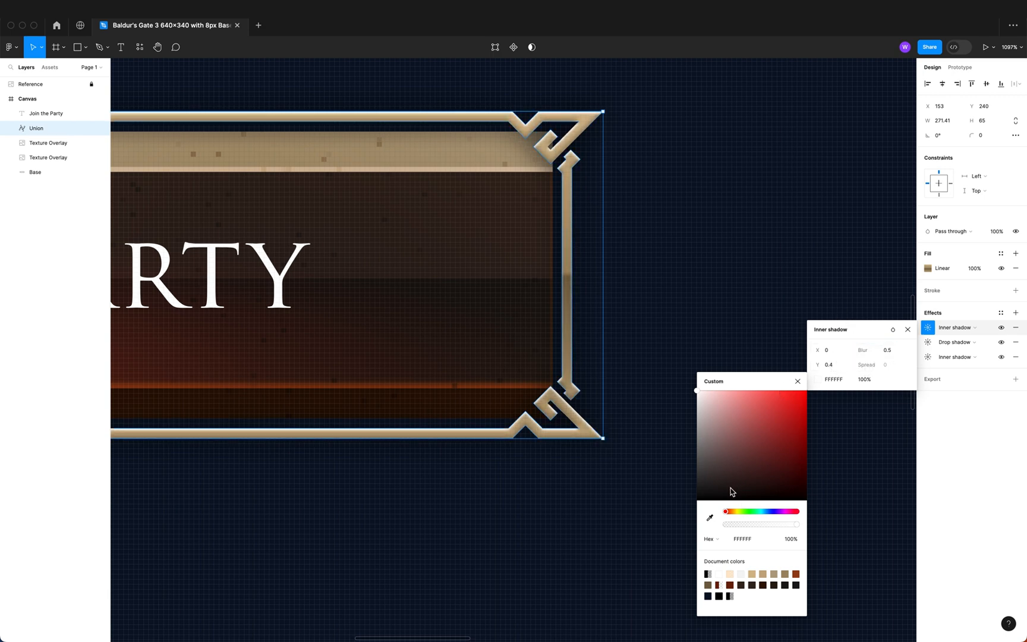
pyautogui.click(708, 517)
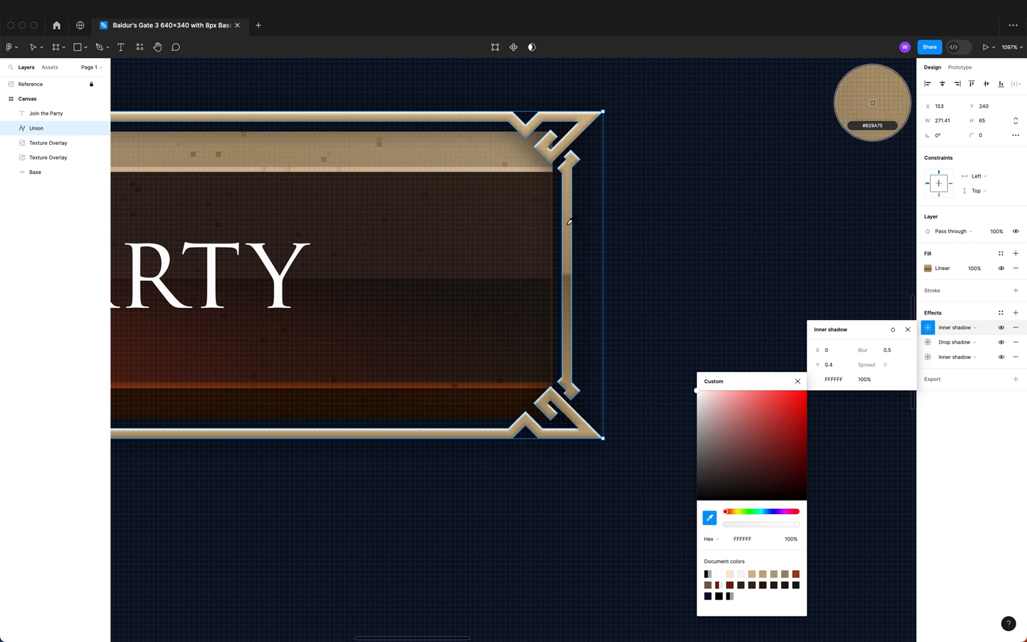
pyautogui.click(735, 402)
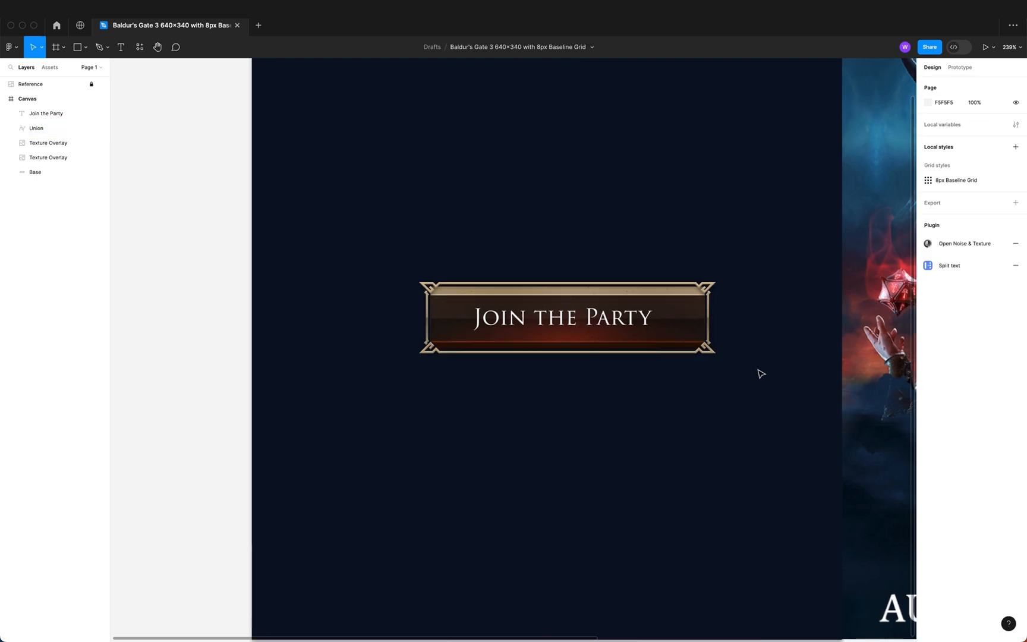
# Turn the Base layer's last effect into a drop shadow (blur 28, spread 8, 65% black)
pyautogui.click(48, 142)
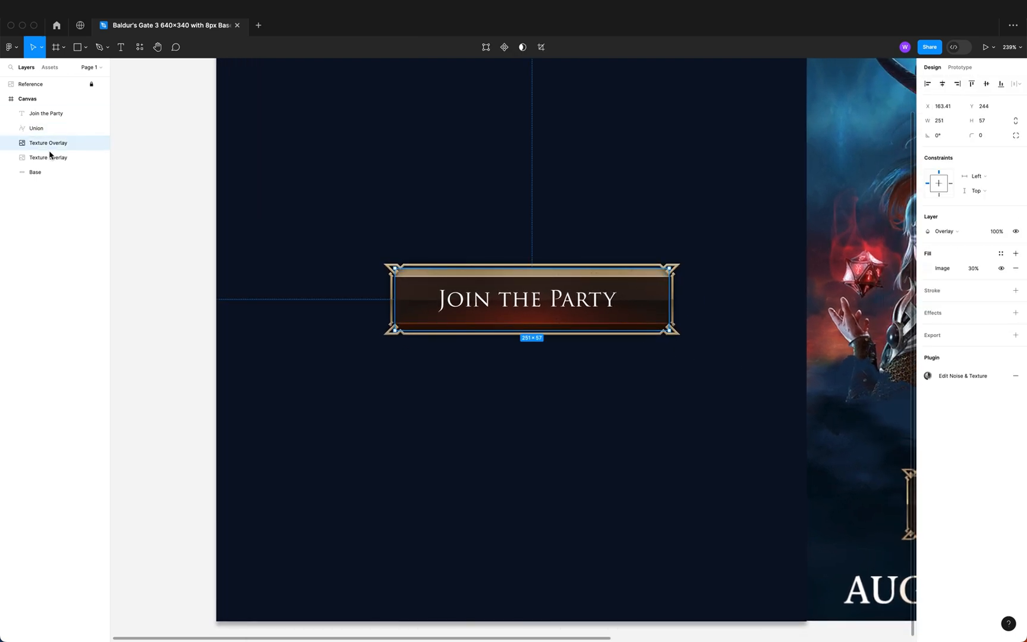
pyautogui.click(35, 172)
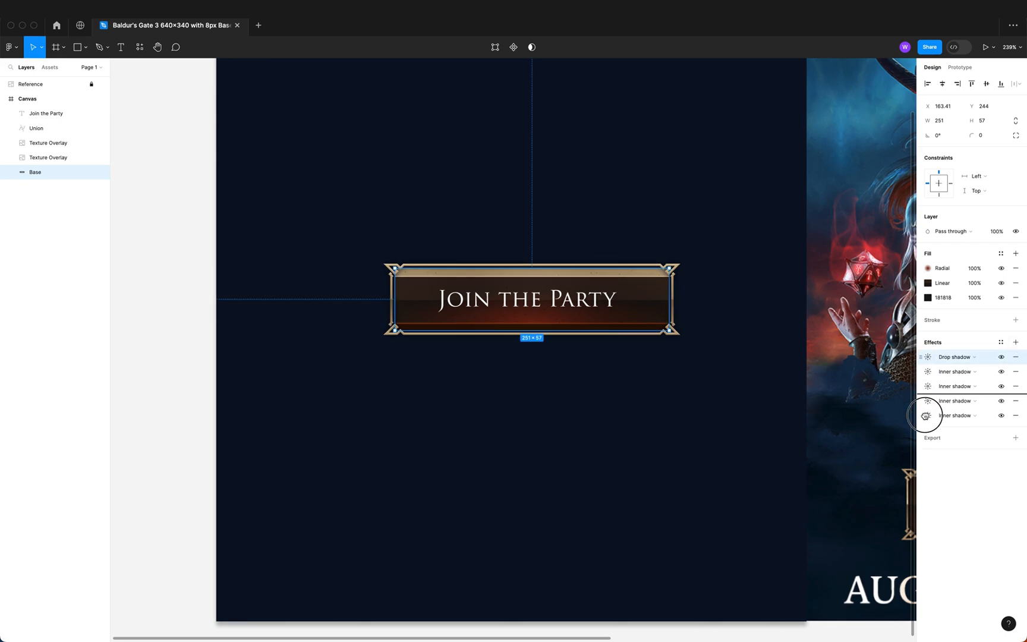
pyautogui.click(956, 416)
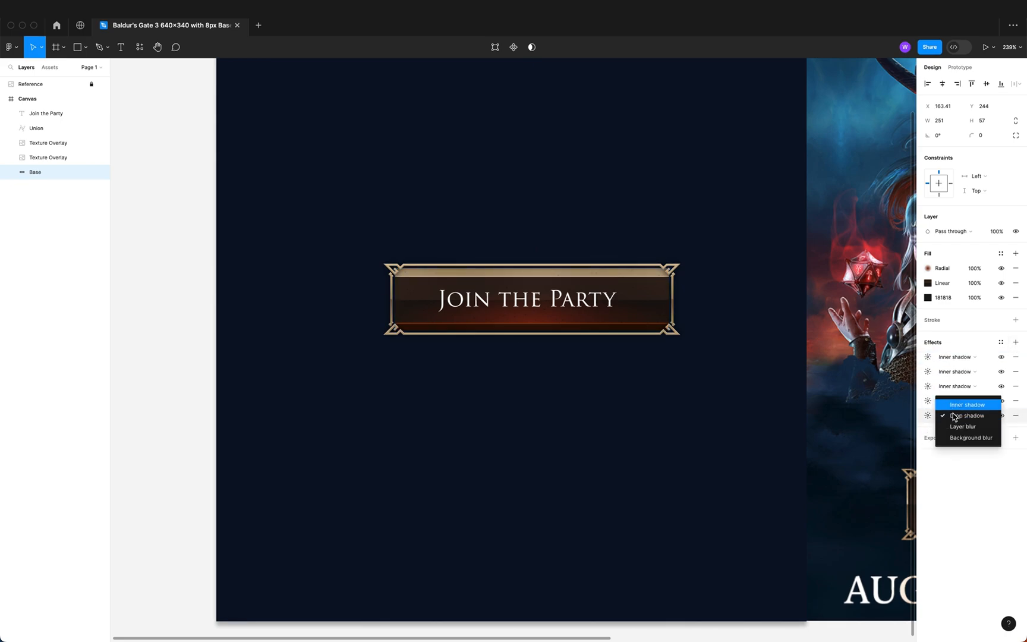
pyautogui.click(969, 416)
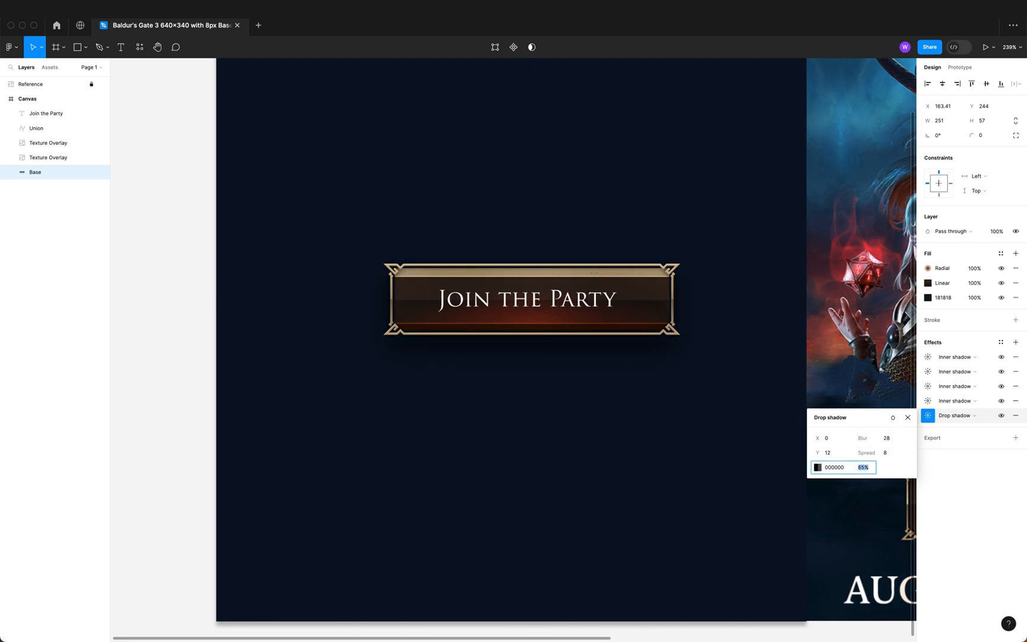
pyautogui.click(906, 417)
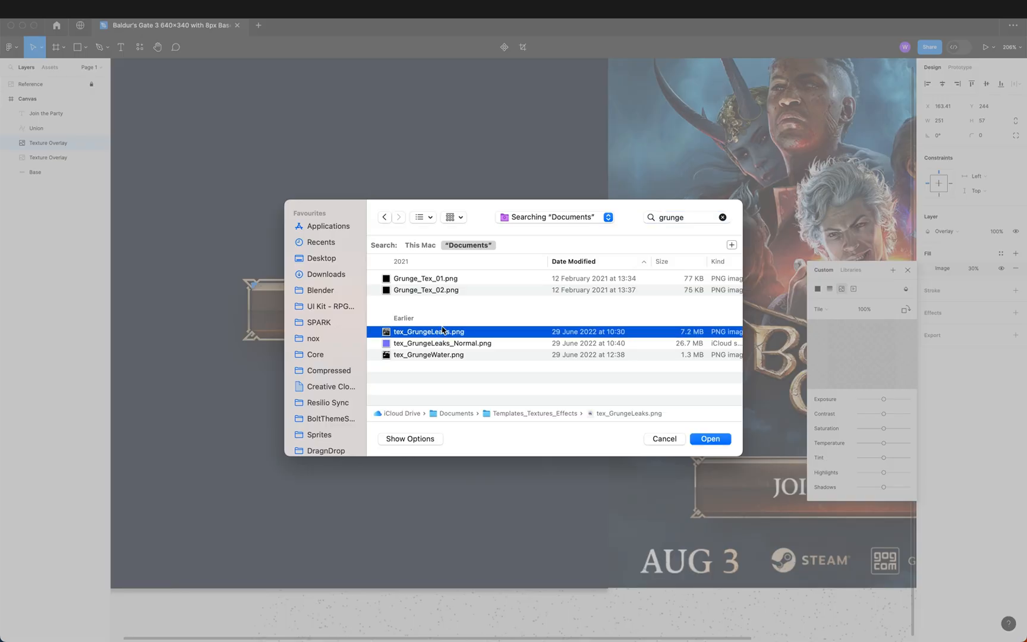
# Load tex_GrungeLeaks.png as the Texture Overlay's image fill, set to Crop
pyautogui.click(424, 278)
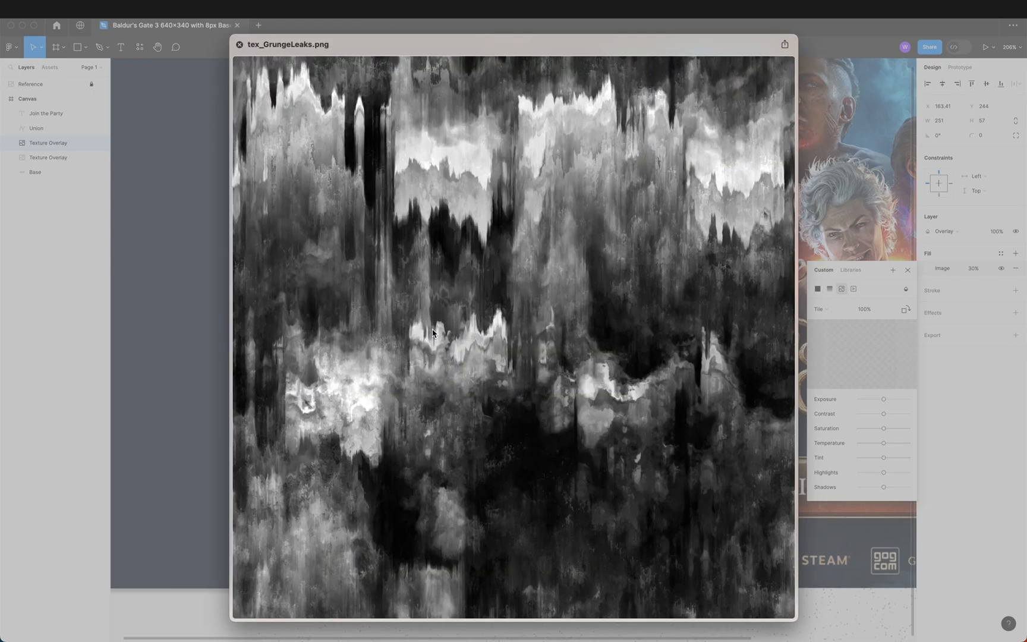
pyautogui.click(238, 45)
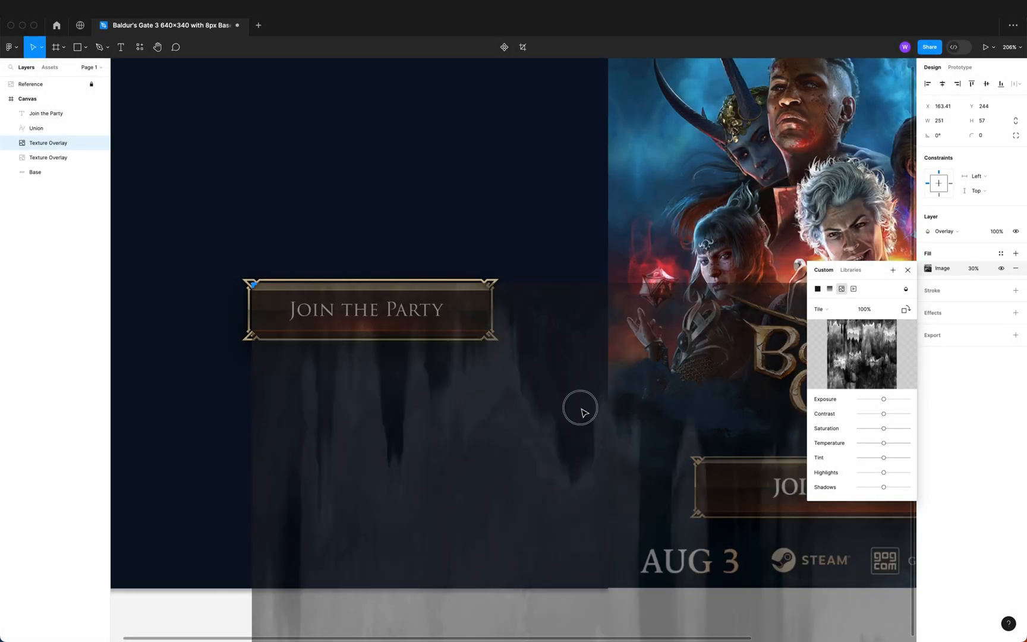
pyautogui.click(820, 309)
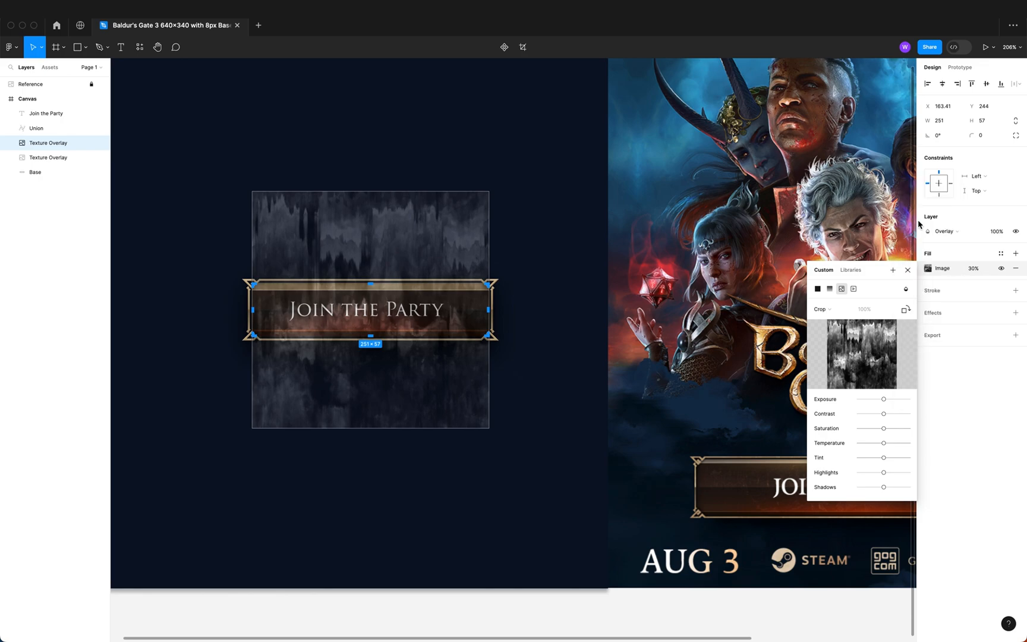
pyautogui.moveTo(906, 288)
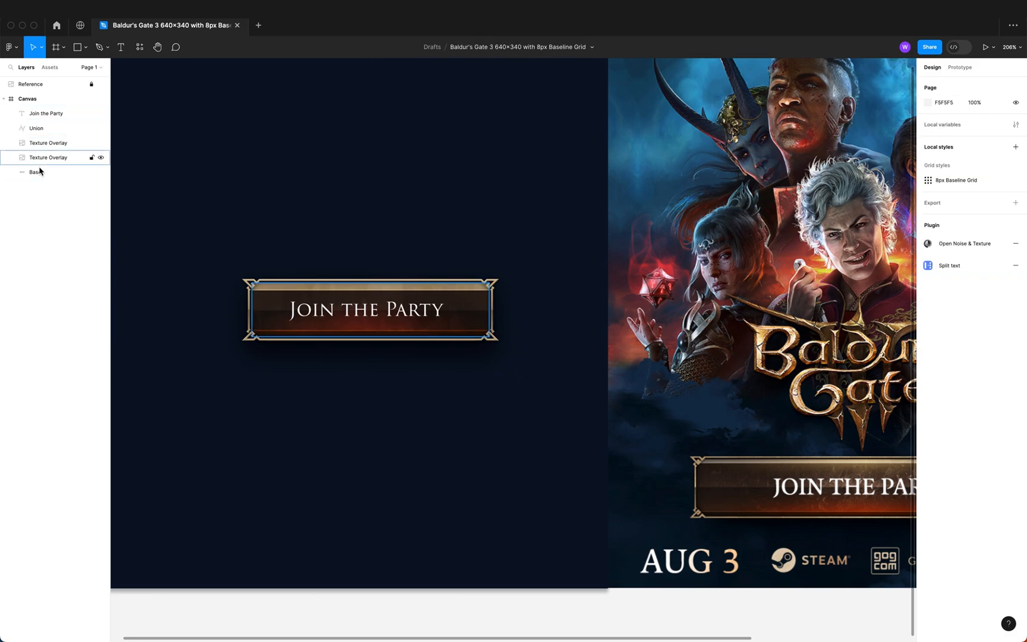
# Set the duplicated Texture Overlay's image fill to tile at 40% scale
pyautogui.click(35, 172)
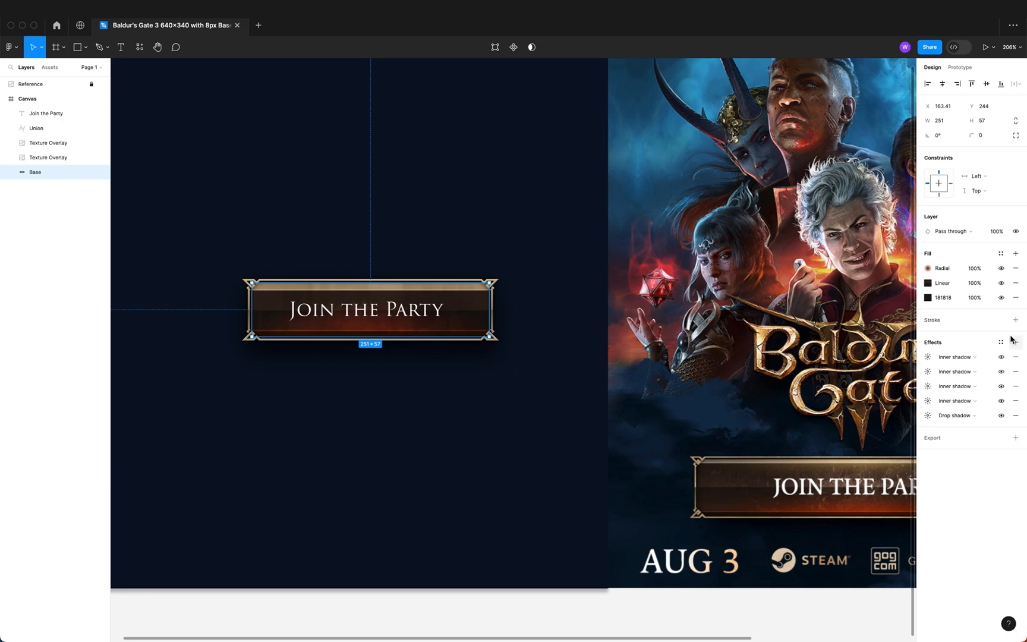
pyautogui.moveTo(189, 174)
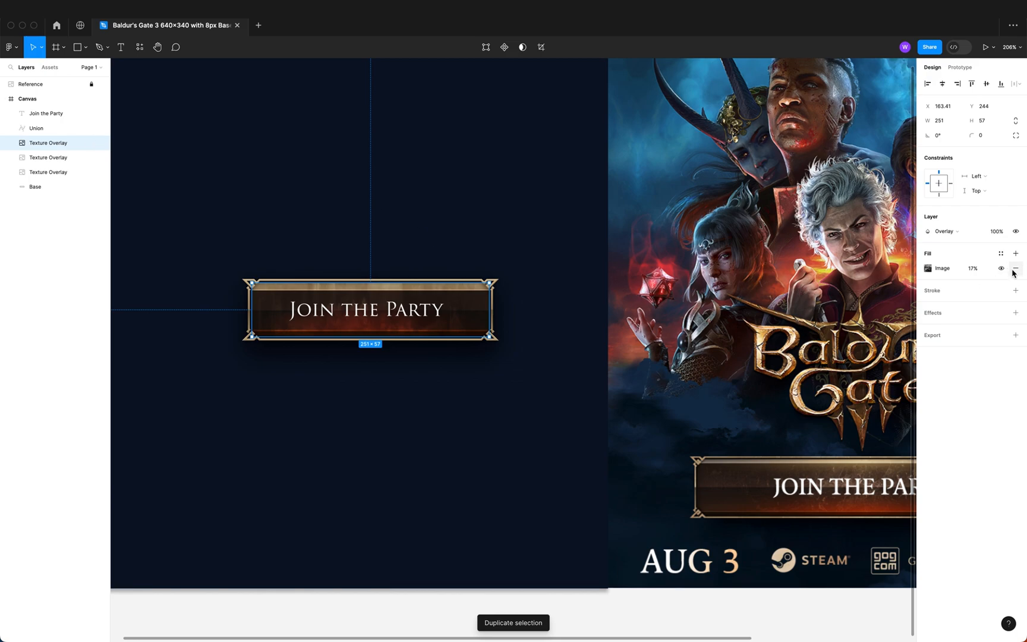
pyautogui.click(927, 268)
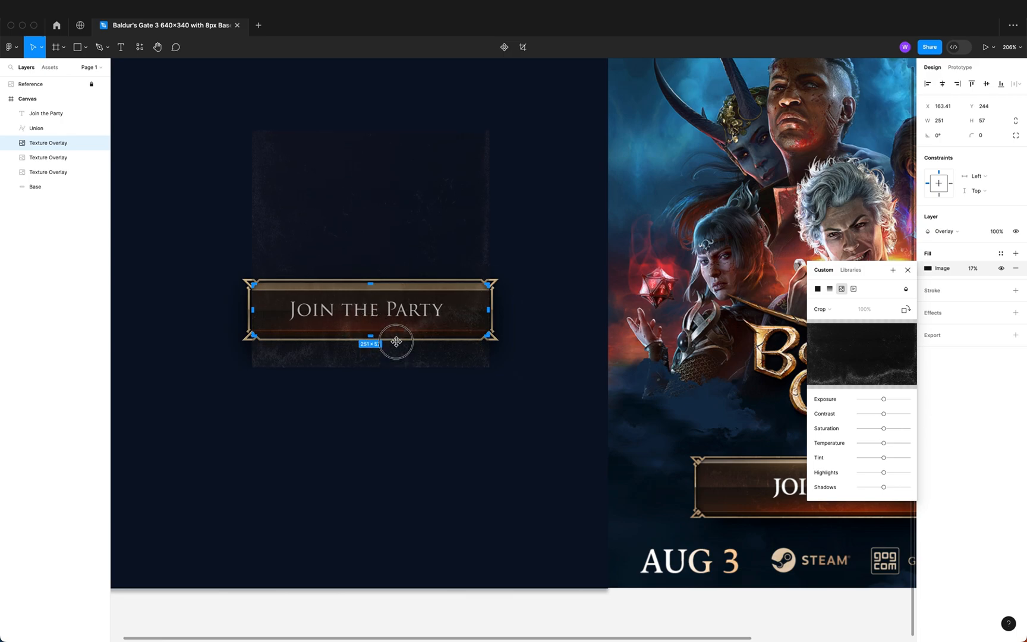
pyautogui.click(821, 308)
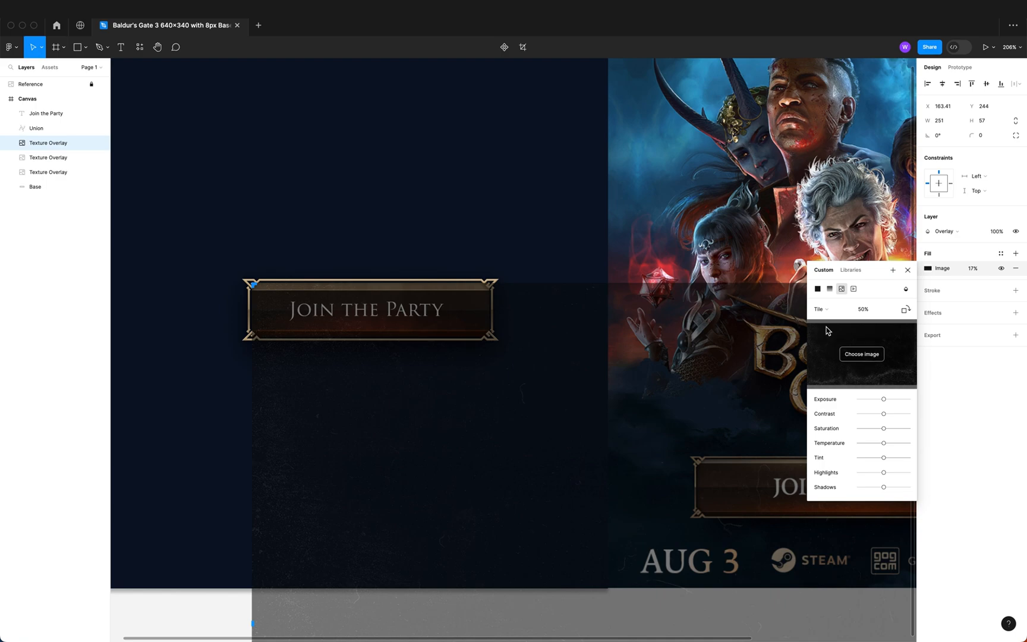
pyautogui.click(875, 308)
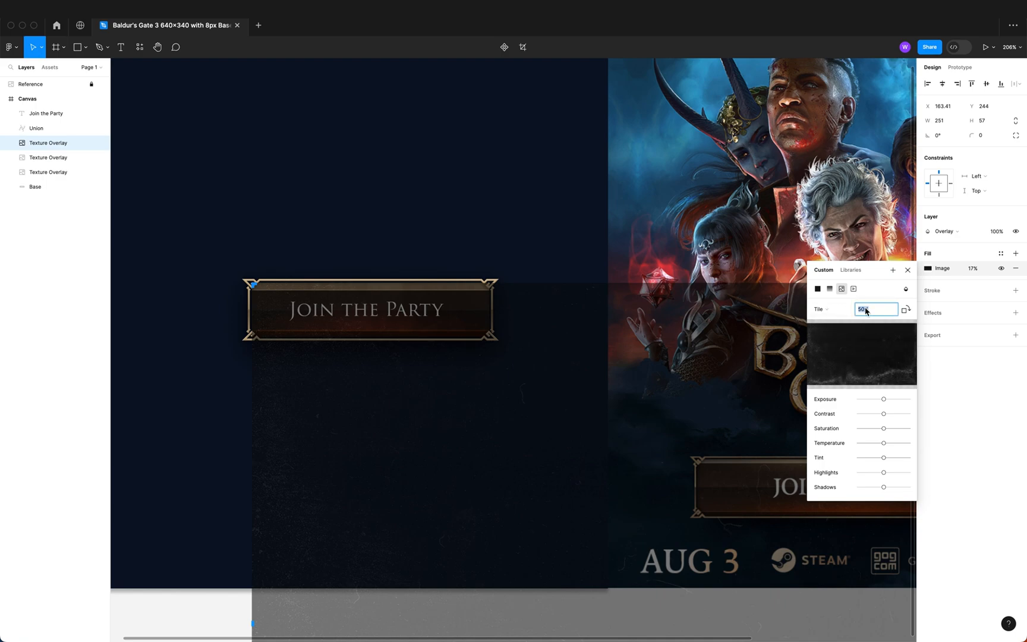
pyautogui.write('40%')
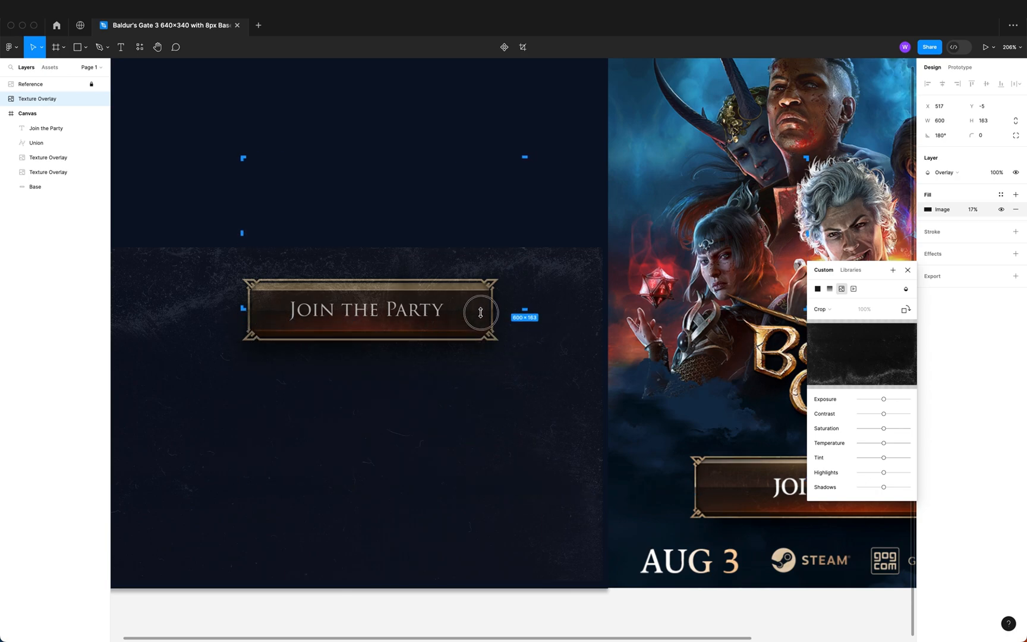
# Resize the new Texture Overlay to fit the button at 257×59
pyautogui.moveTo(480, 313); pyautogui.dragTo(522, 173)
pyautogui.write('37')
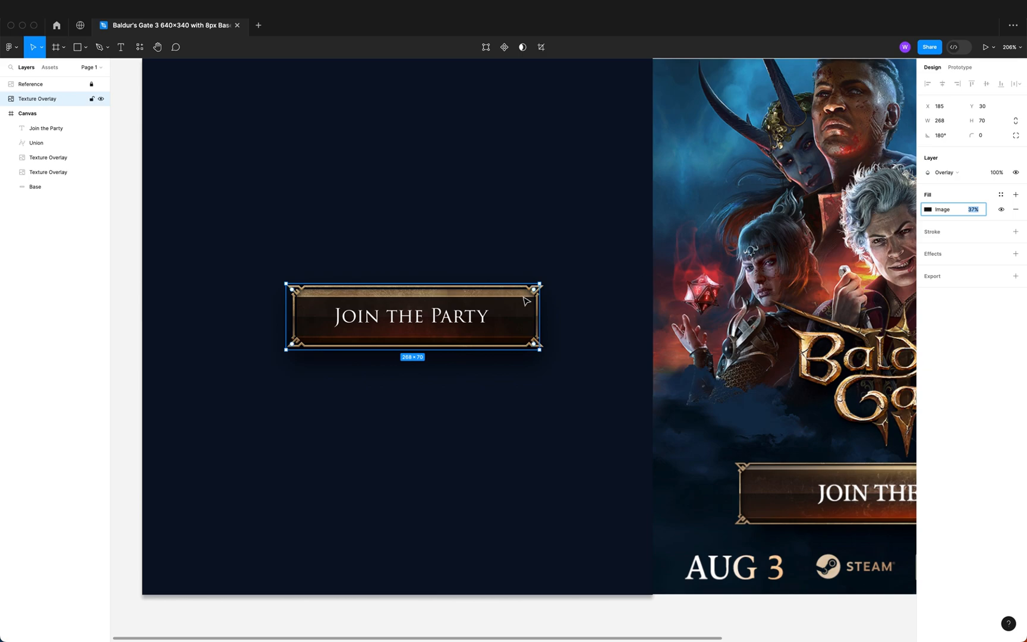
pyautogui.rightClick(412, 314)
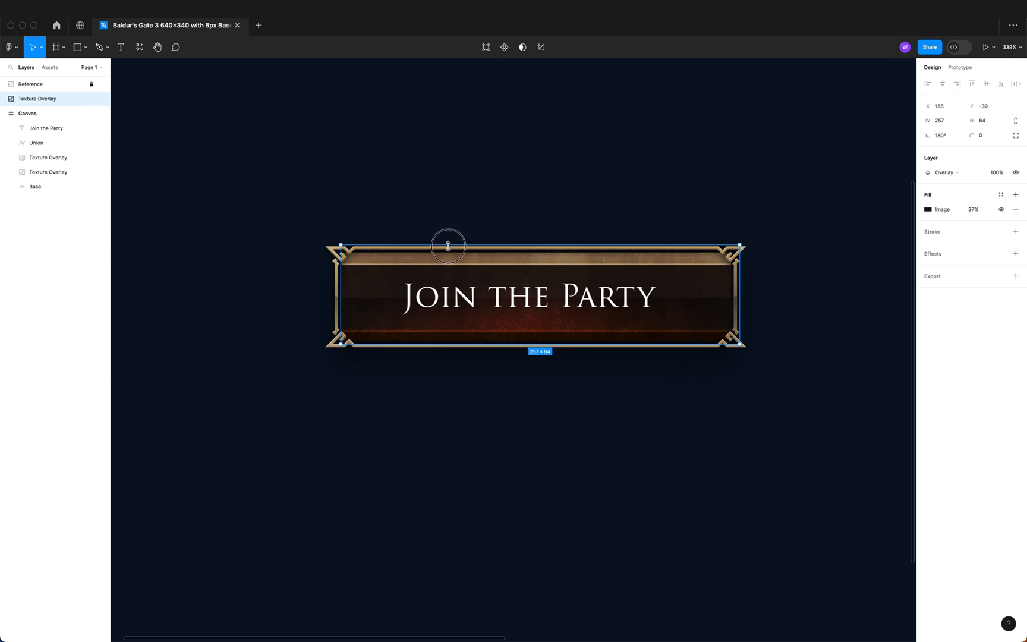
pyautogui.moveTo(448, 246); pyautogui.dragTo(449, 250)
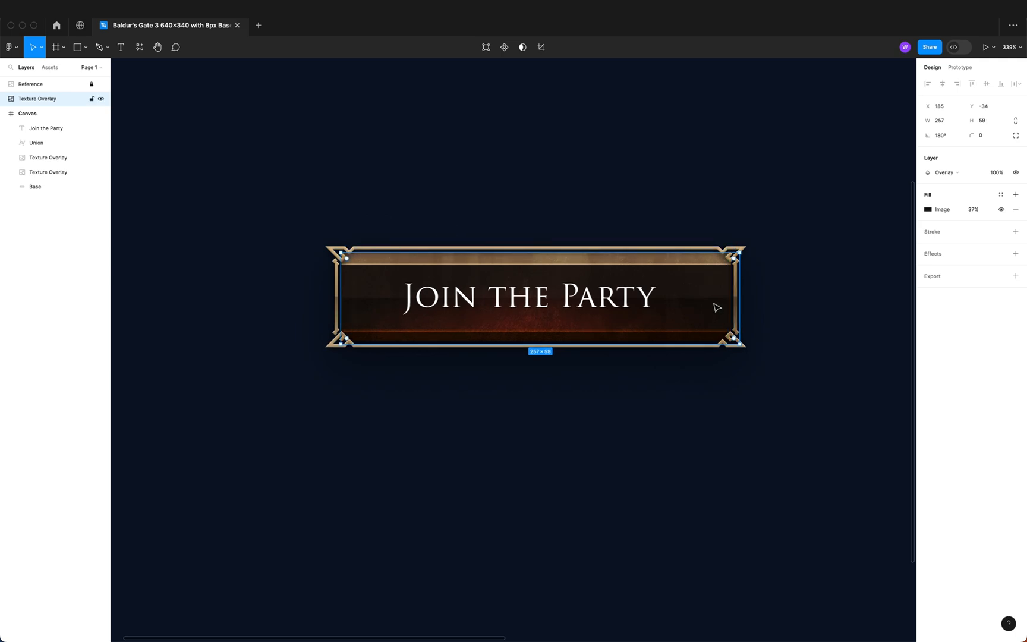
pyautogui.moveTo(739, 312); pyautogui.dragTo(731, 313)
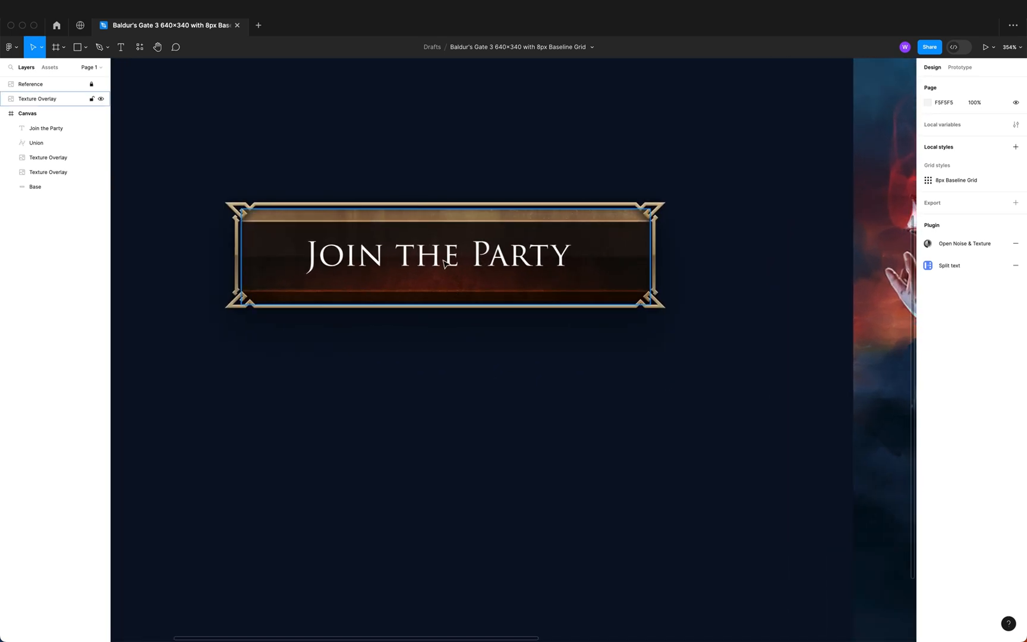
# Give the Join the Party text a 35% black drop shadow and darken the Canvas to 070E1F
pyautogui.click(46, 127)
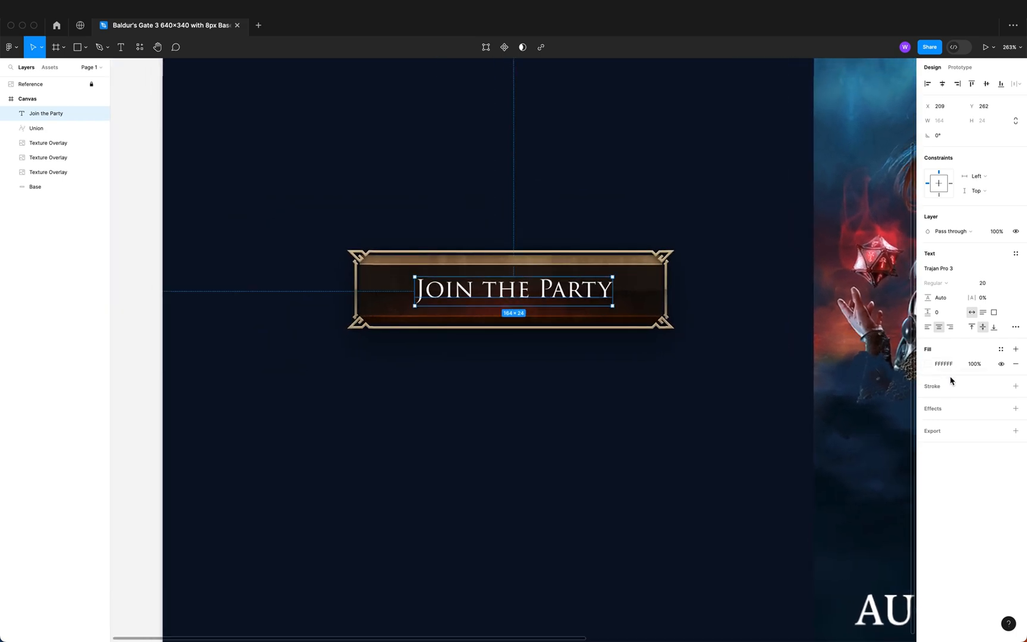
pyautogui.click(1015, 408)
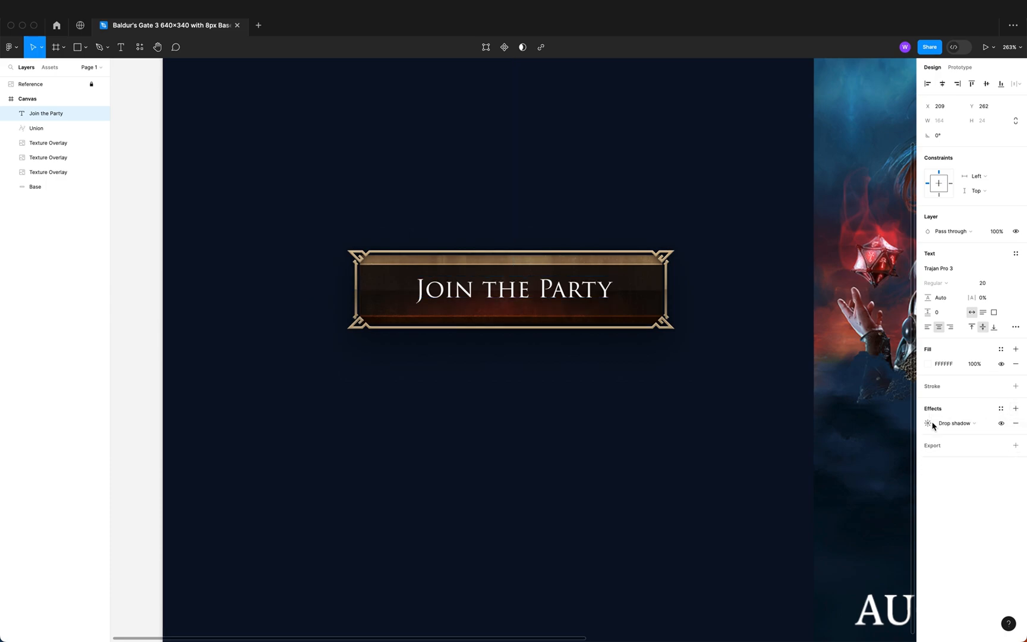
pyautogui.click(928, 423)
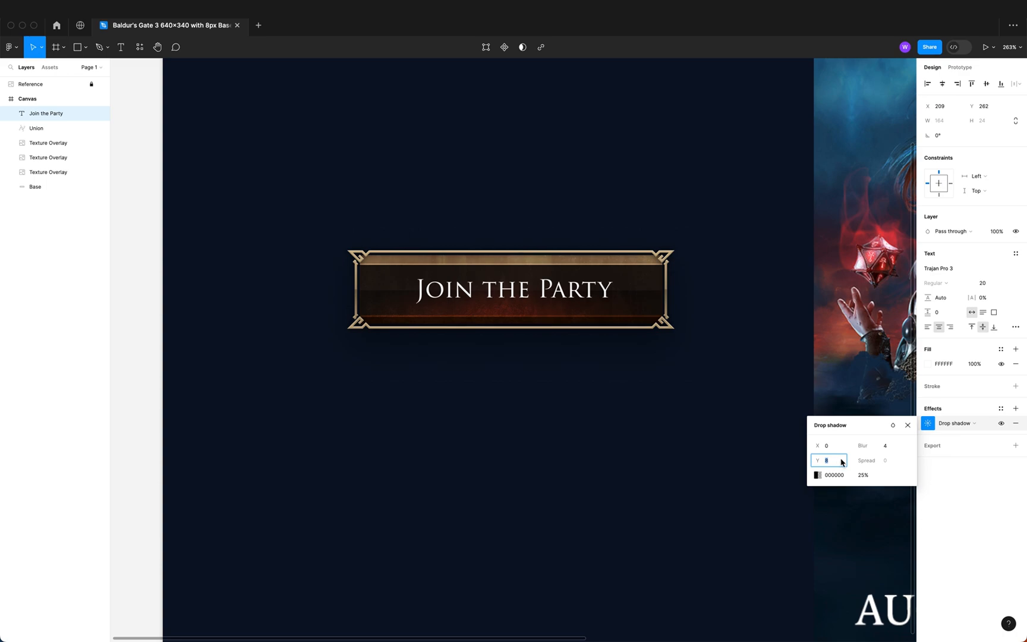
pyautogui.click(874, 445)
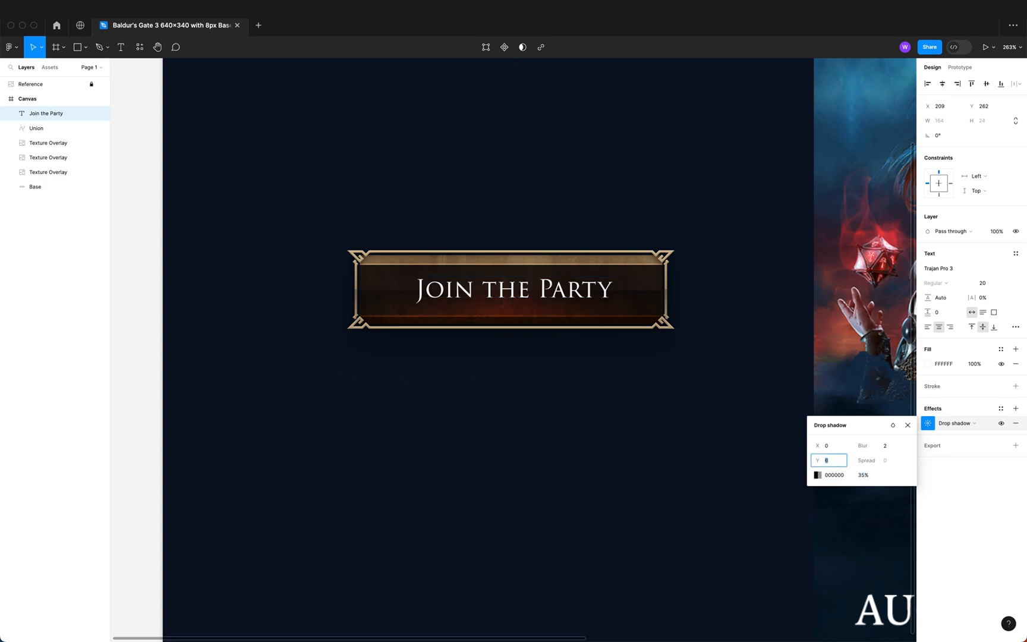
pyautogui.click(907, 425)
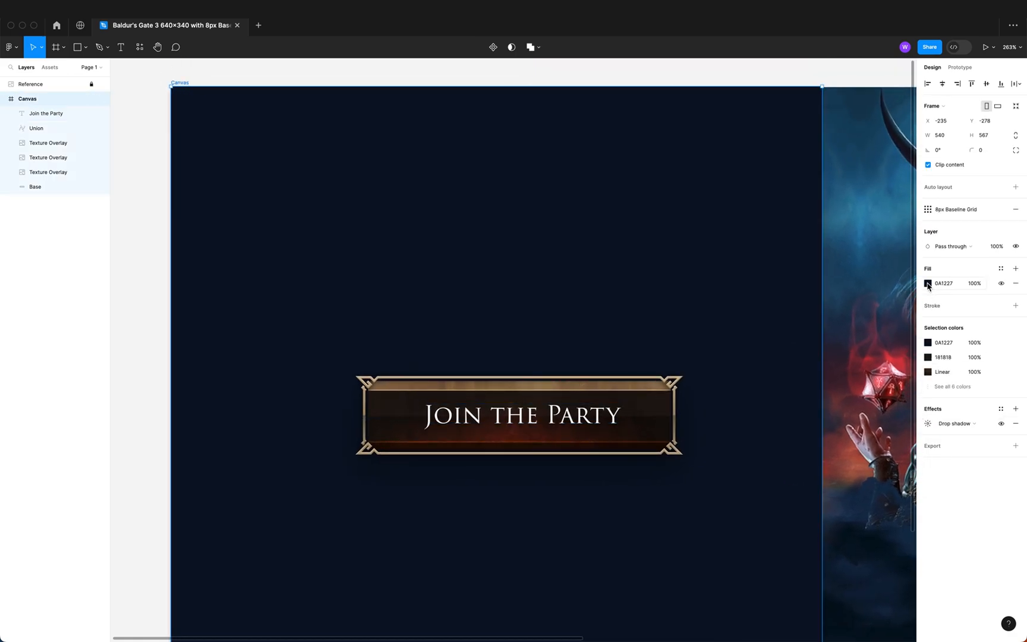
pyautogui.click(928, 283)
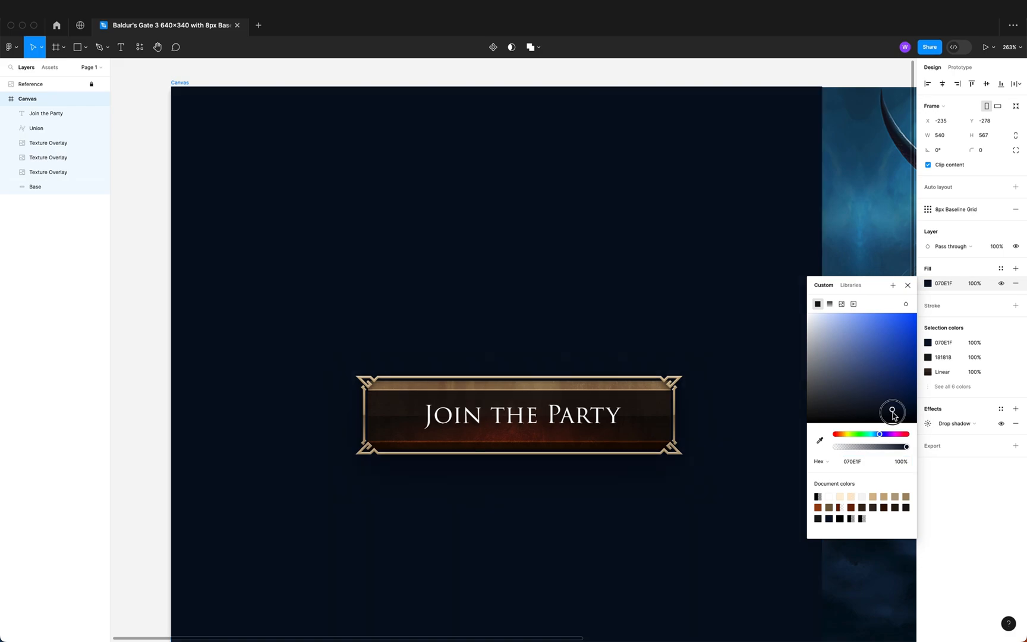